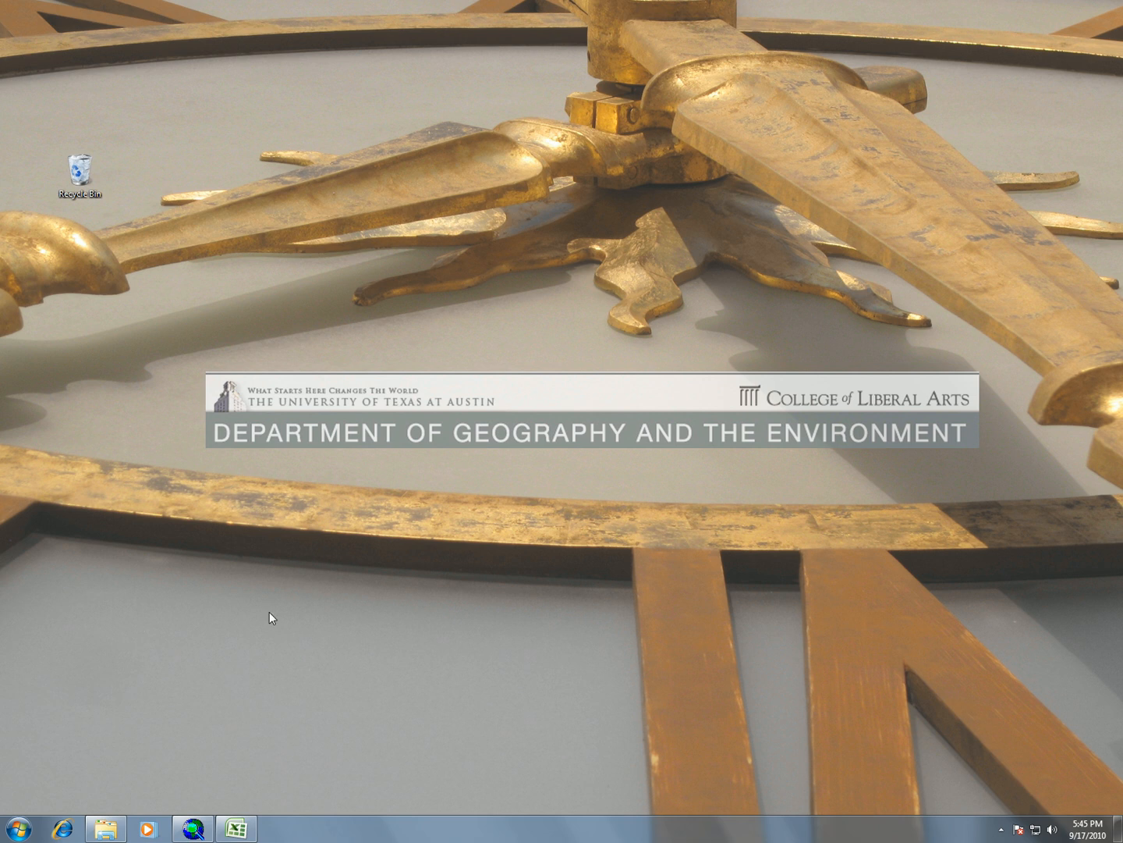
mouse_move(267, 647)
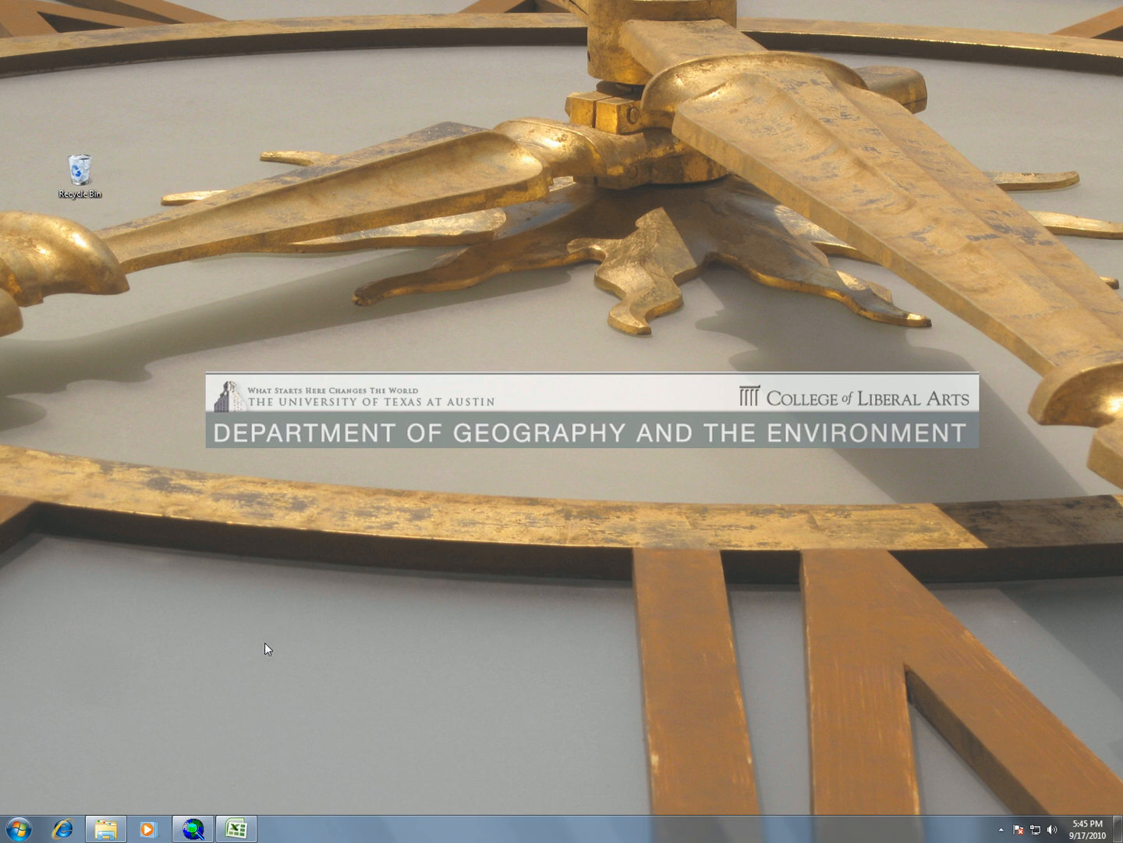
Open TX_places.xlsx from the lab_3 folder into Excel
left_click(107, 829)
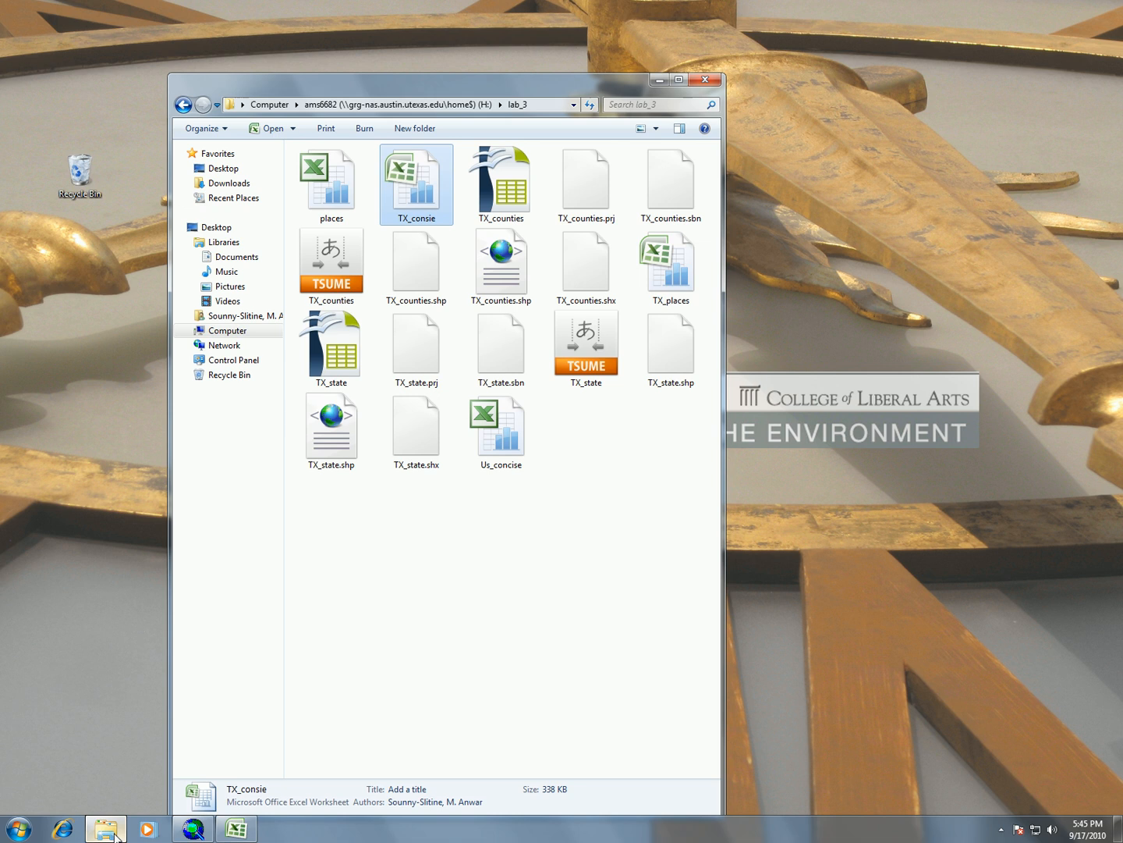
mouse_move(412, 181)
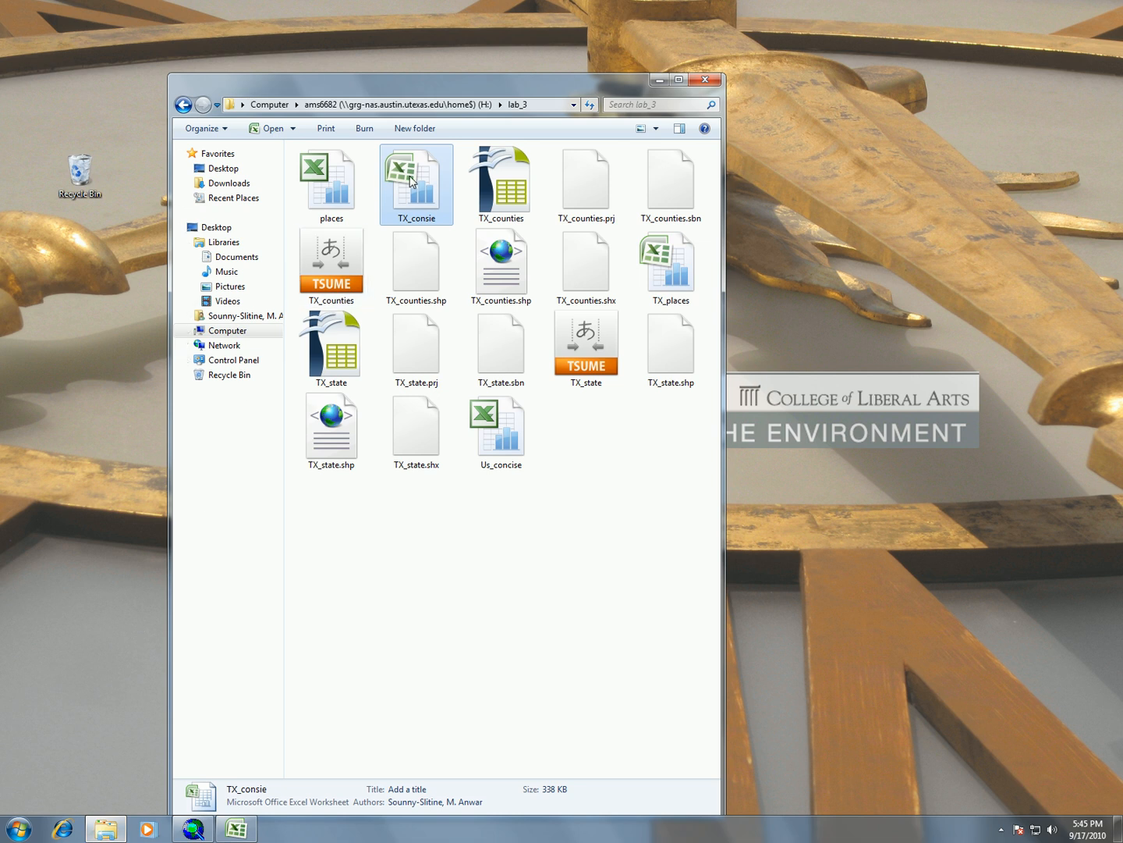
left_click(669, 266)
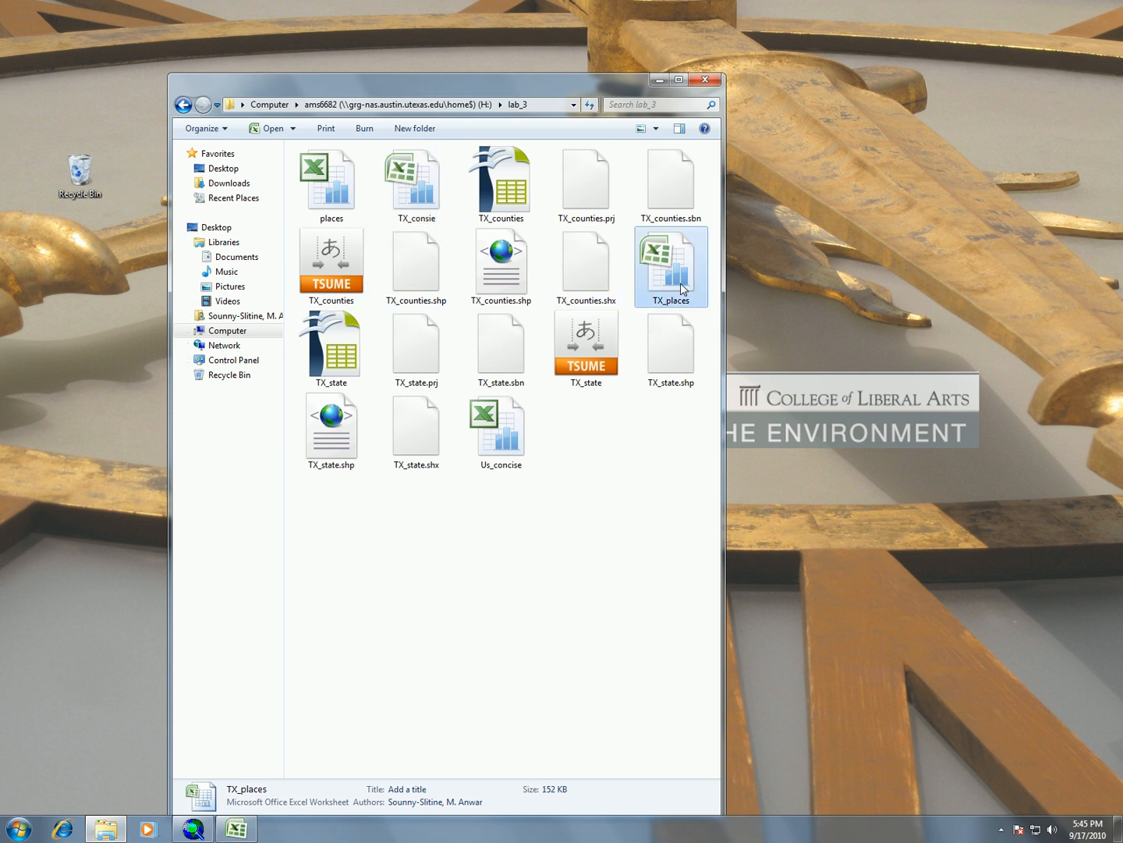
double_click(669, 265)
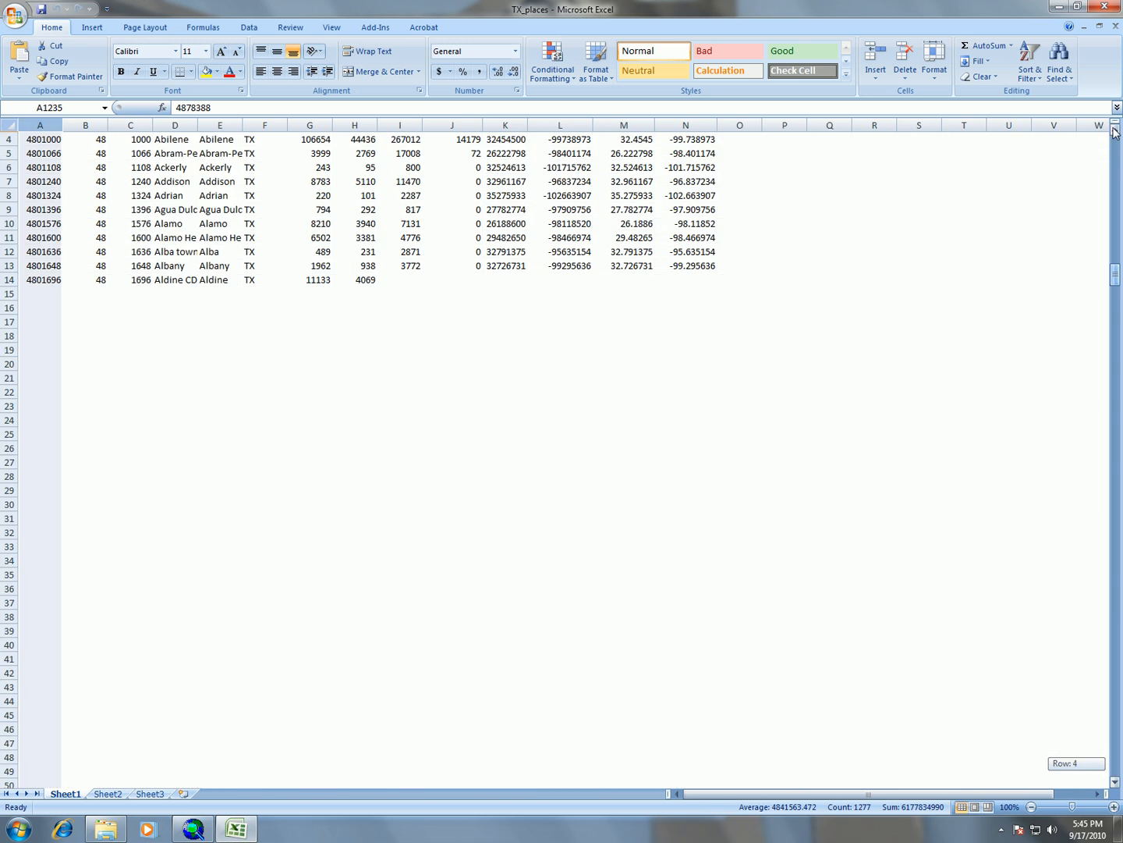
scroll("up", 3)
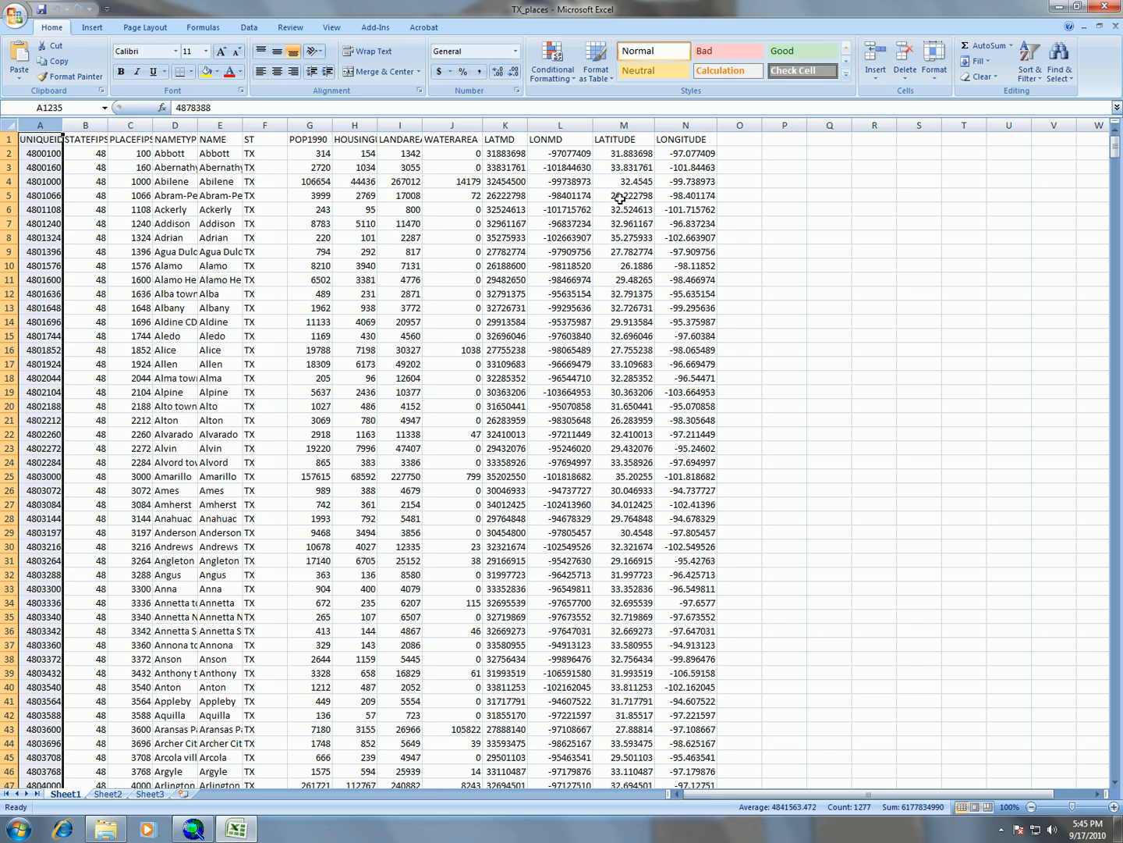
mouse_move(674, 318)
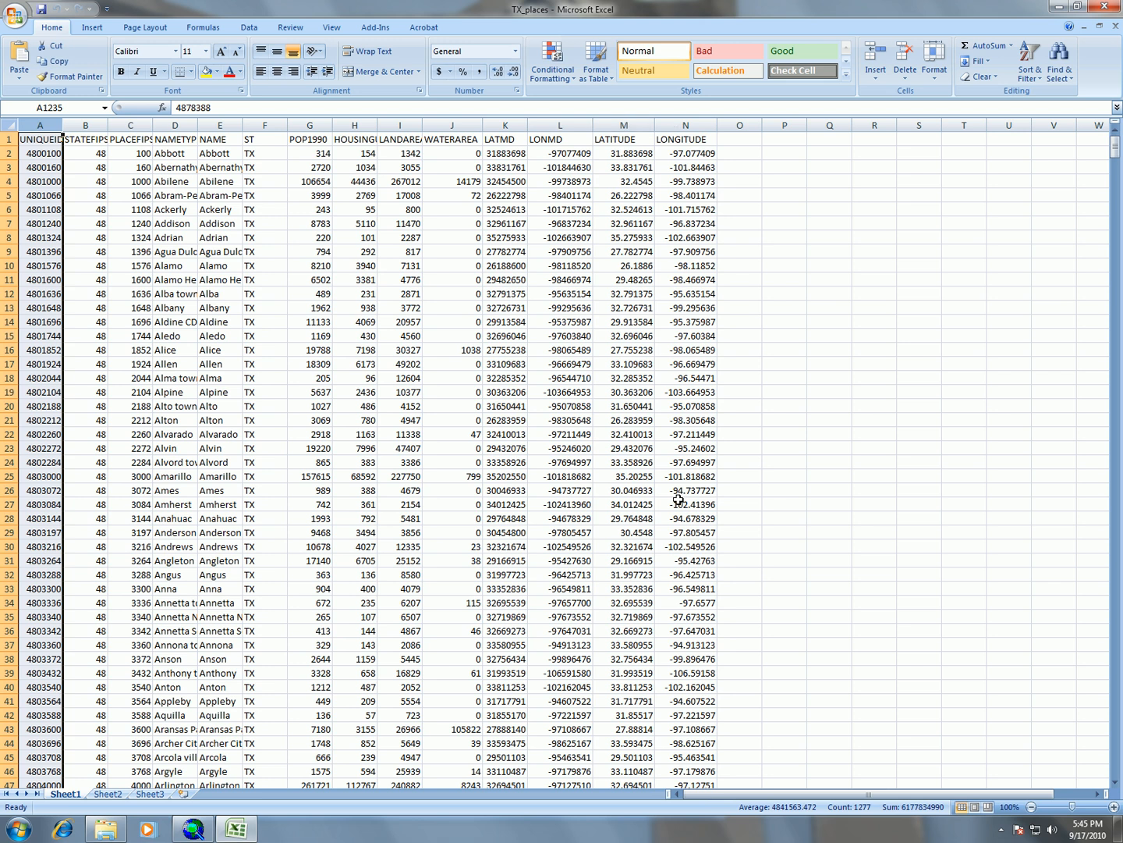
mouse_move(737, 265)
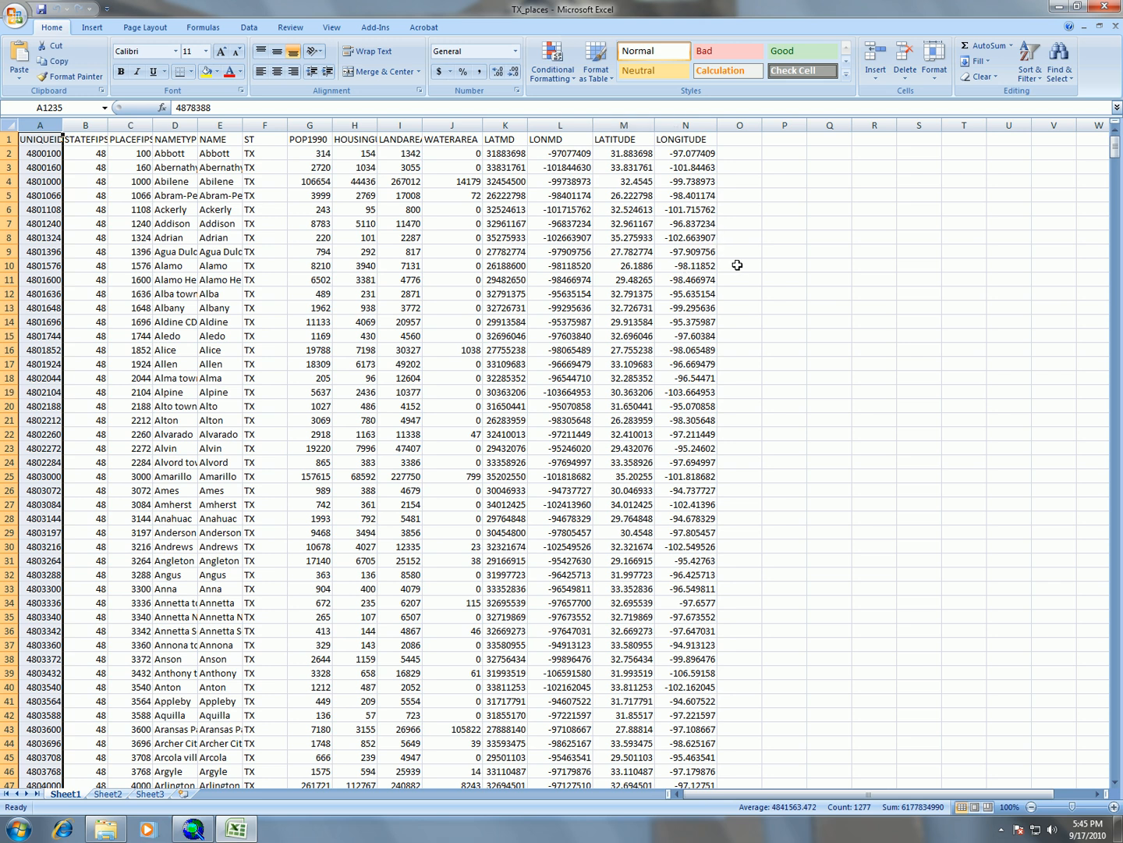
mouse_move(639, 274)
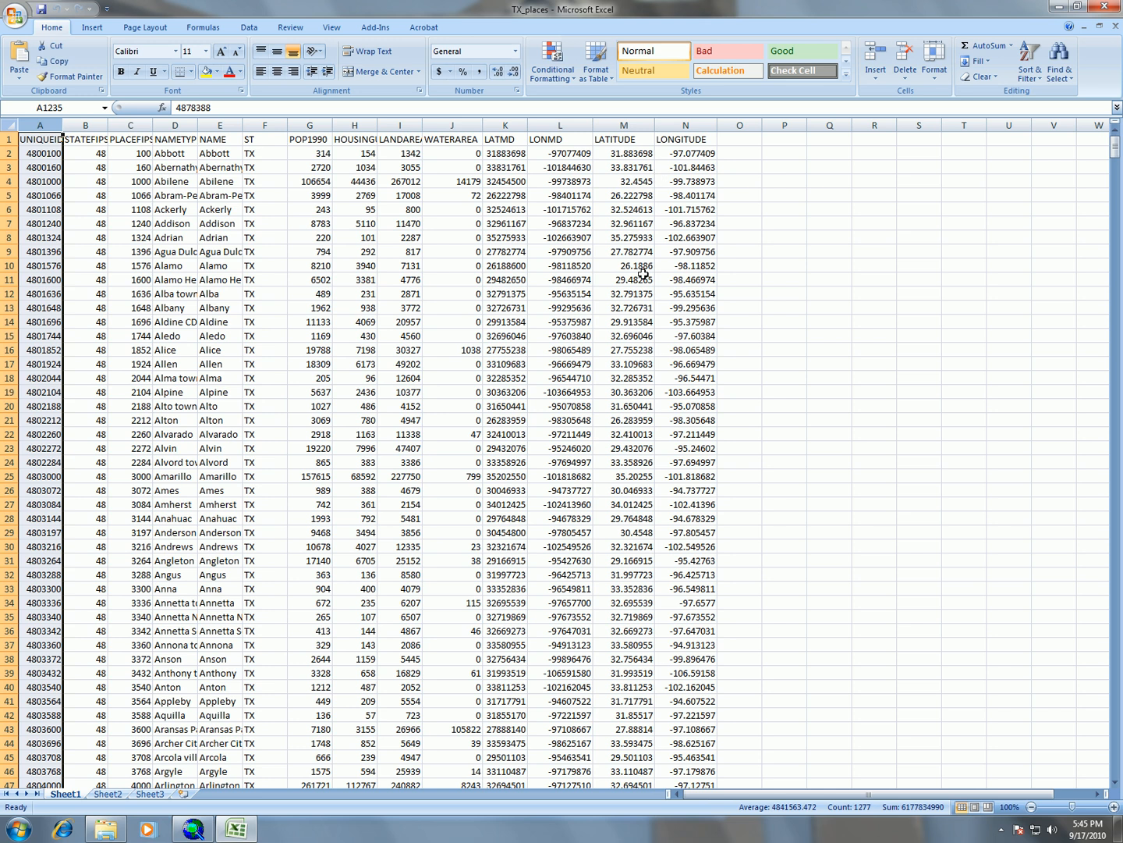
mouse_move(596, 449)
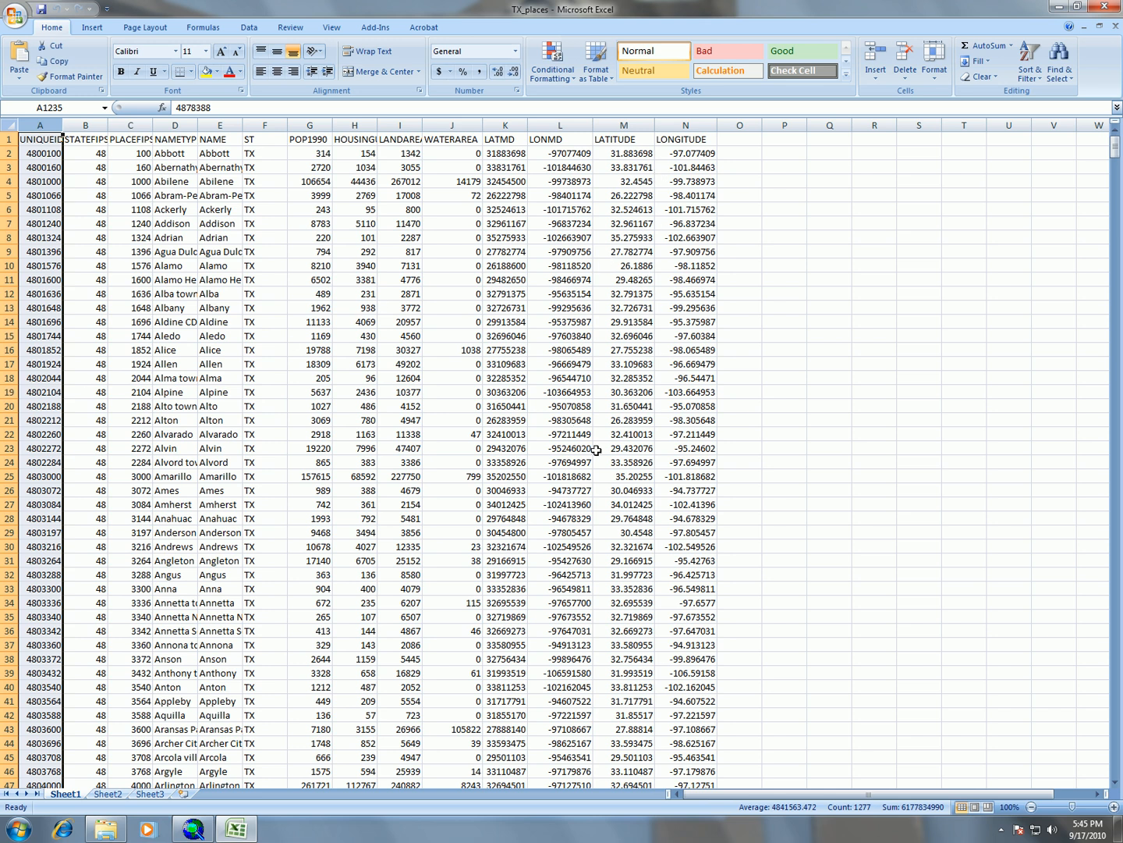
mouse_move(596, 449)
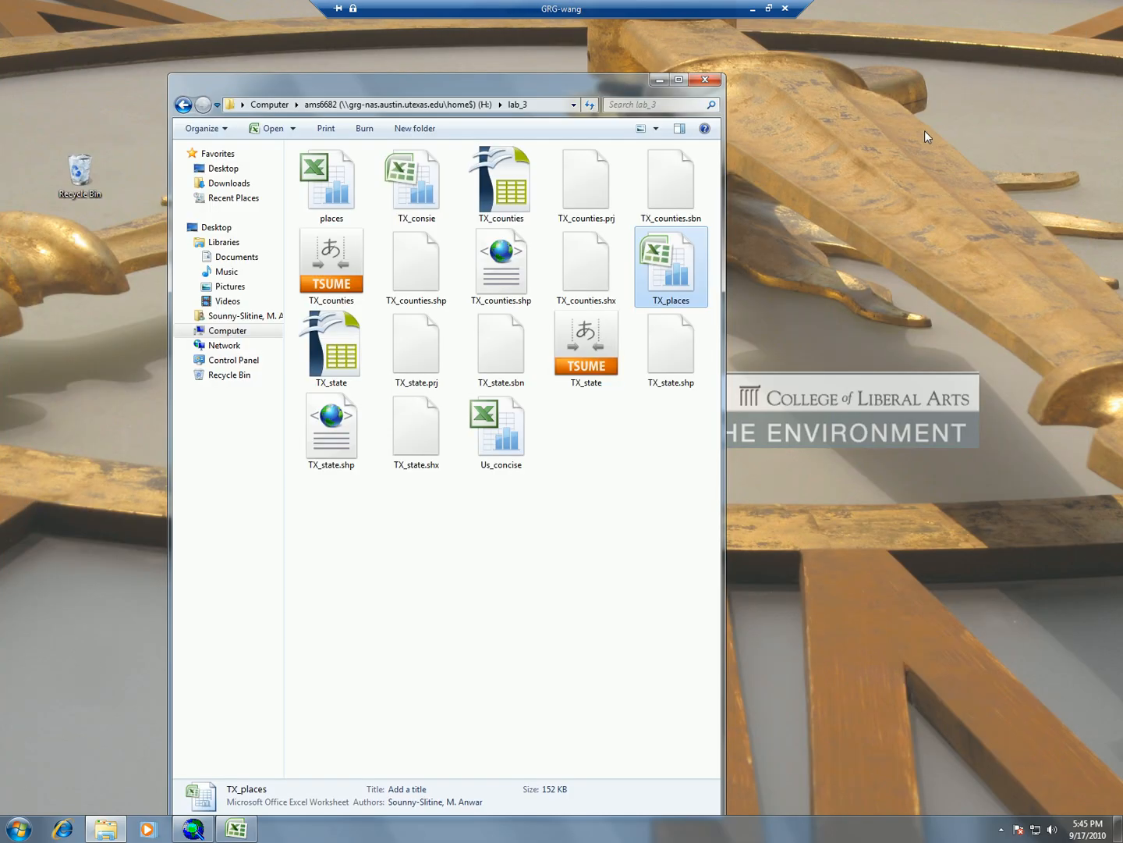
mouse_move(191, 828)
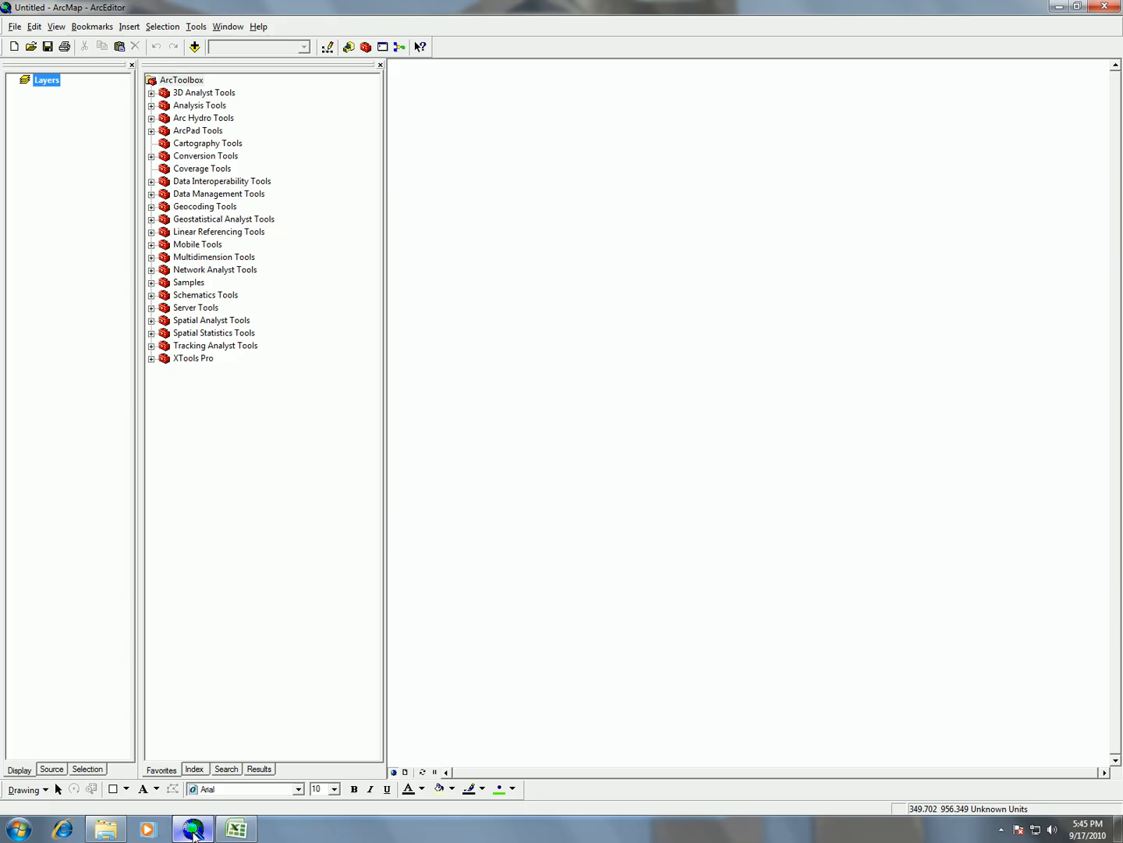
mouse_move(256, 671)
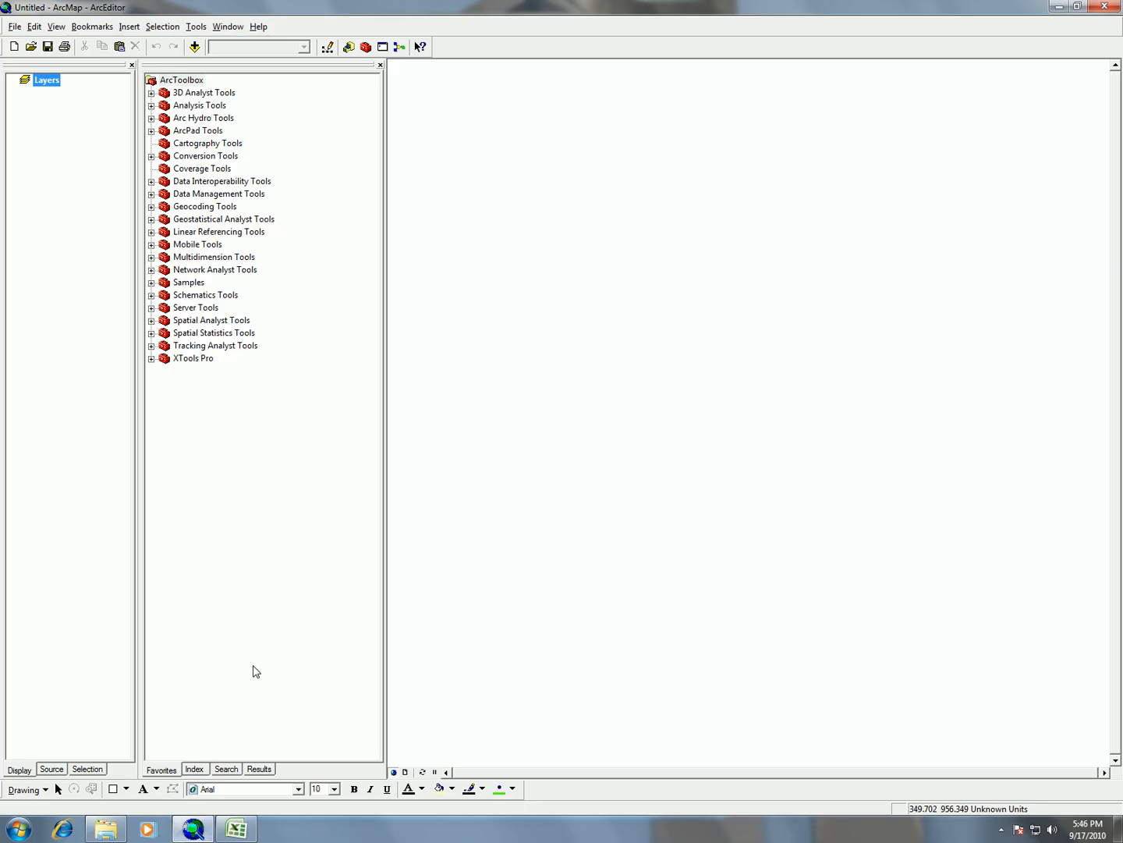
Start Add XY Data and browse in lab_3 to Sheet1$ of TX_places.xlsx as the table
left_click(196, 25)
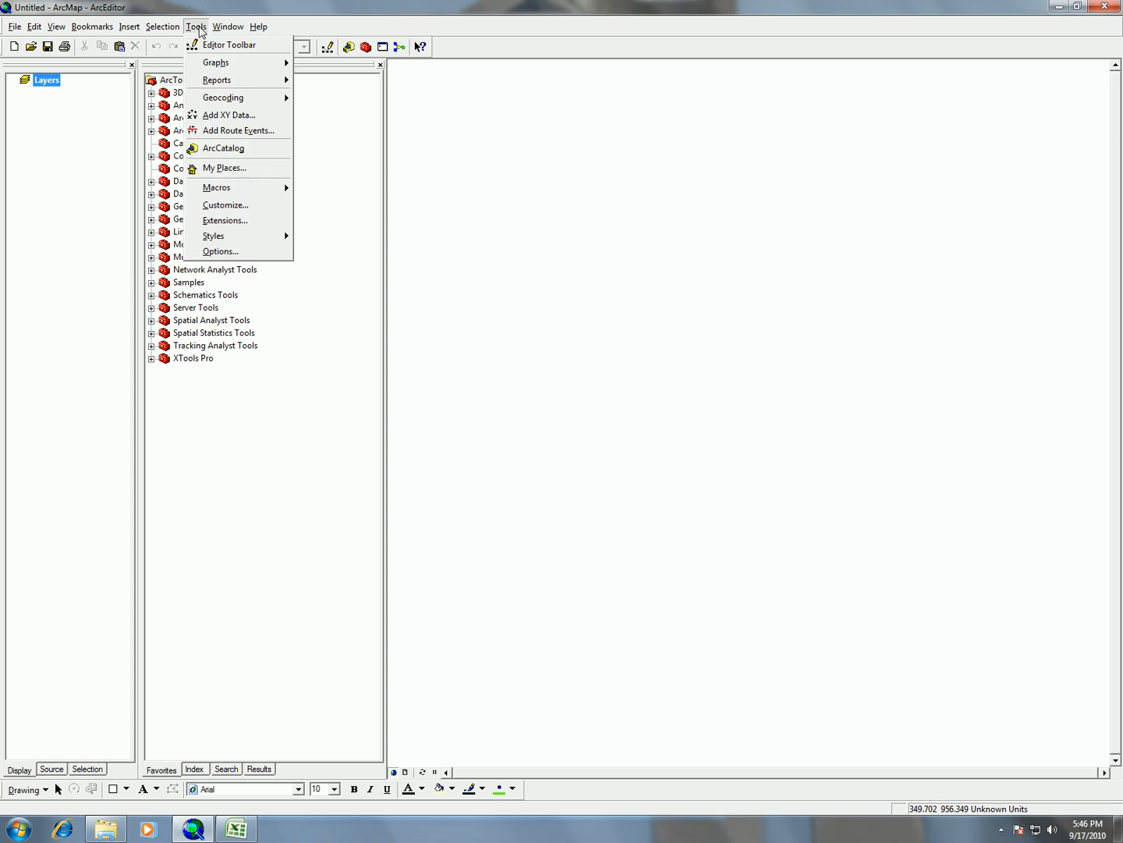
left_click(228, 116)
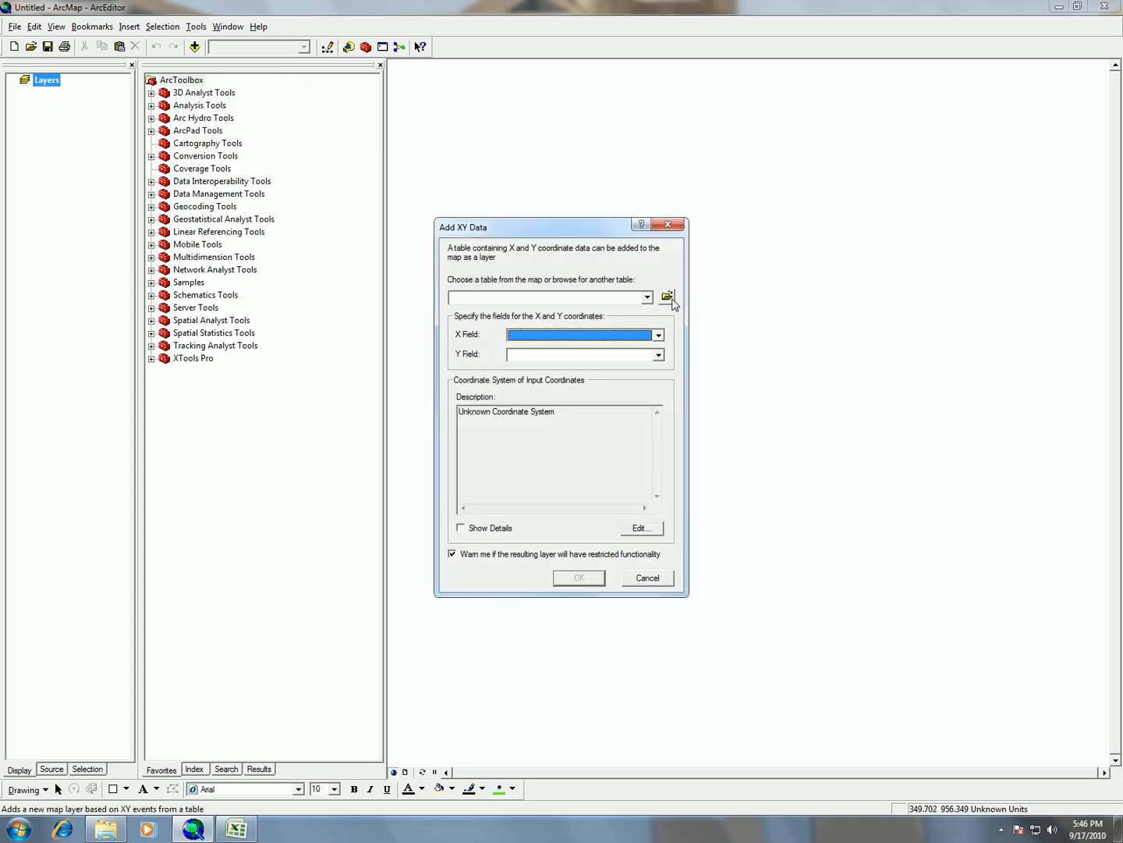
left_click(668, 296)
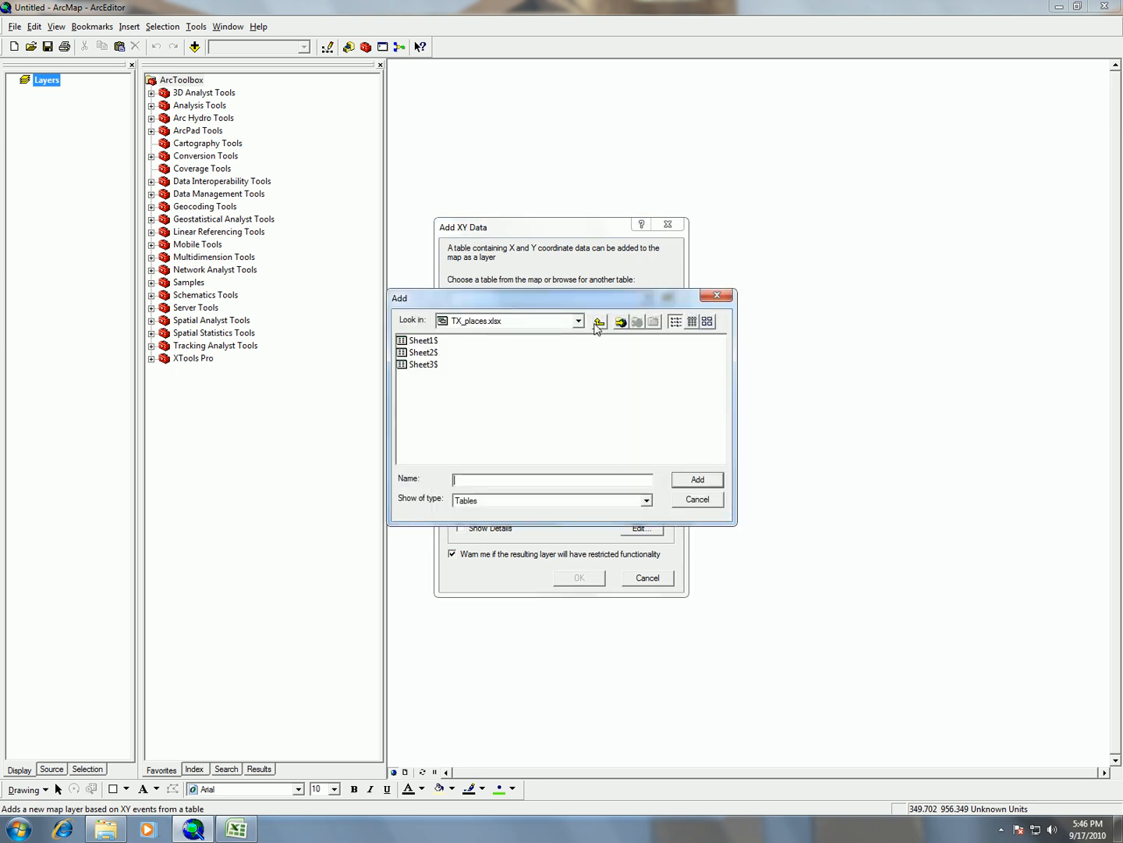
left_click(599, 321)
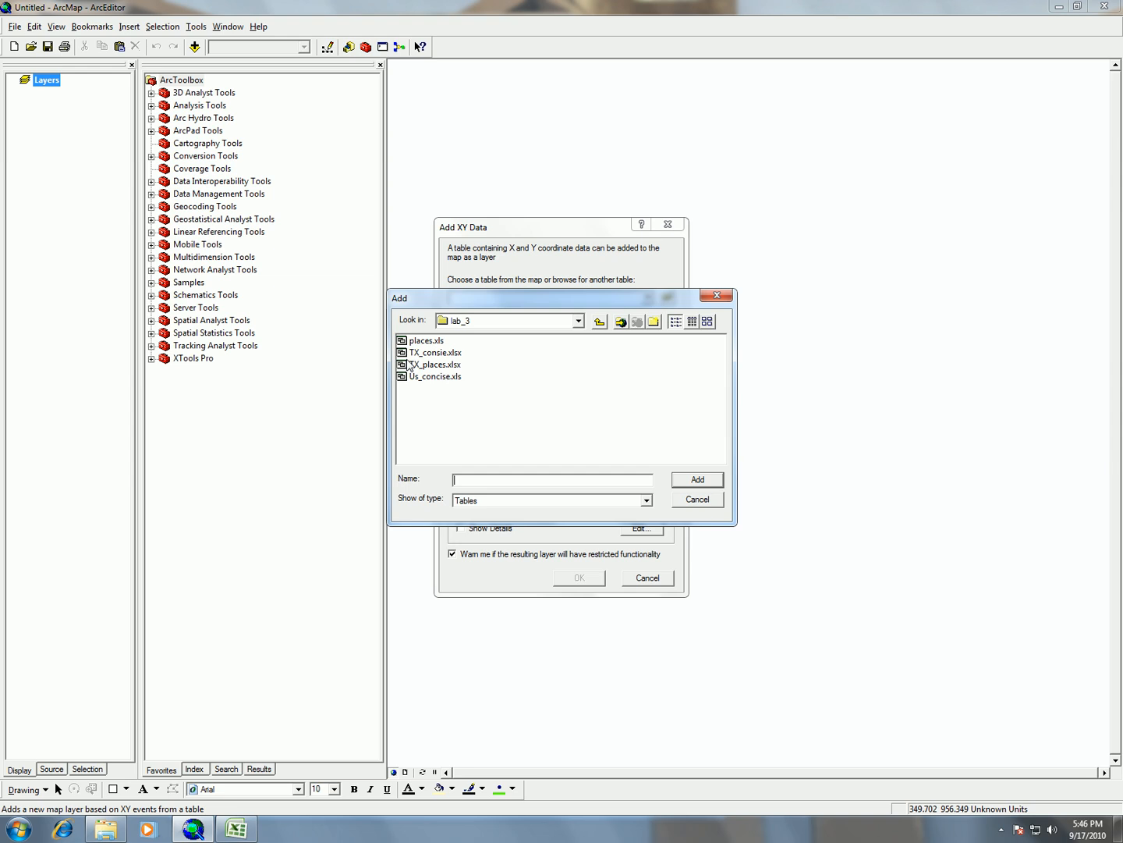
mouse_move(443, 352)
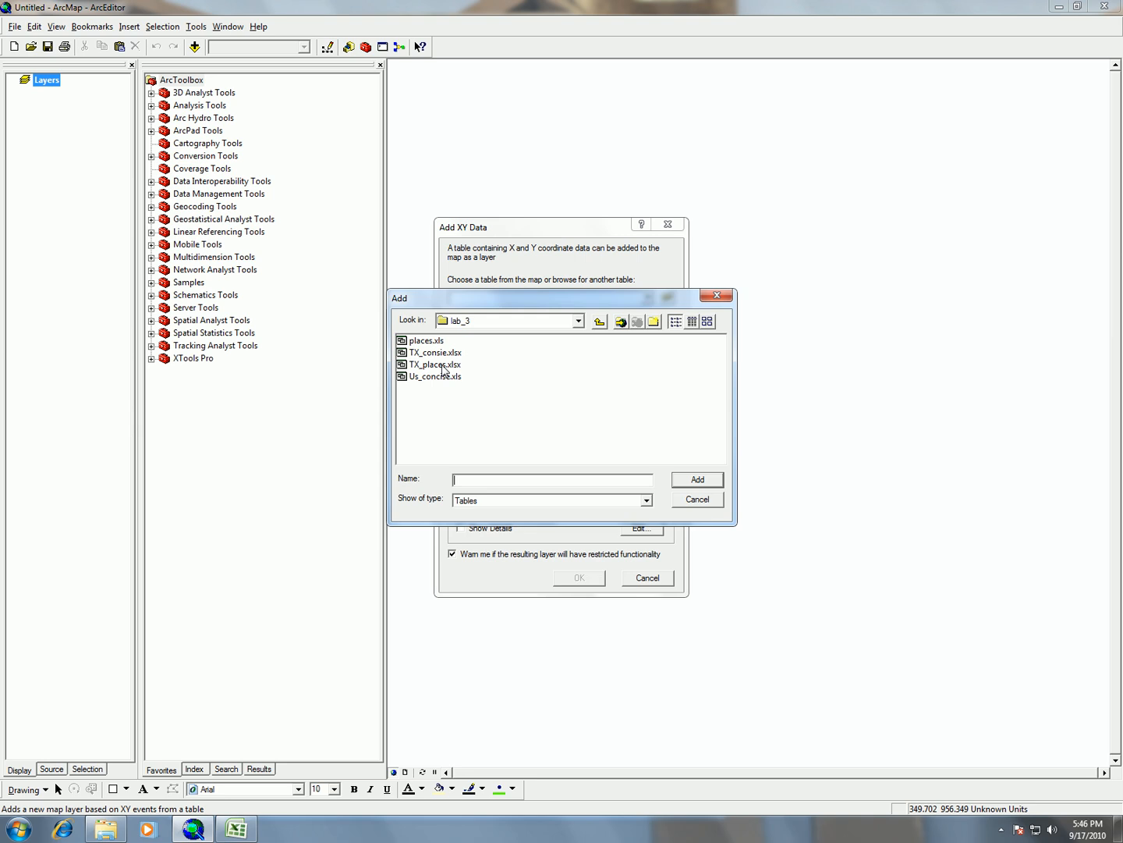
double_click(434, 364)
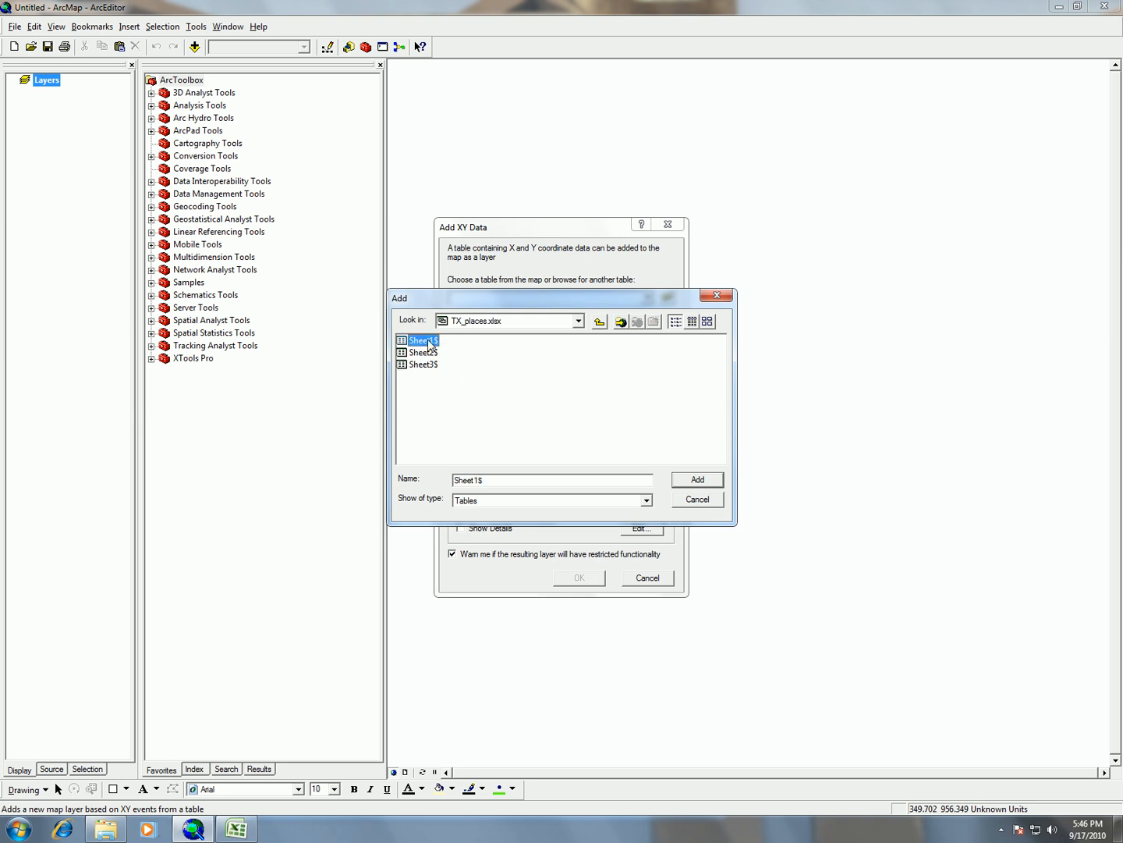
left_click(234, 826)
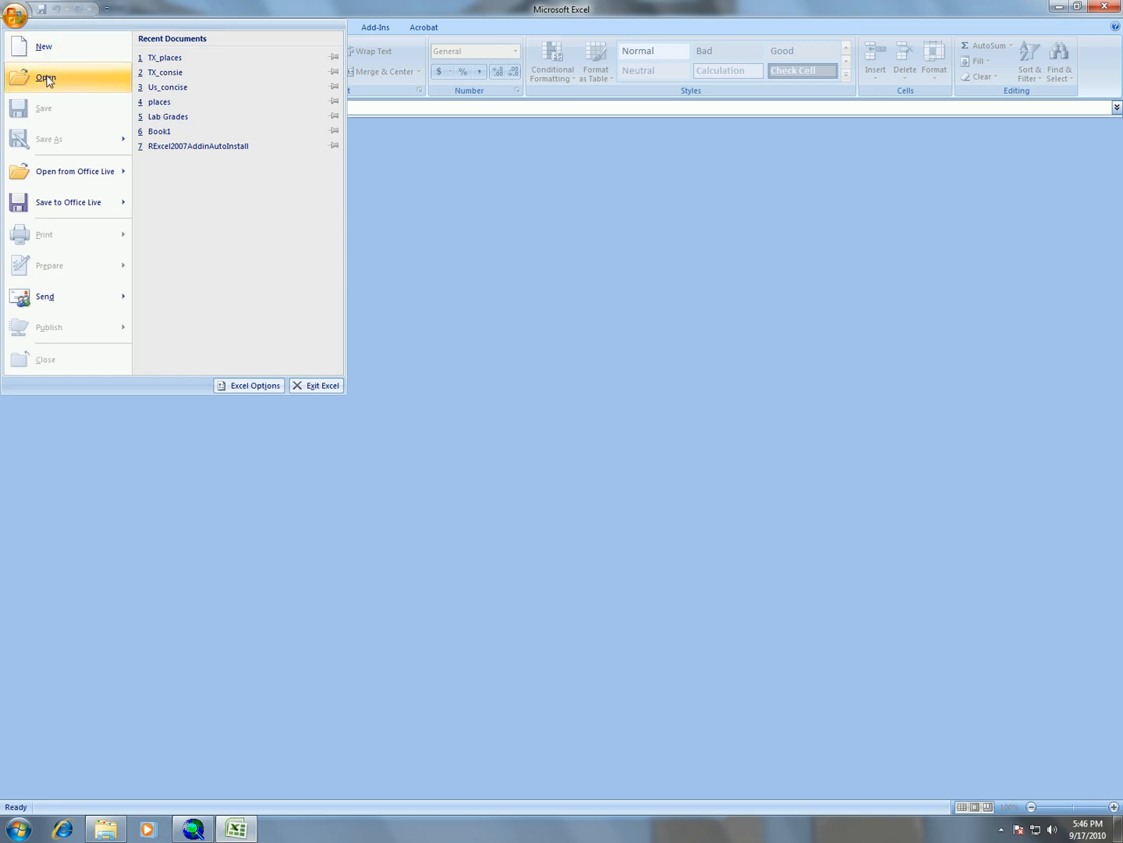
Reopen the TX_places workbook in Excel from the Open dialog
left_click(165, 56)
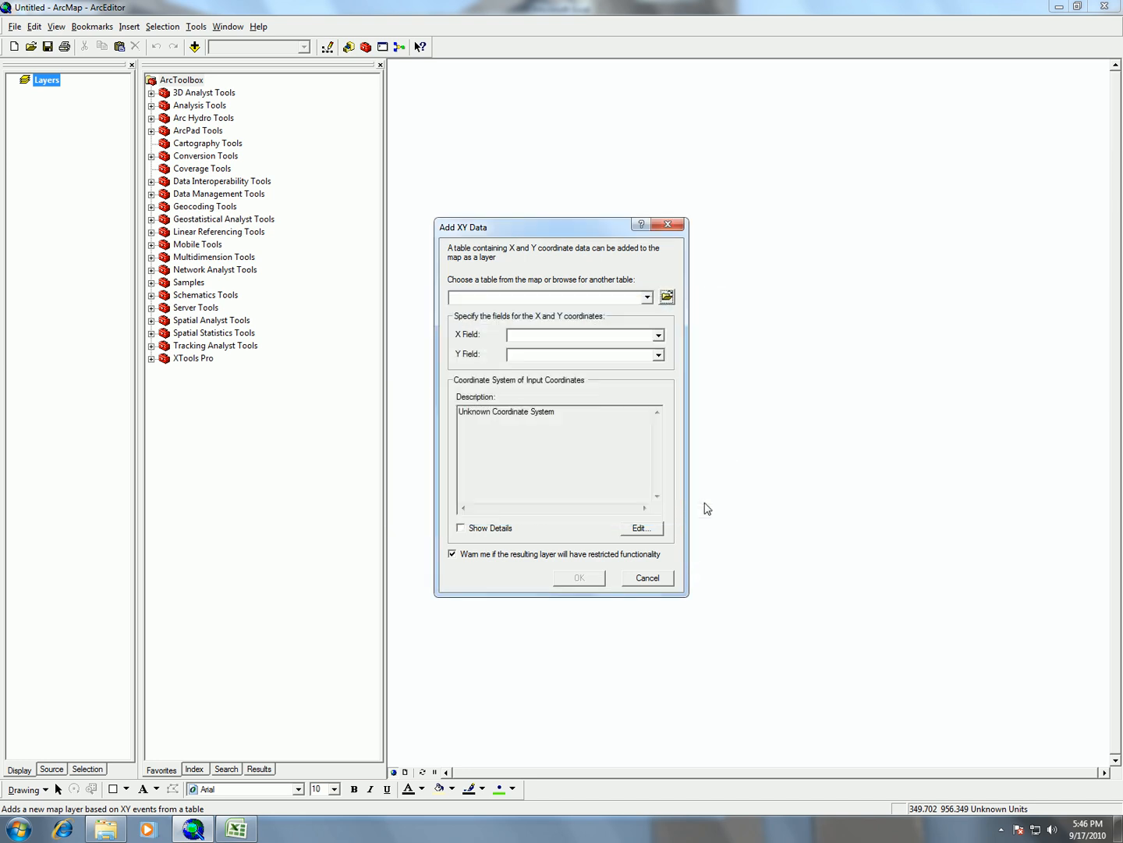
left_click(237, 829)
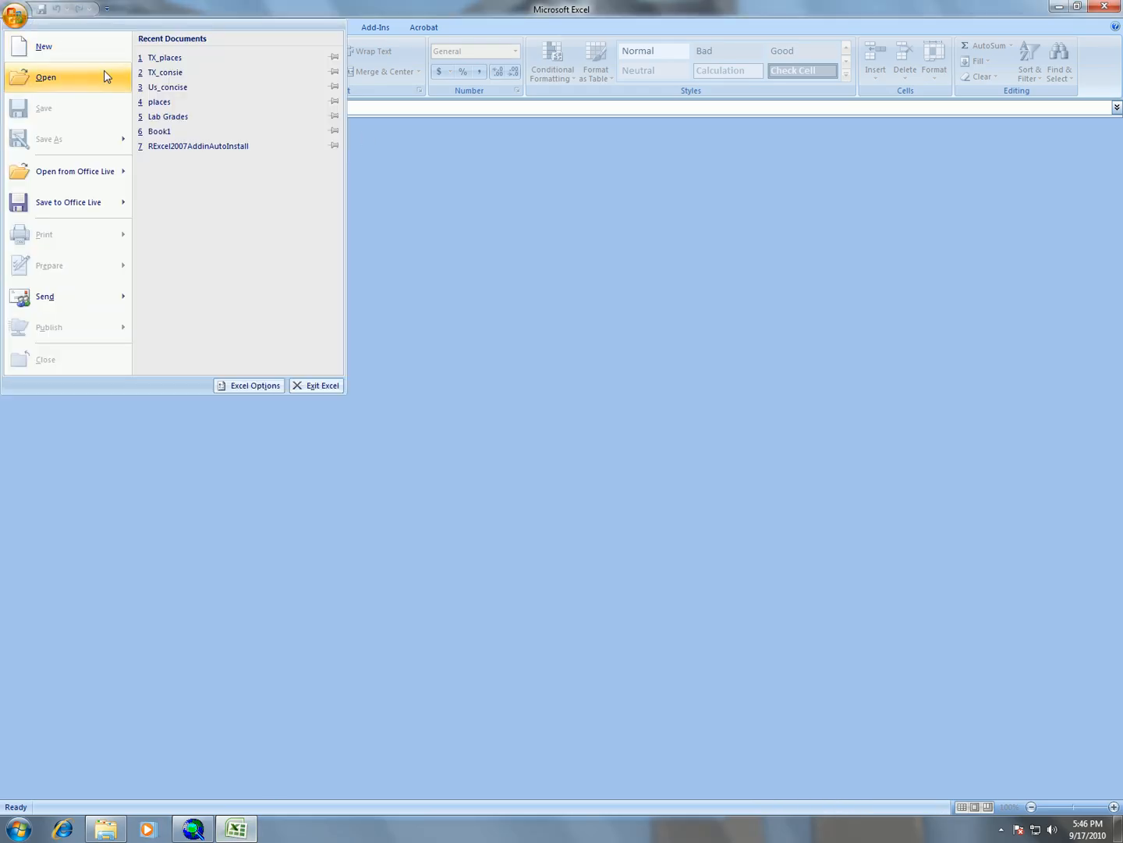
left_click(165, 56)
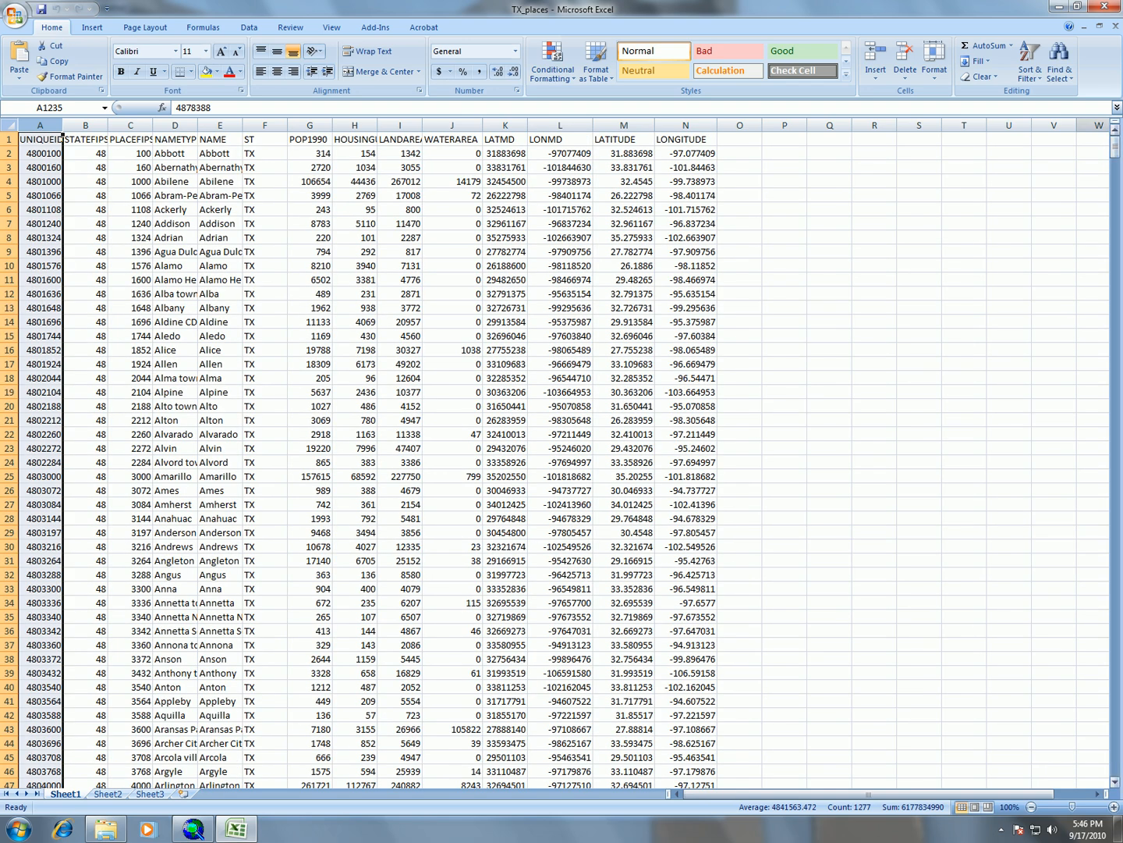
Check the UNIQUEID (A1) and LATITUDE (M1) headings, then return to ArcMap
left_click(39, 139)
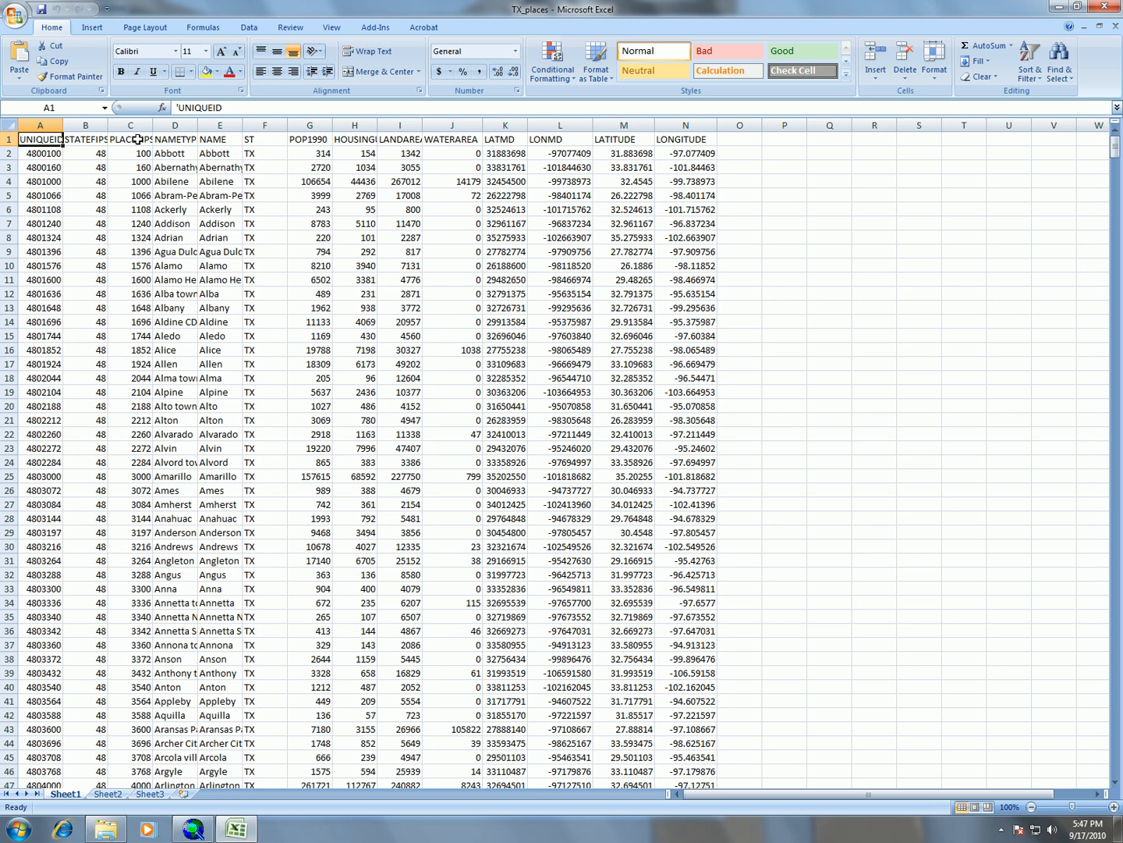
mouse_move(341, 137)
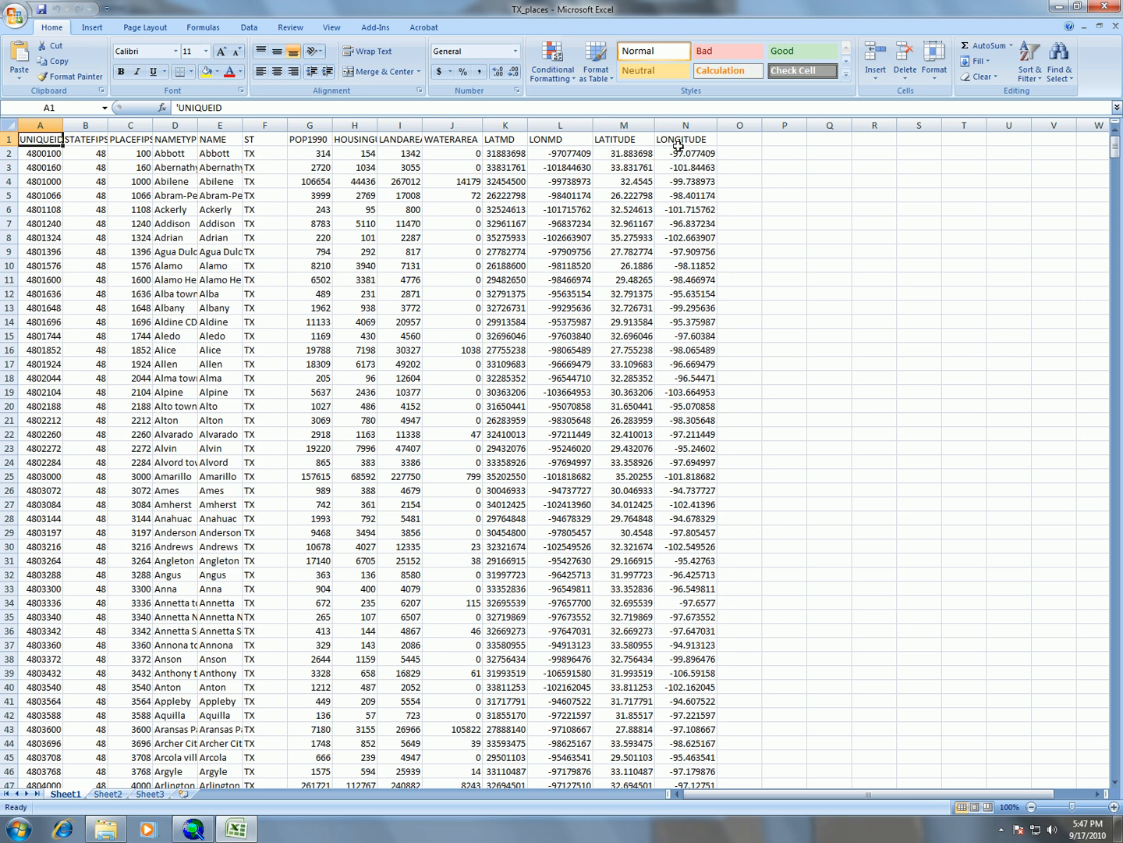
left_click(625, 139)
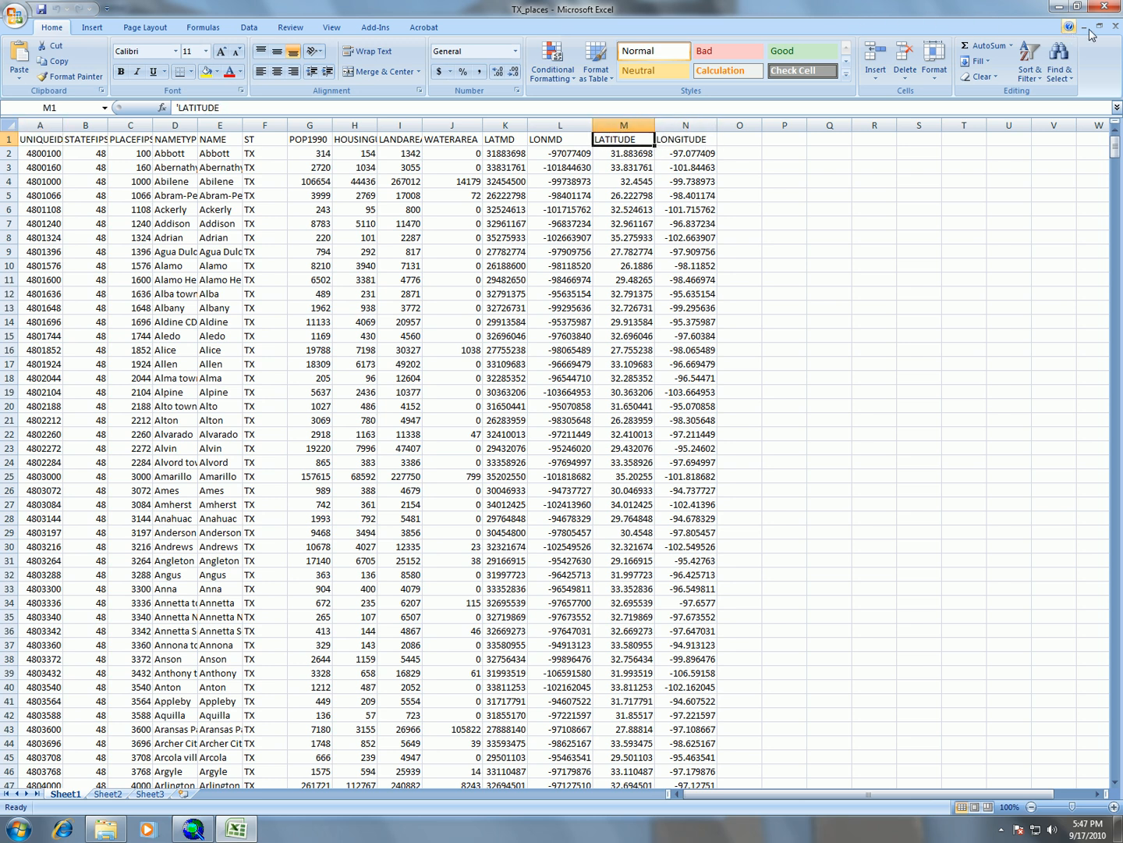
left_click(1059, 9)
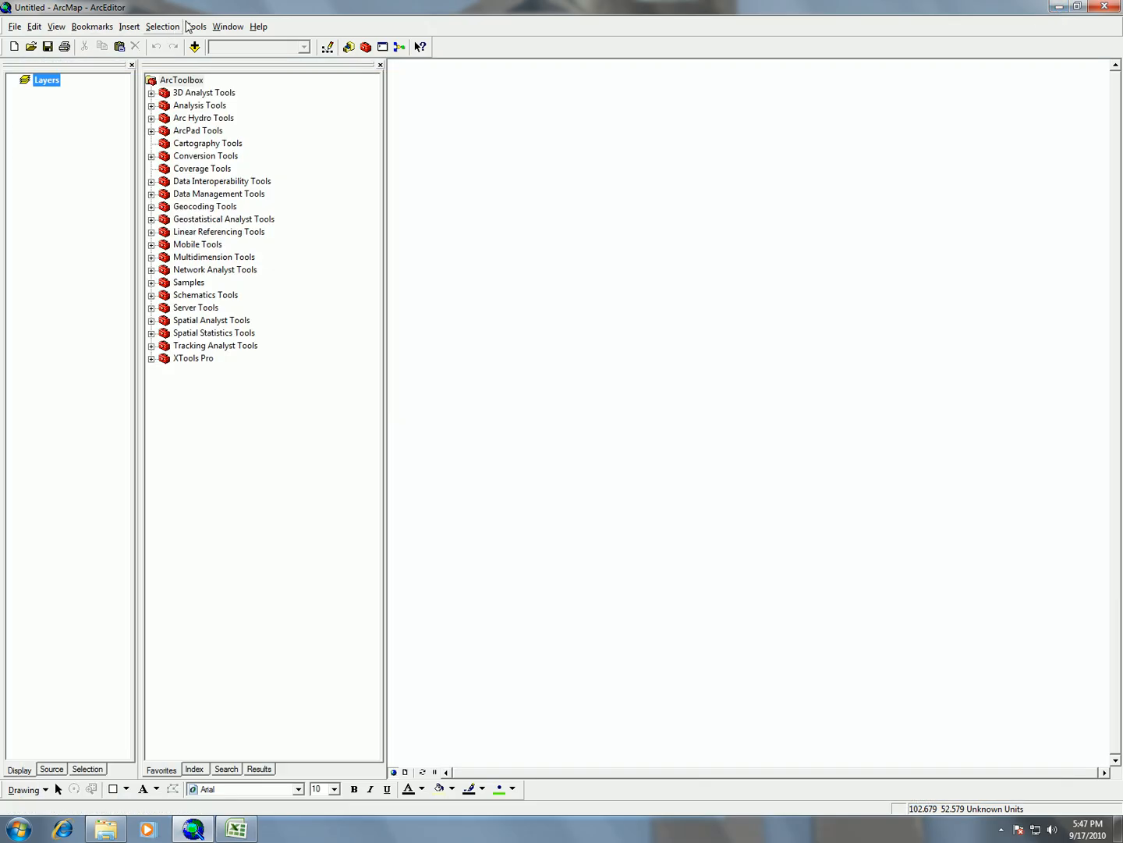
Start Add XY Data again with Sheet1$ from TX_places.xlsx as the source table
left_click(197, 25)
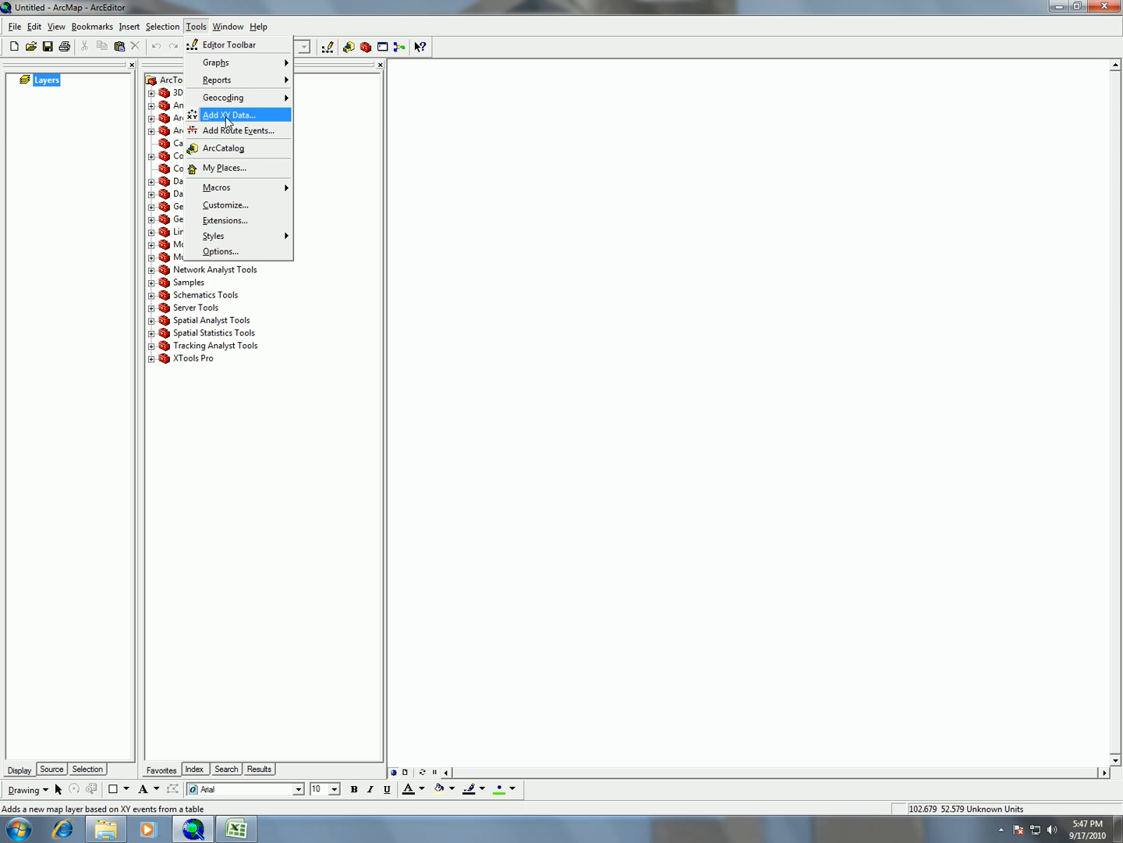
left_click(228, 115)
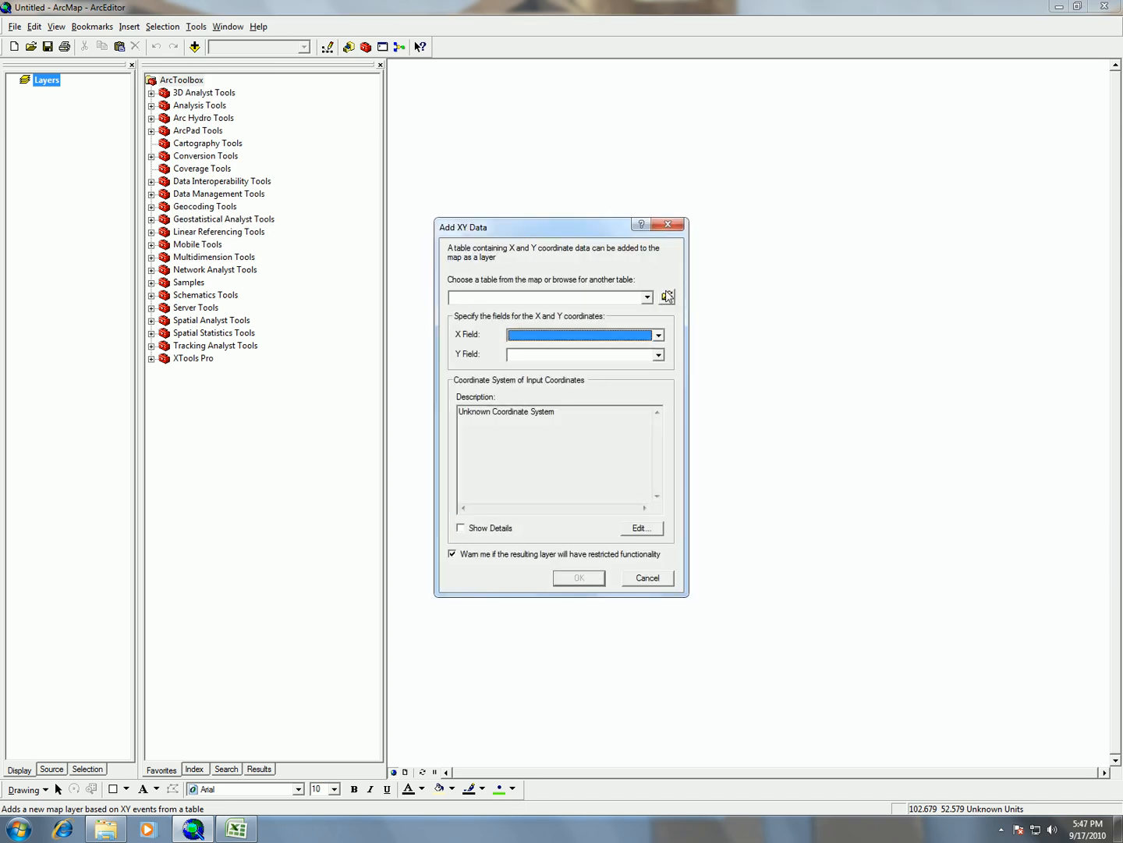
left_click(668, 297)
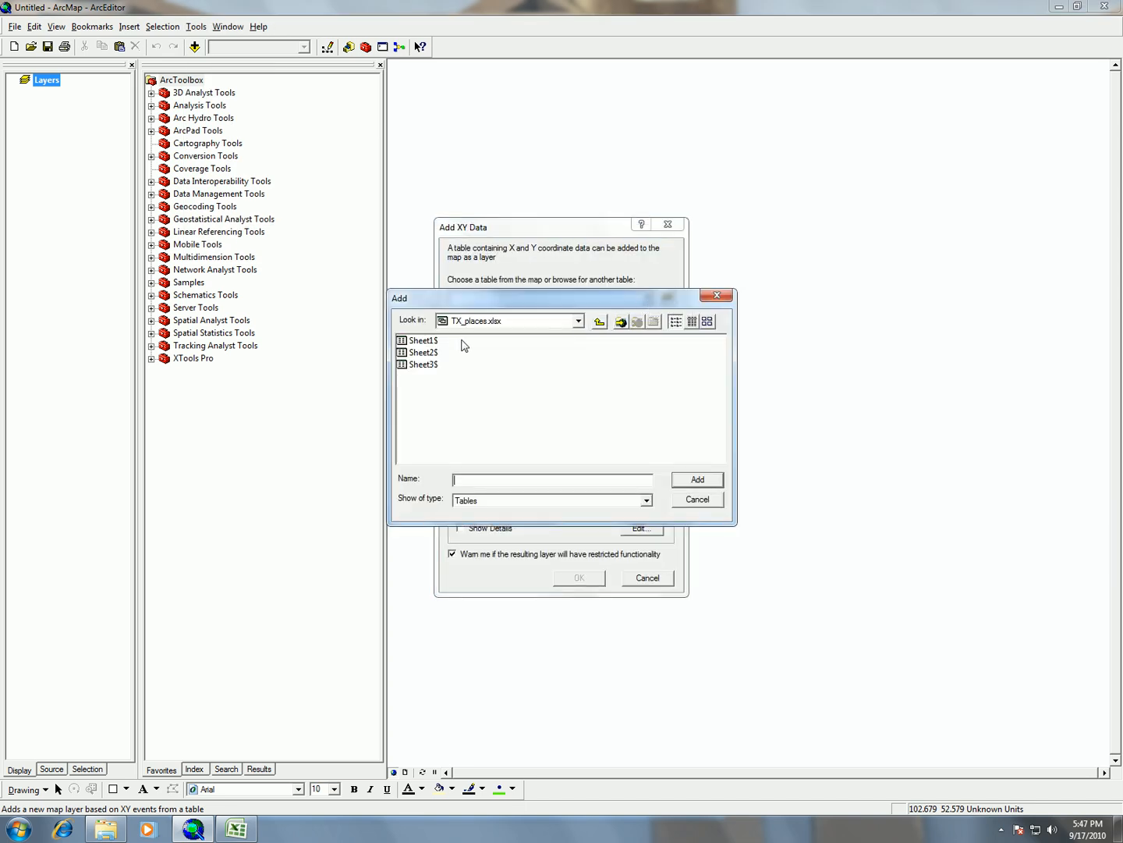
left_click(422, 340)
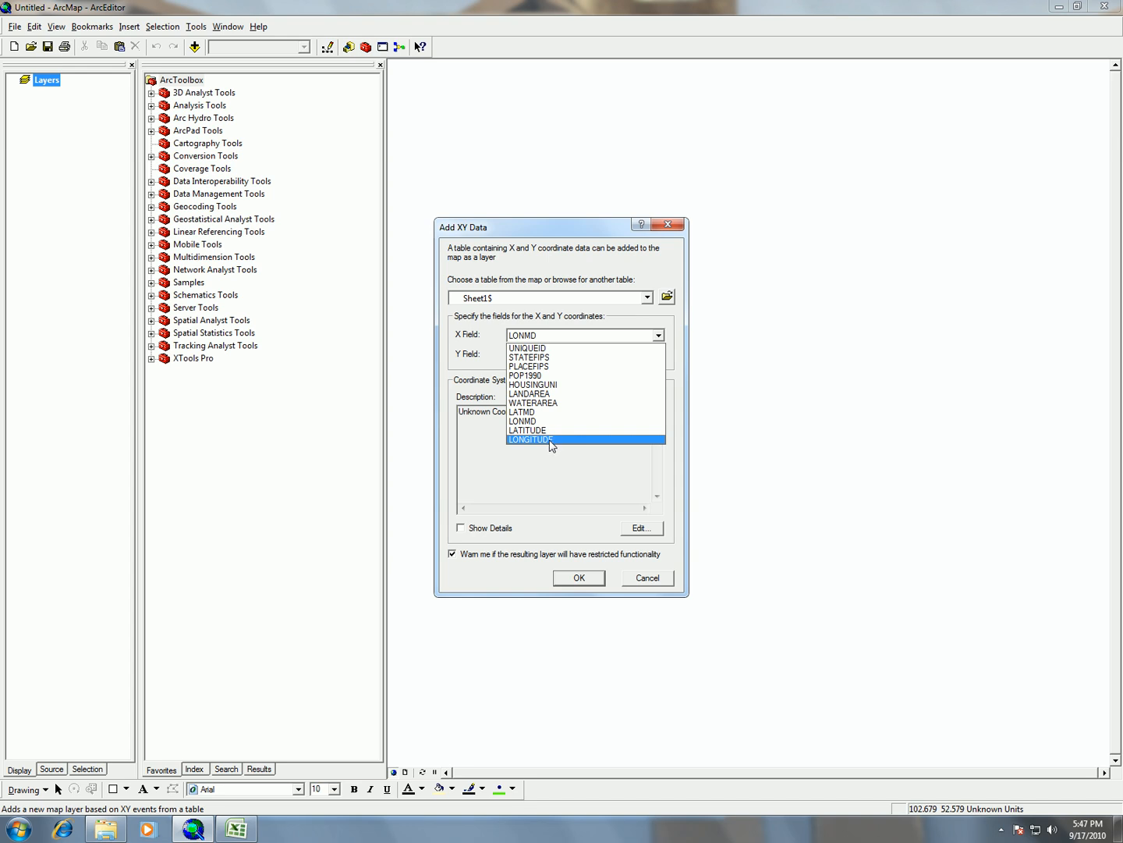
Set LONGITUDE as the X field and LATITUDE as the Y field
left_click(530, 440)
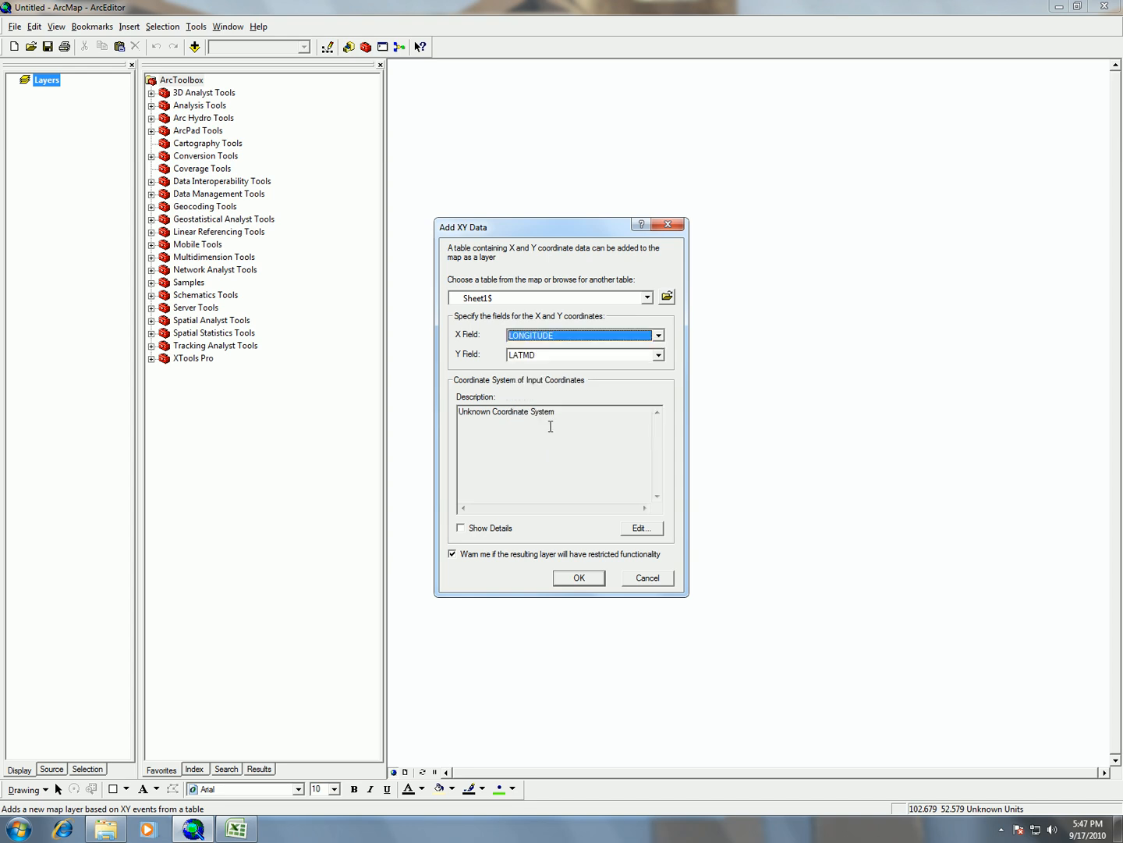
left_click(659, 334)
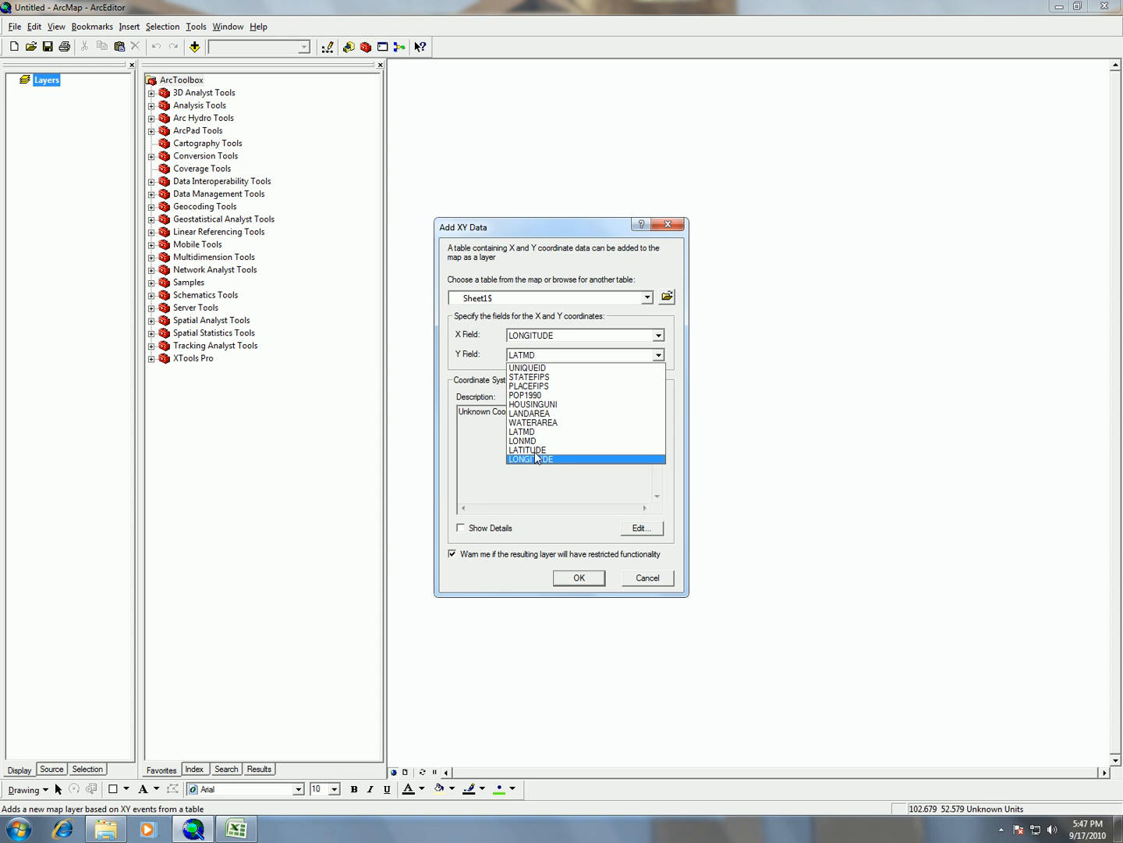
left_click(527, 450)
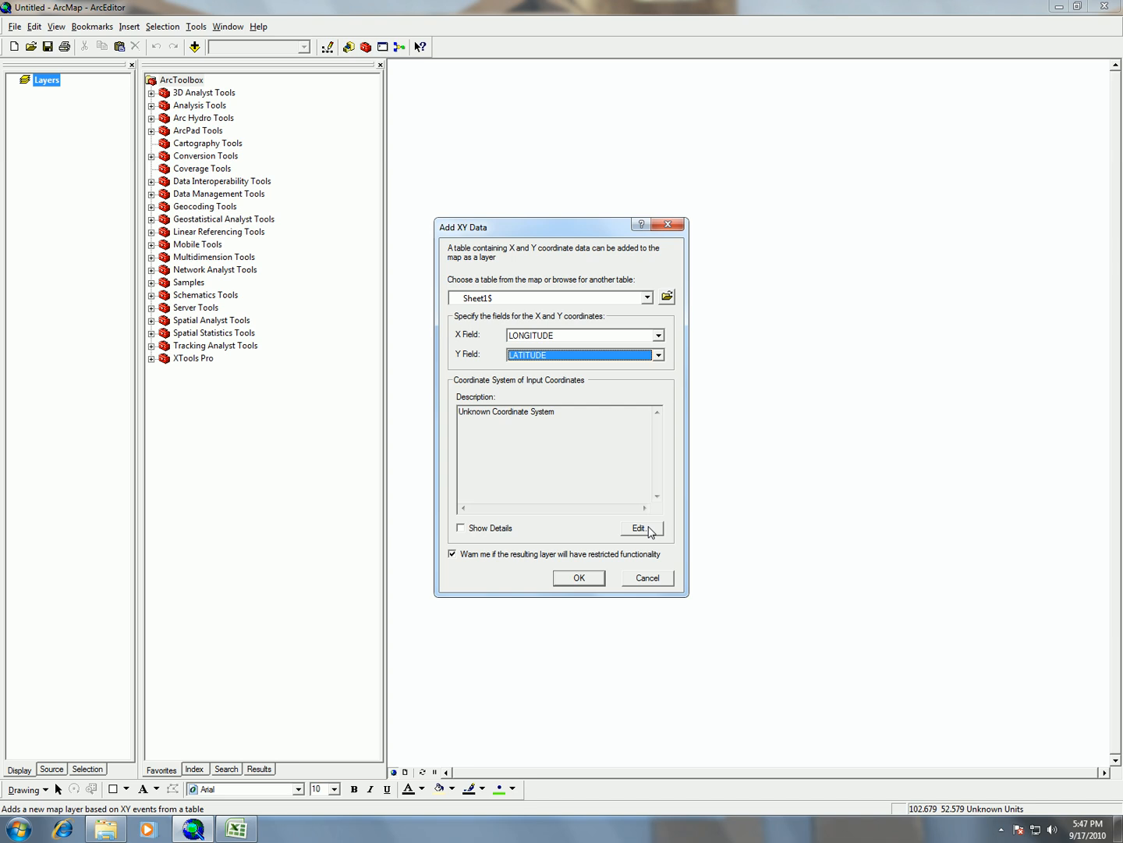
Choose Geographic > North America > North American Datum 1983.prj as the coordinate system
left_click(640, 527)
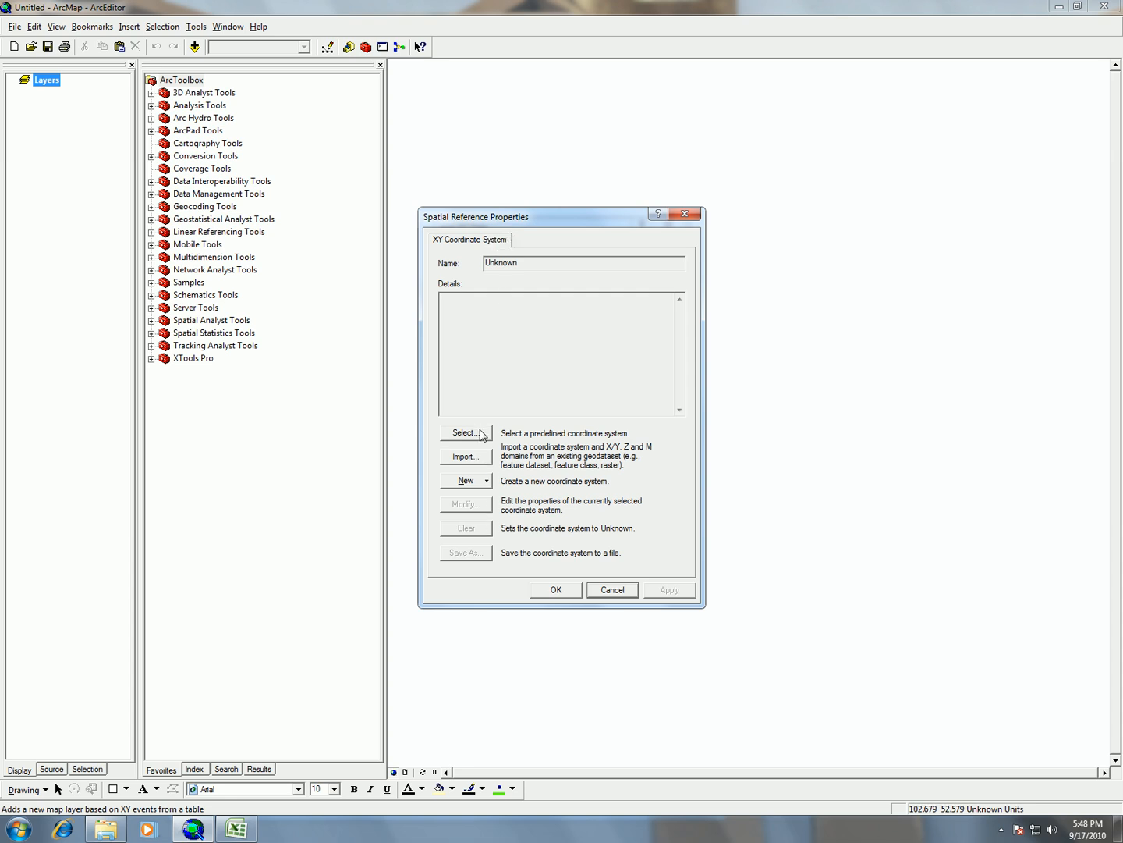
left_click(465, 432)
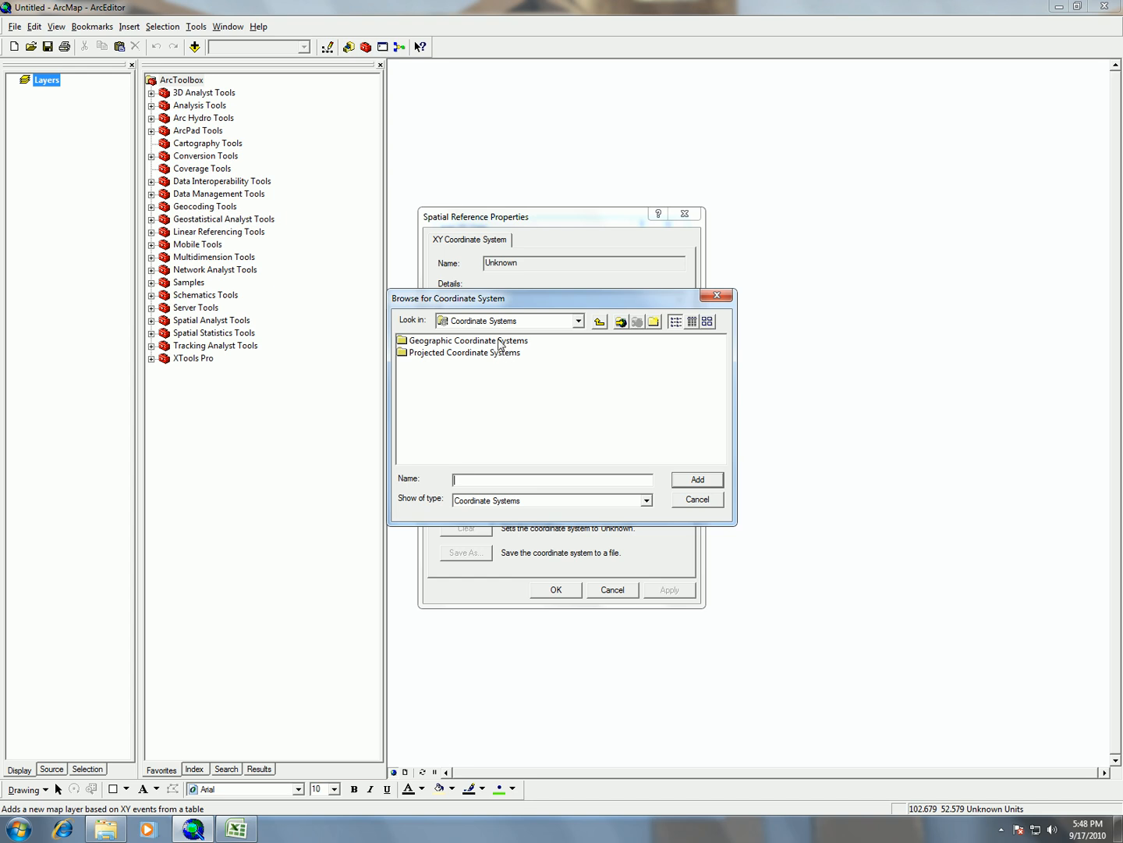
double_click(468, 340)
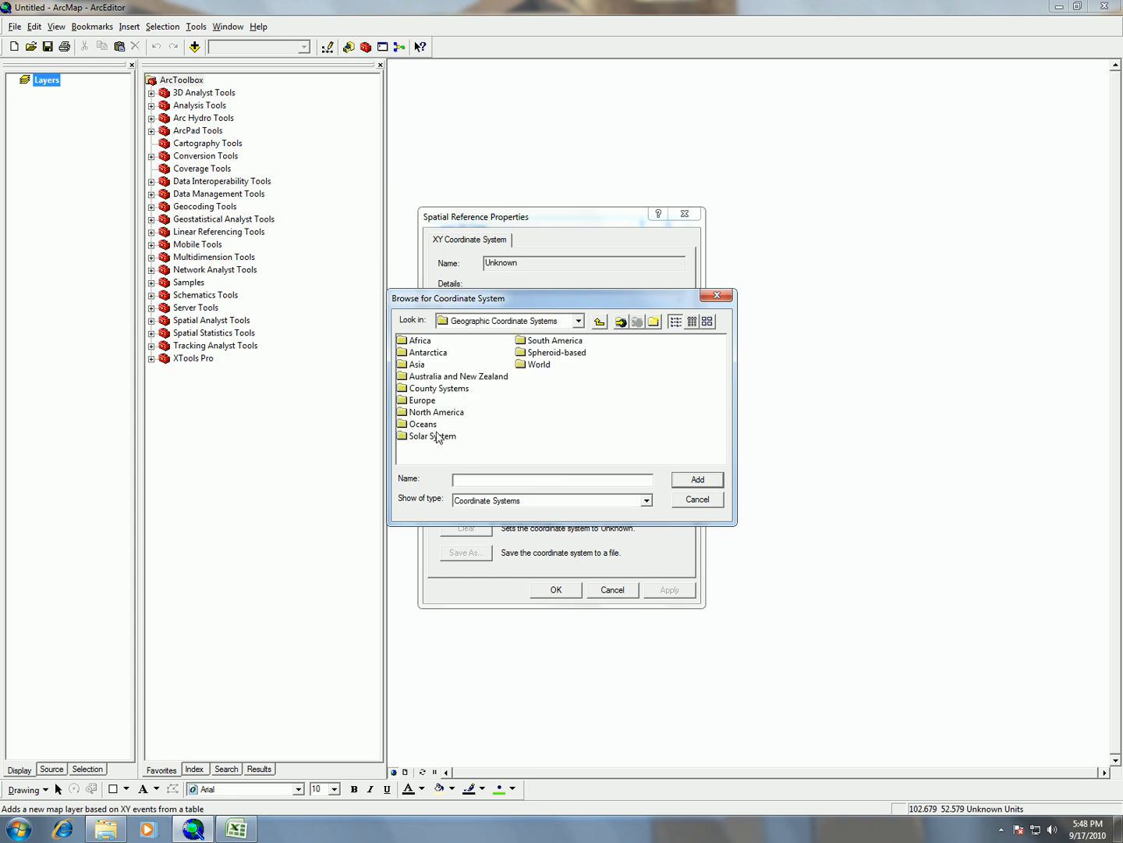
double_click(435, 412)
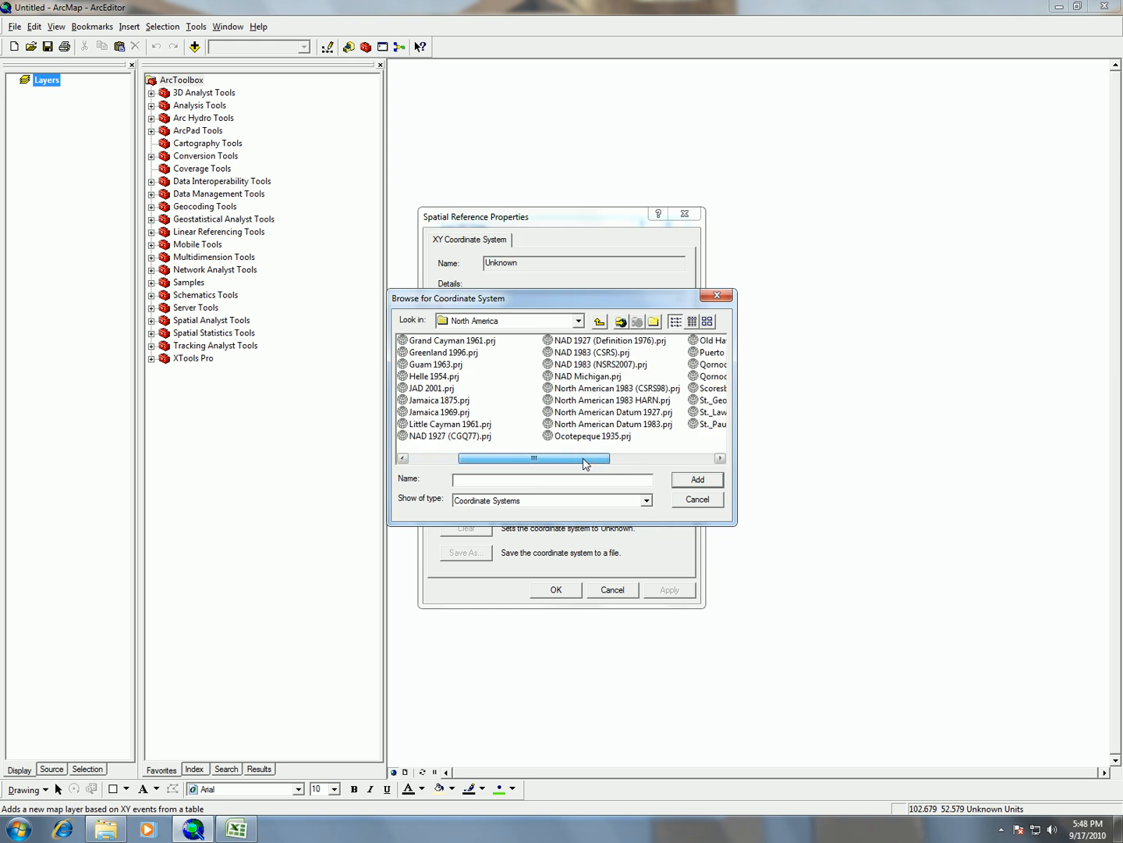
left_click(611, 425)
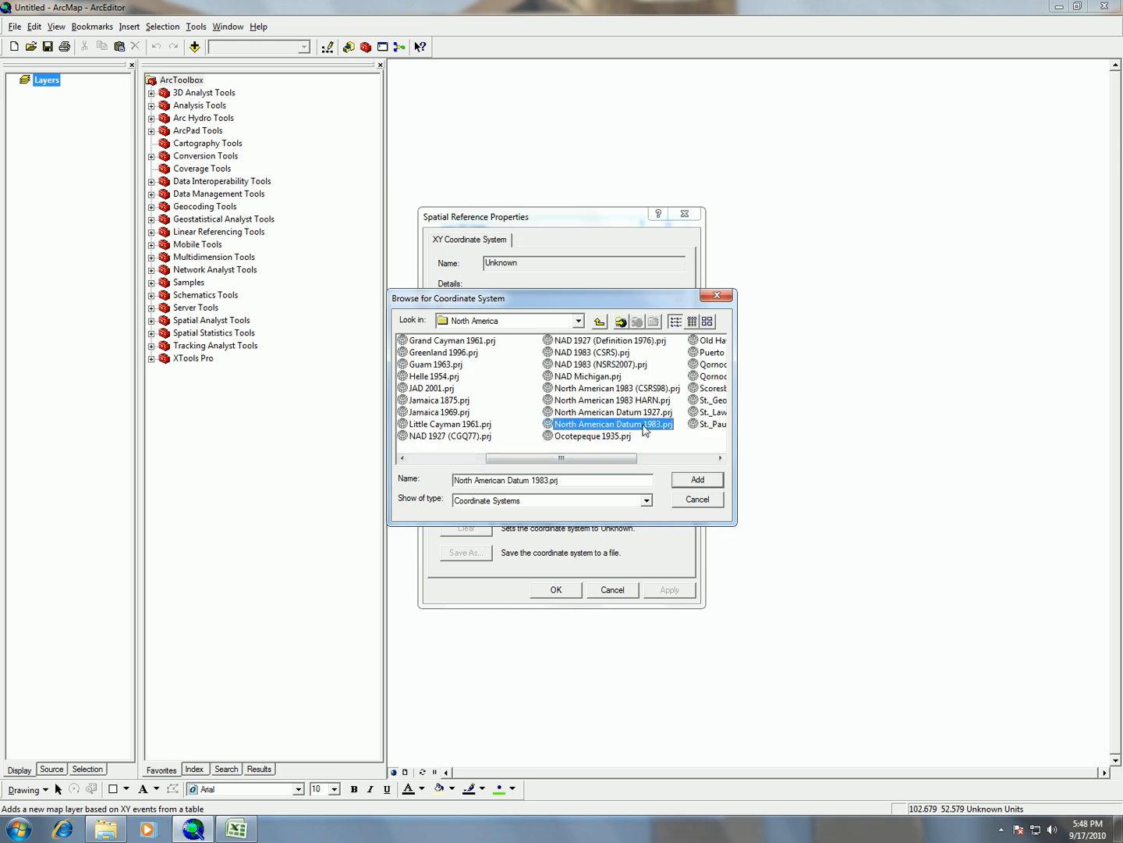
mouse_move(569, 437)
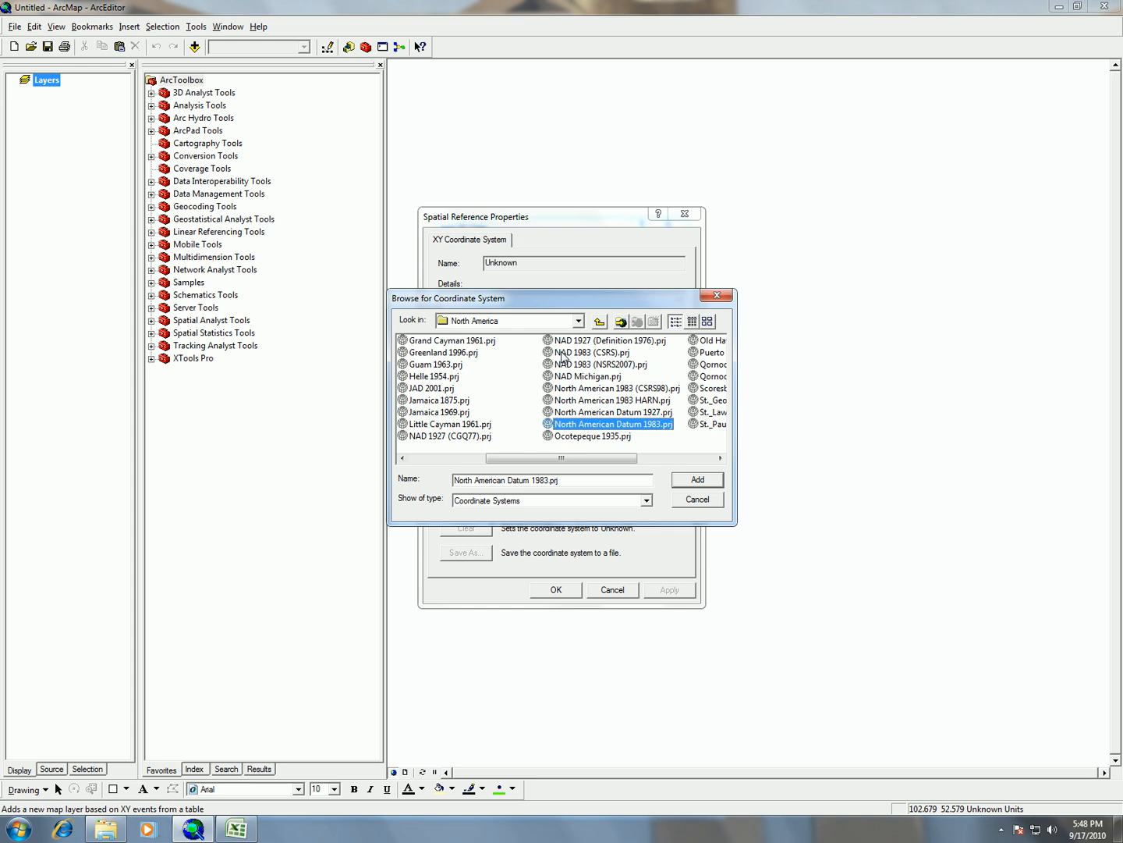
mouse_move(616, 375)
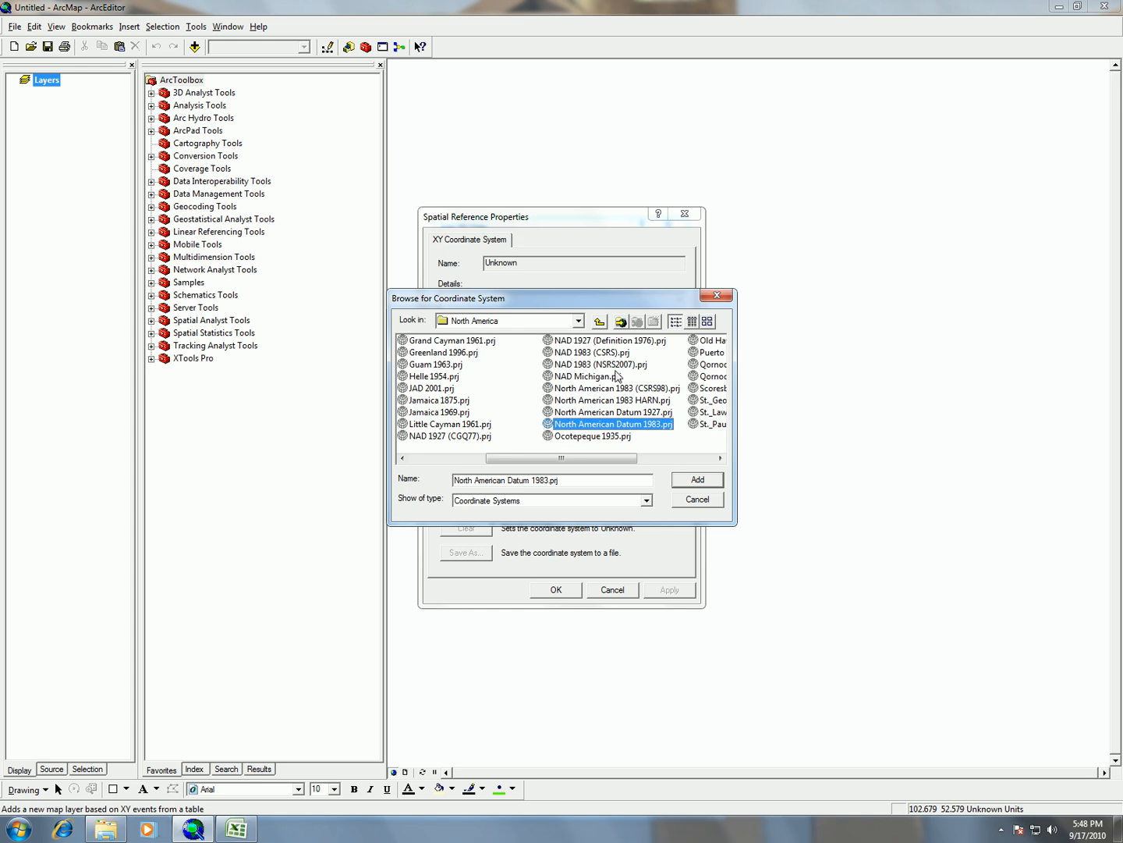
mouse_move(625, 434)
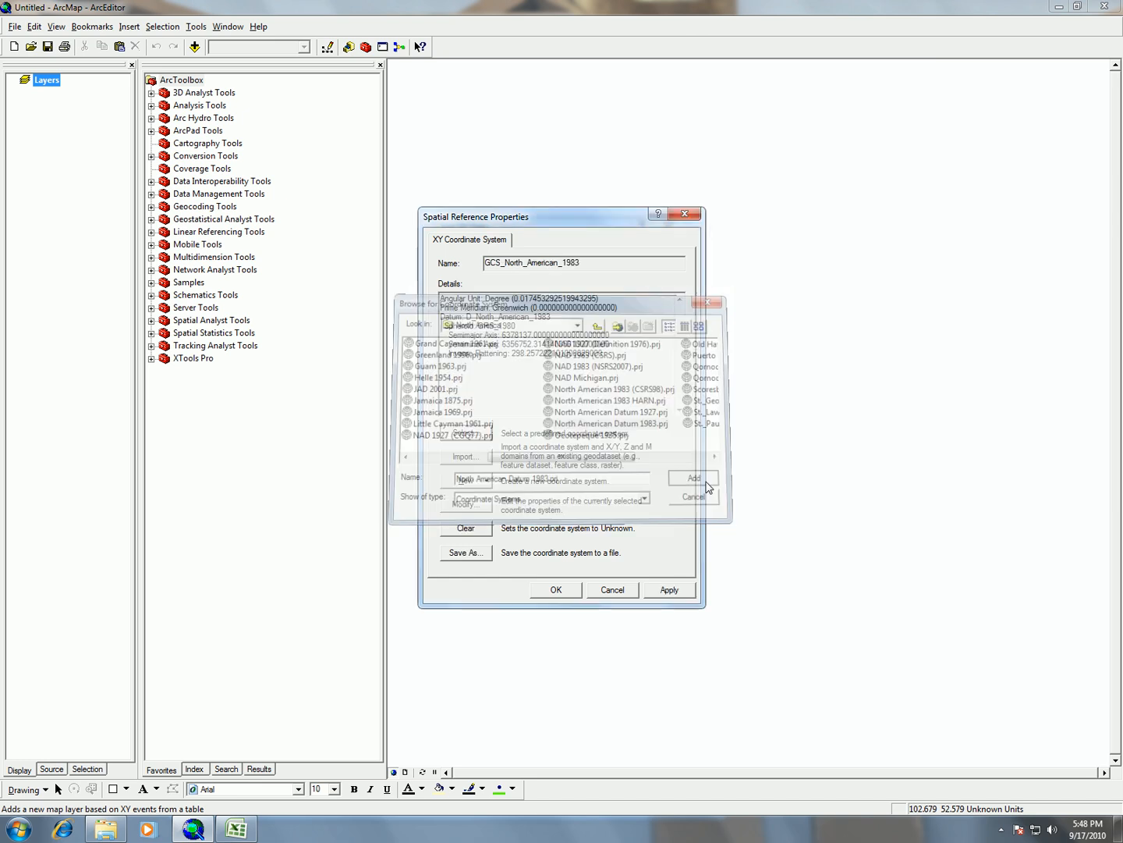
left_click(691, 477)
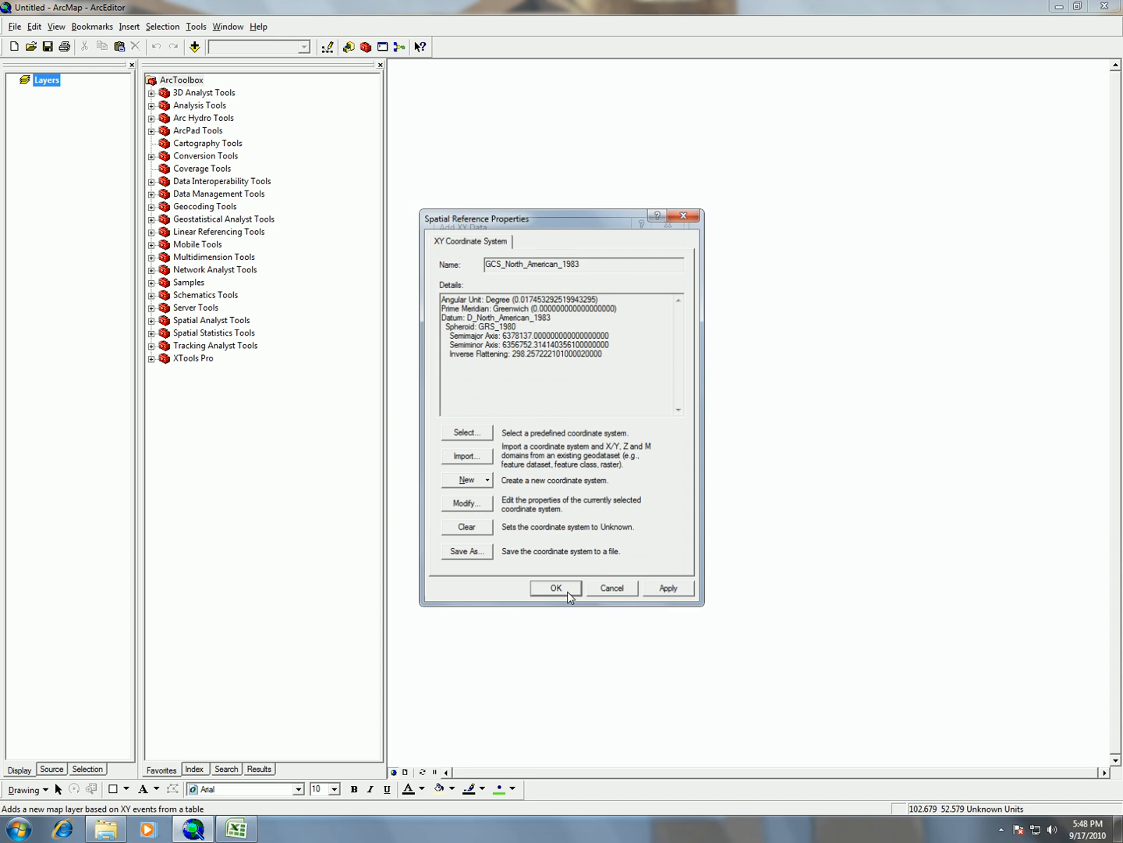
Confirm NAD83, create the XY point layer and accept the missing Object-ID warning
left_click(556, 587)
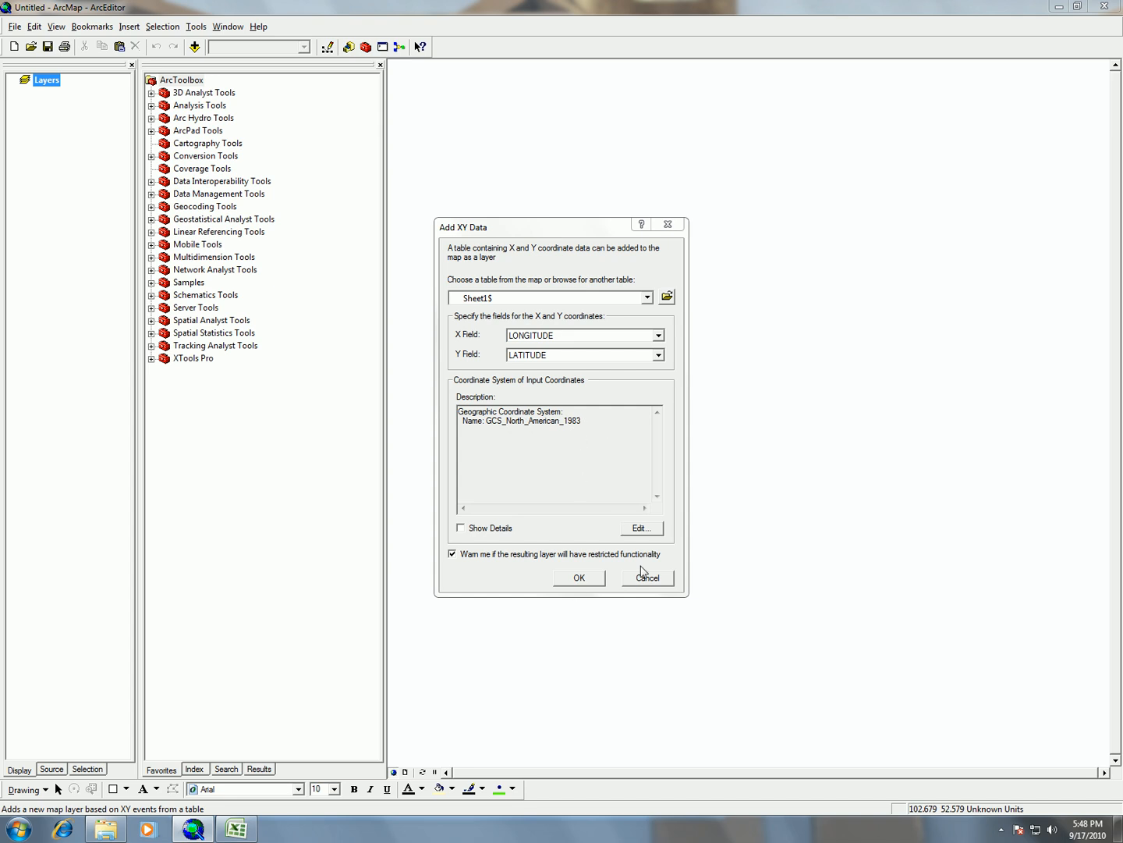
left_click(578, 578)
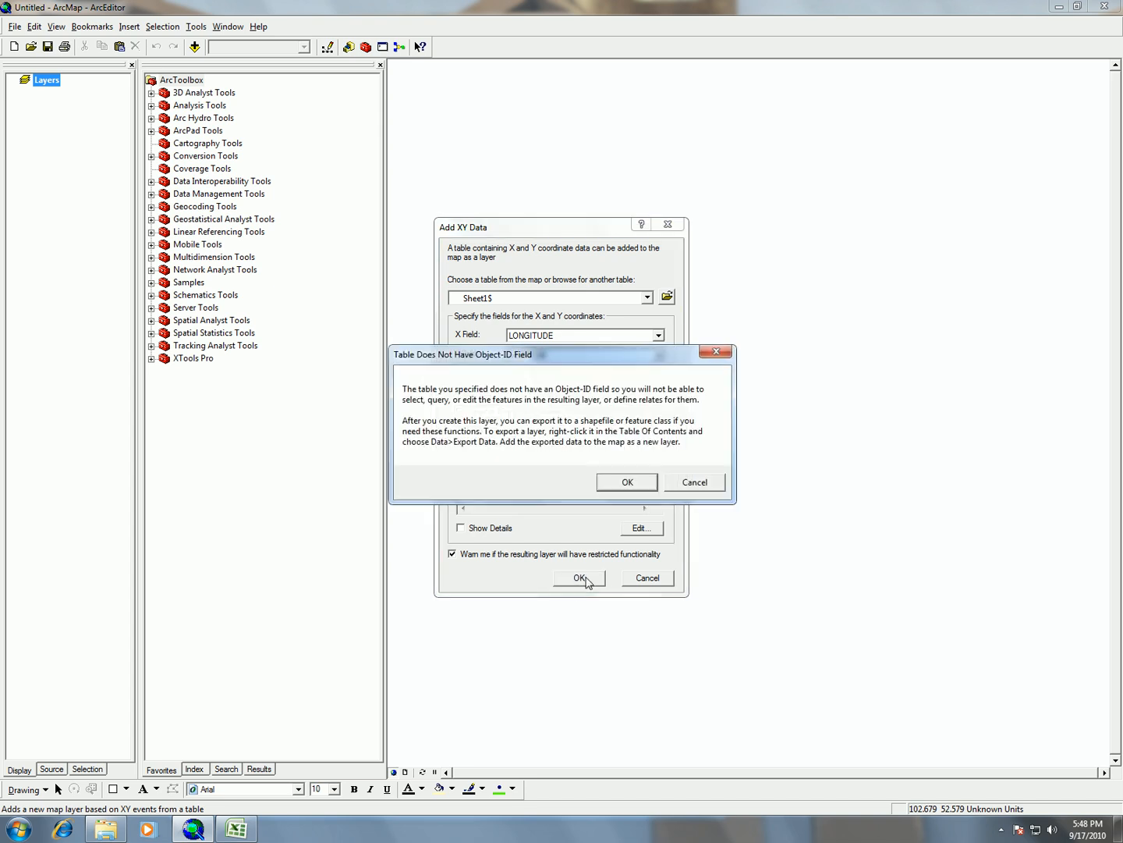
mouse_move(383, 424)
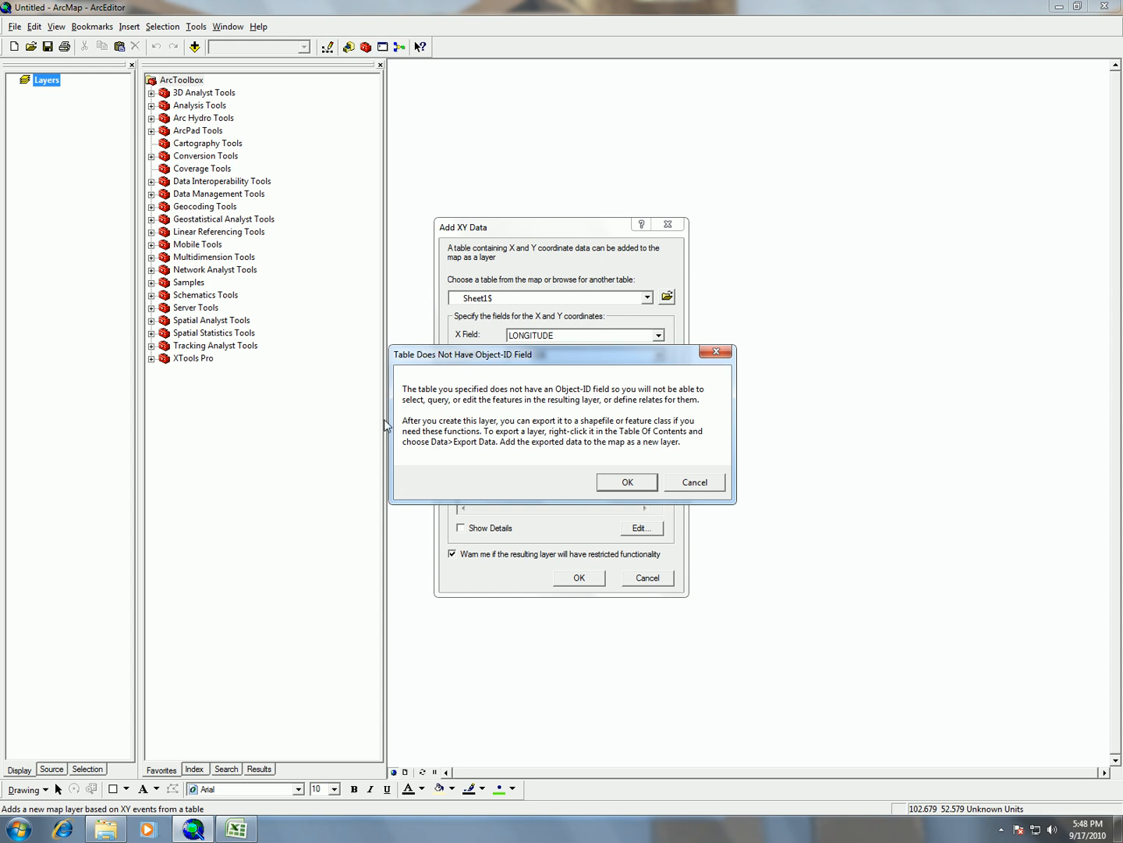
mouse_move(699, 407)
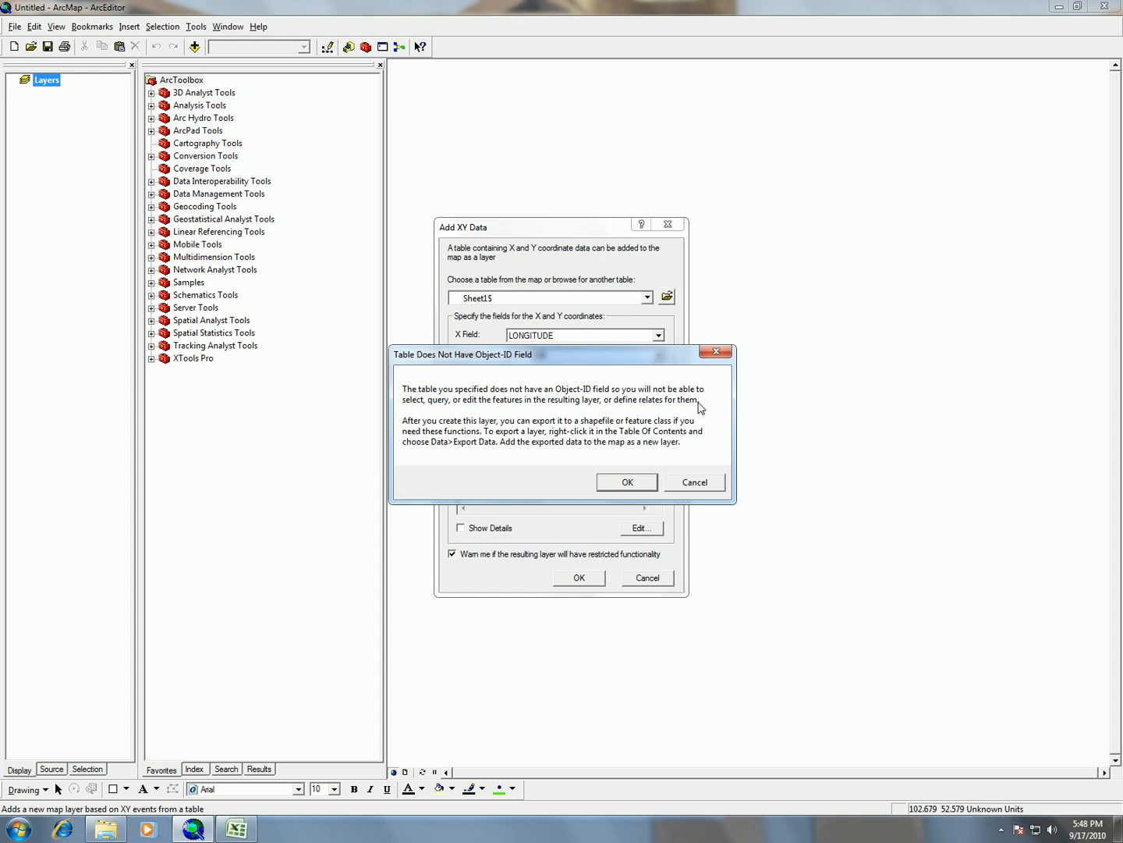
mouse_move(616, 396)
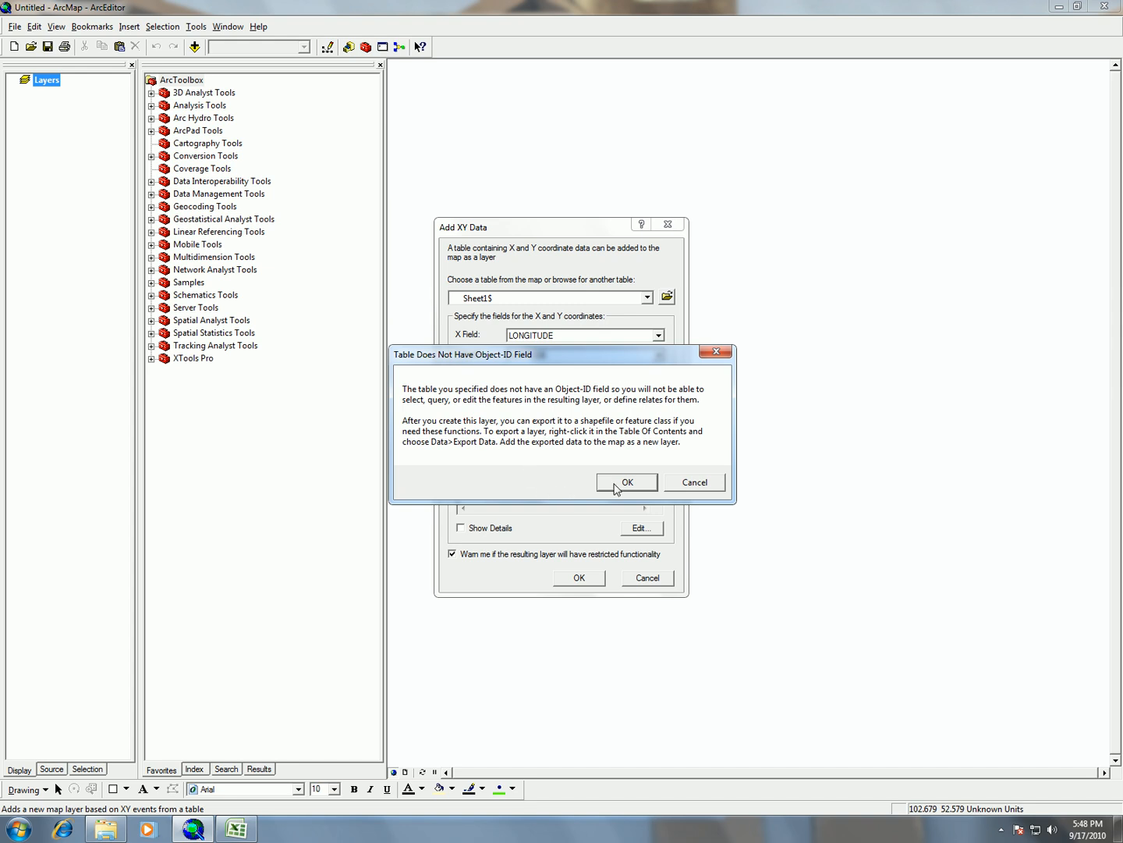
mouse_move(616, 490)
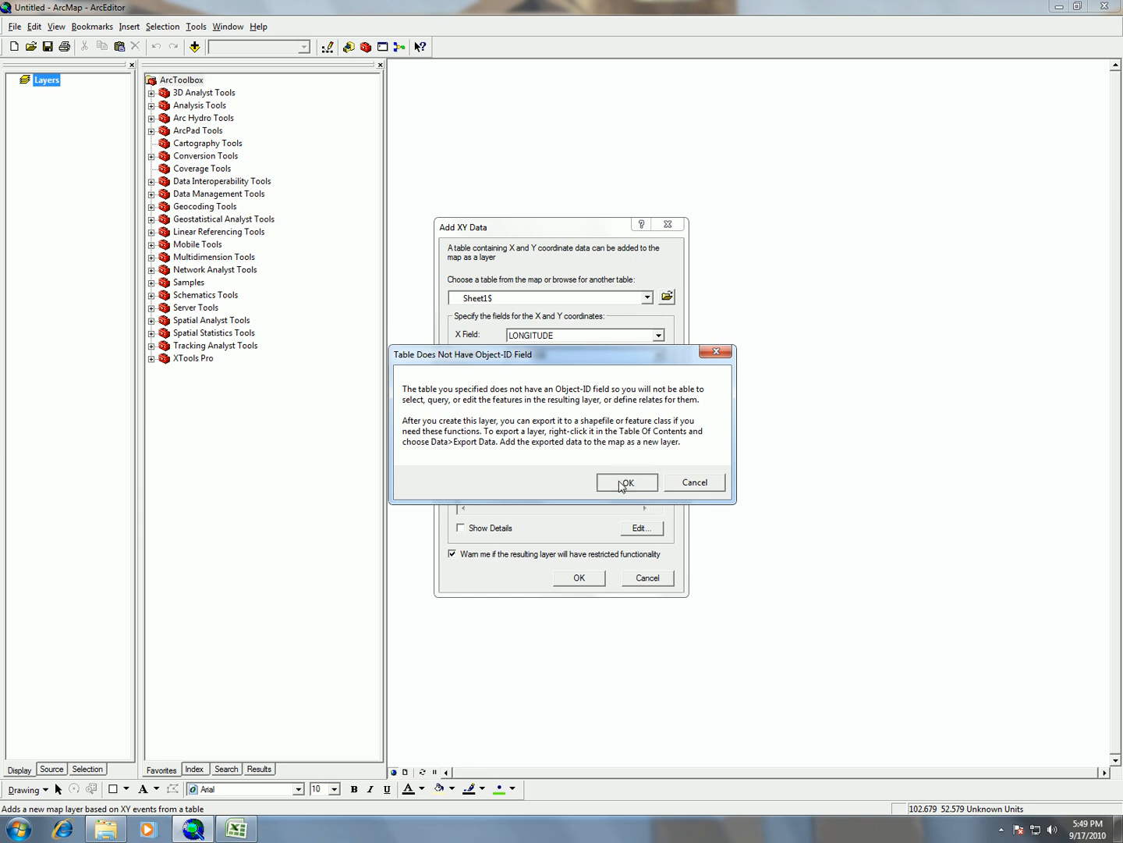
left_click(627, 482)
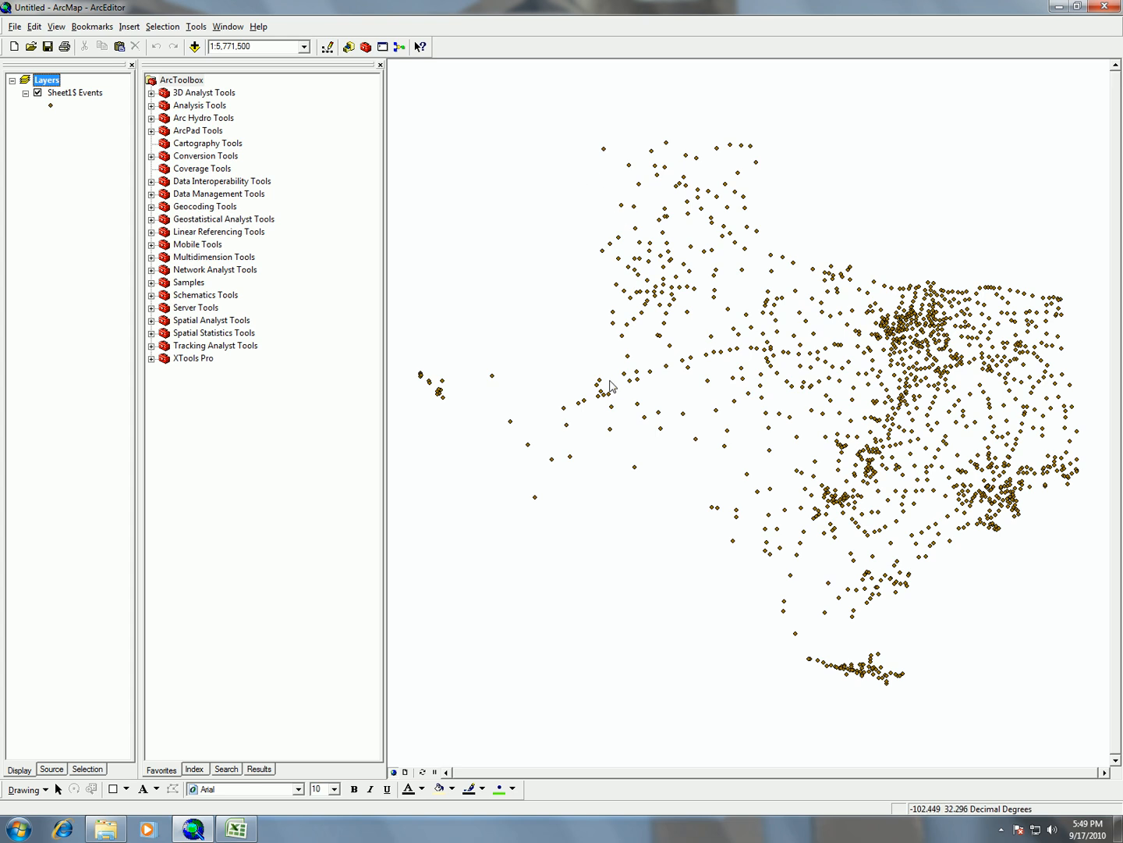
mouse_move(917, 654)
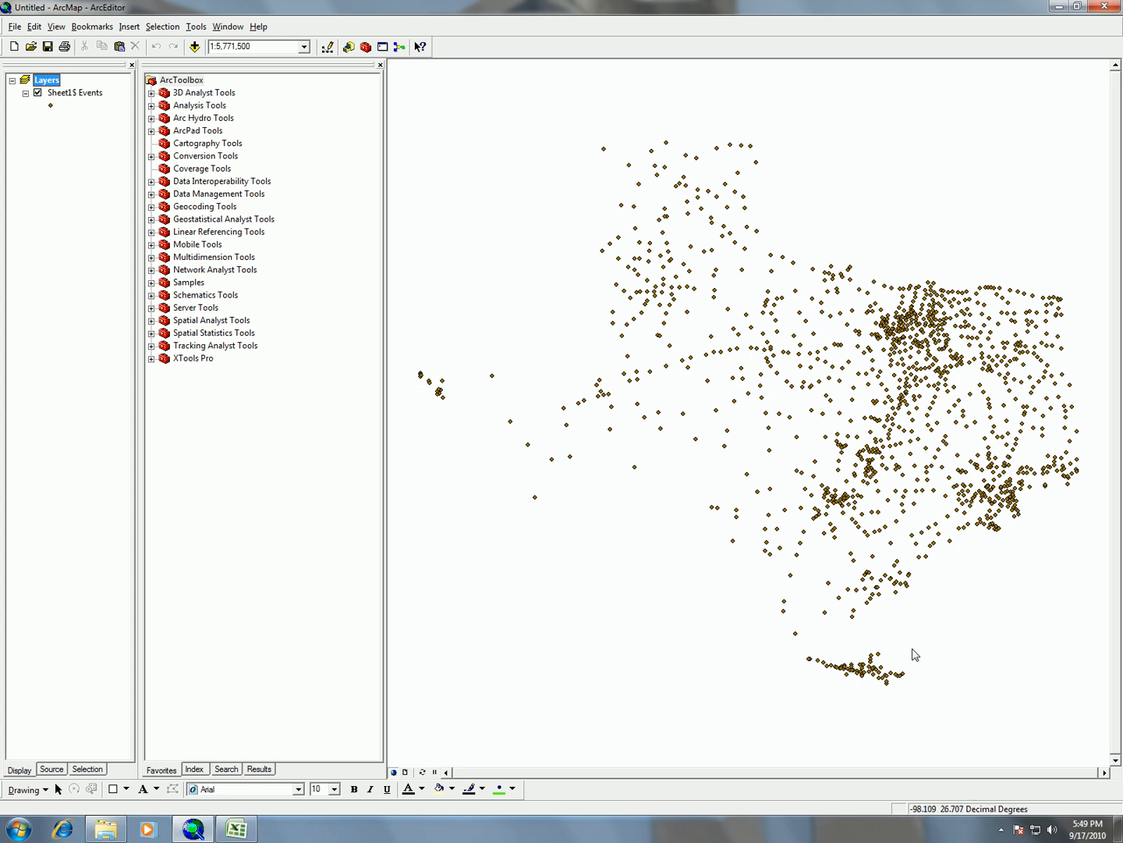
mouse_move(609, 306)
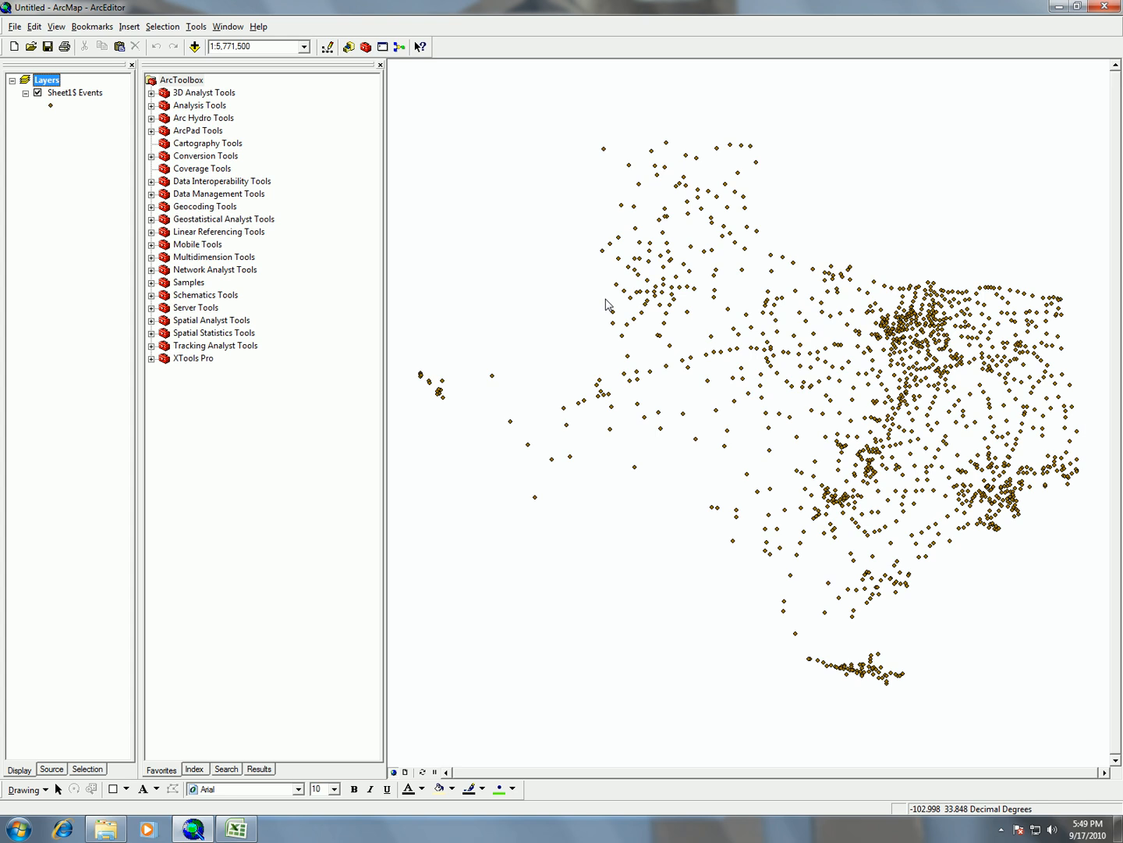
mouse_move(685, 445)
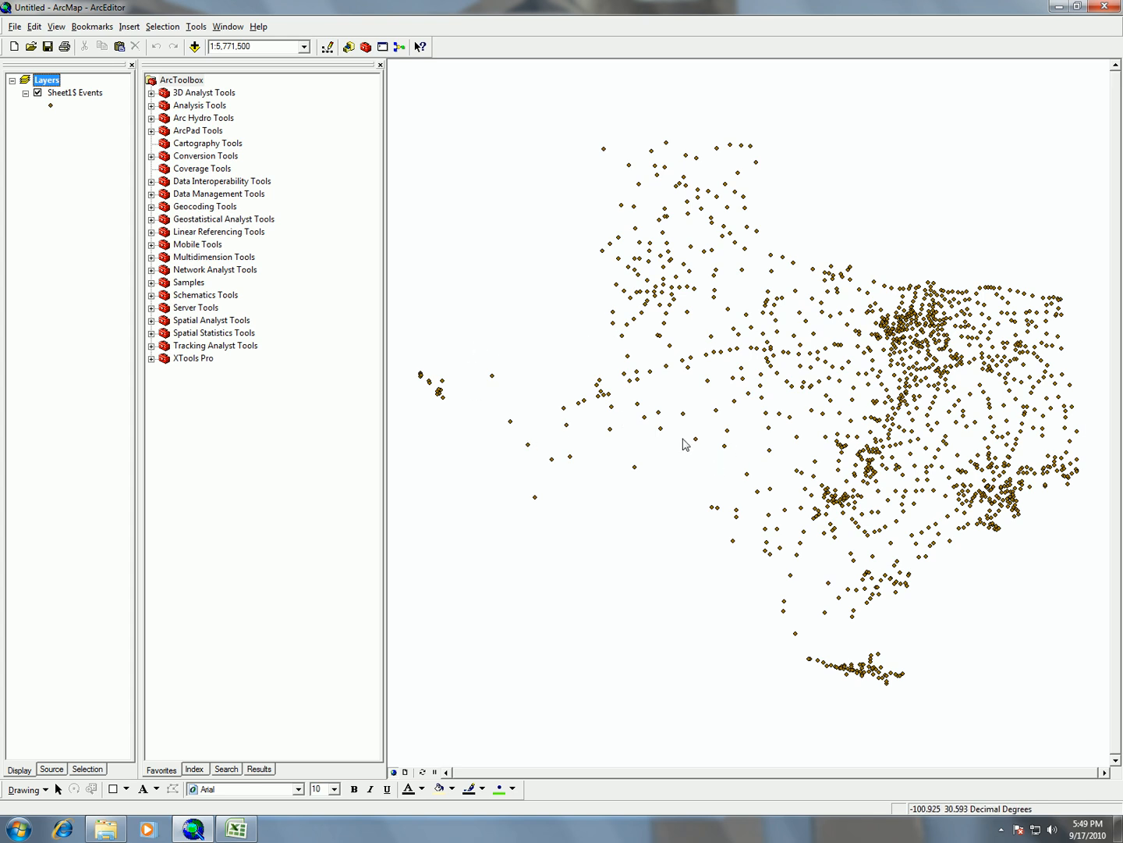
mouse_move(616, 383)
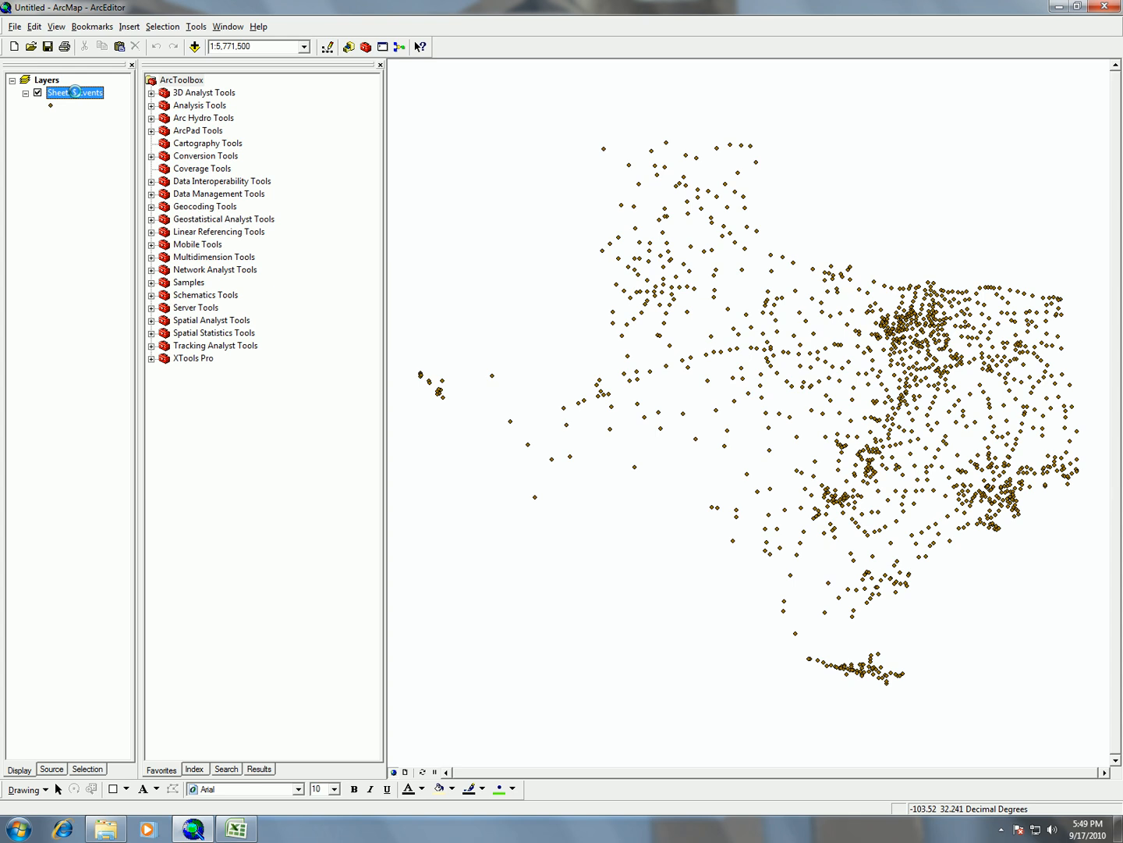
Export the Sheet1$ Events data, browsing to the lab_3 folder as the save location
right_click(75, 92)
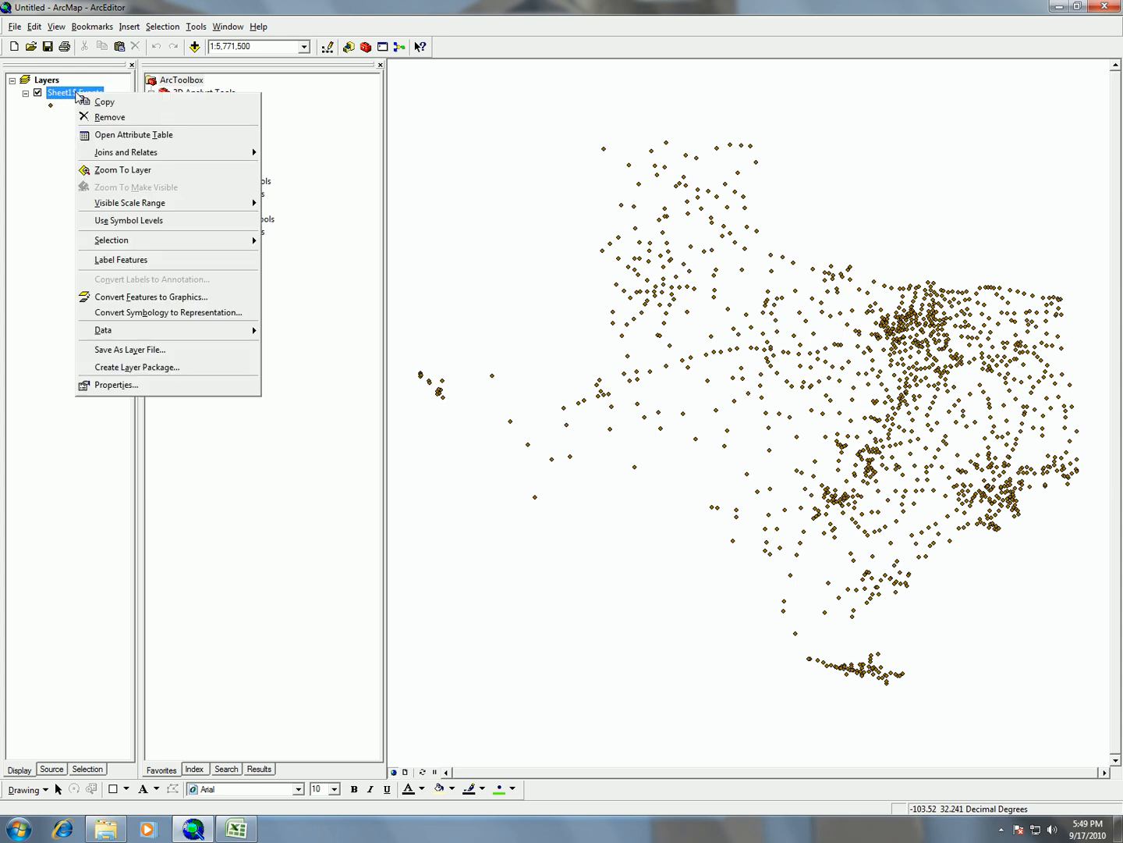
mouse_move(122, 168)
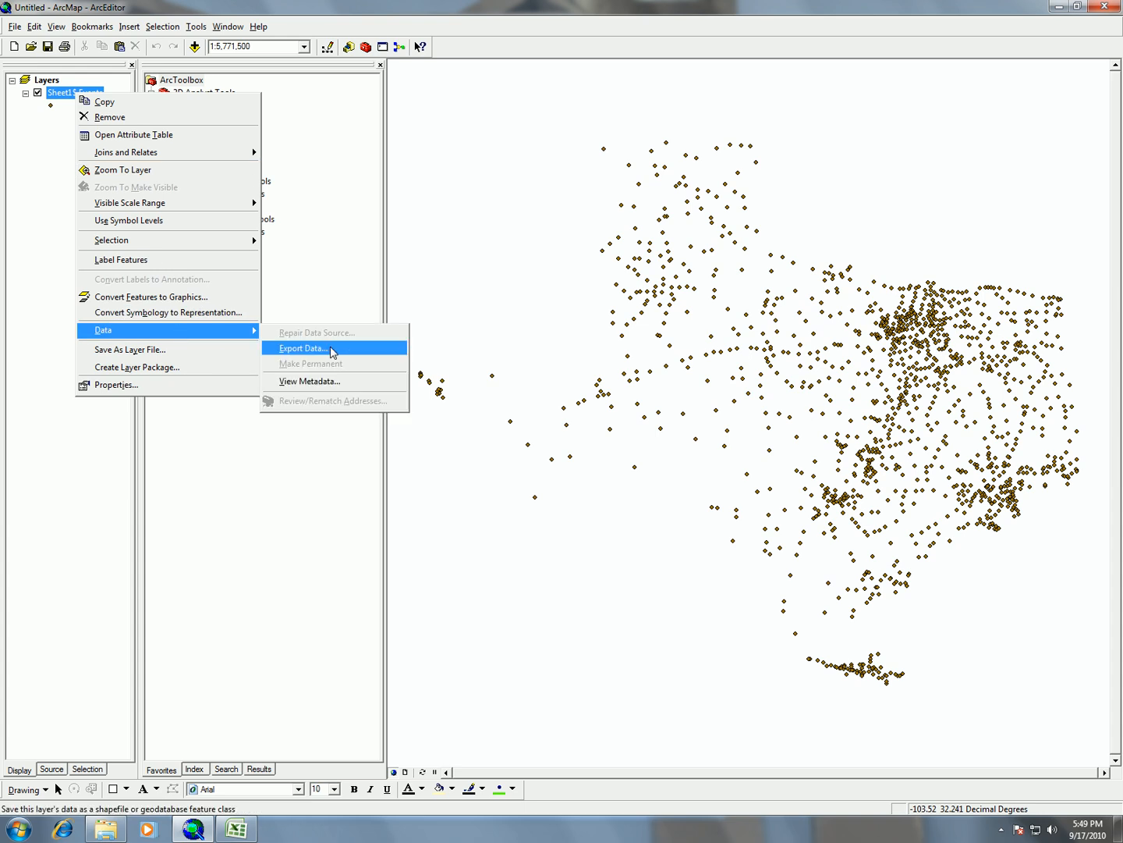
left_click(303, 348)
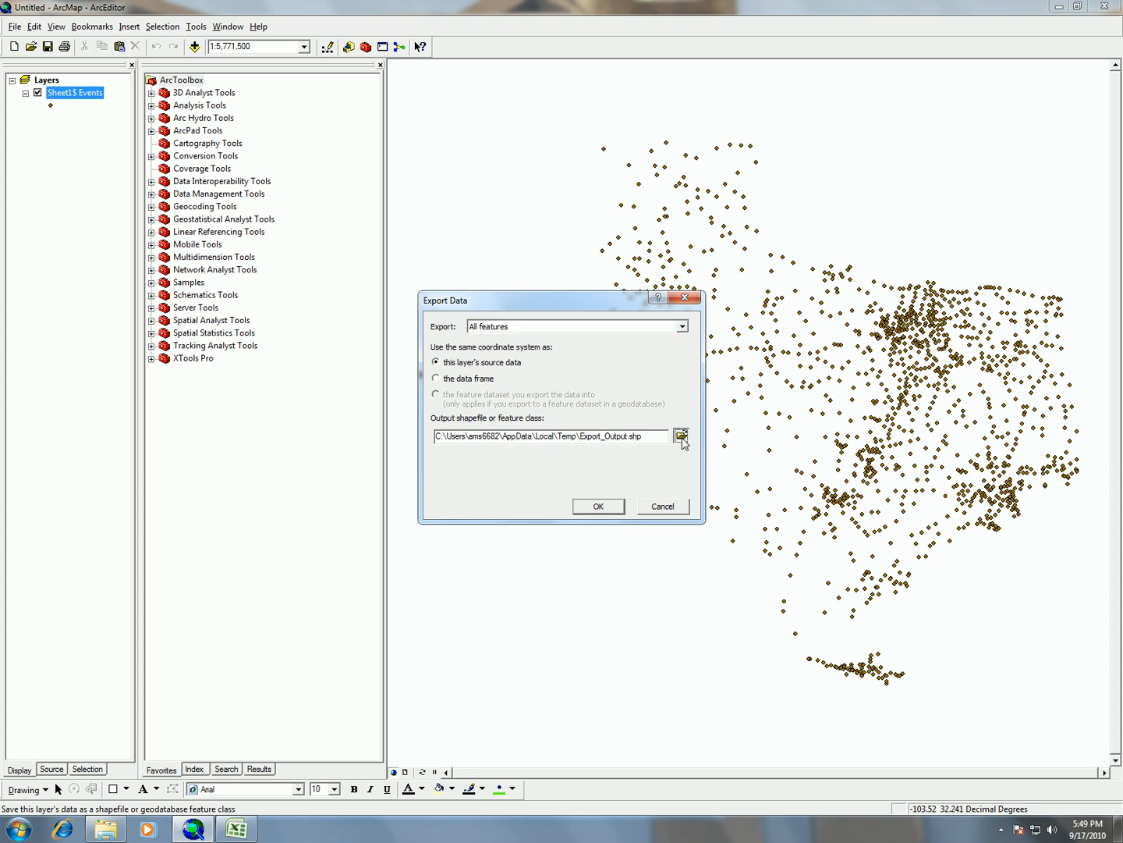
left_click(680, 435)
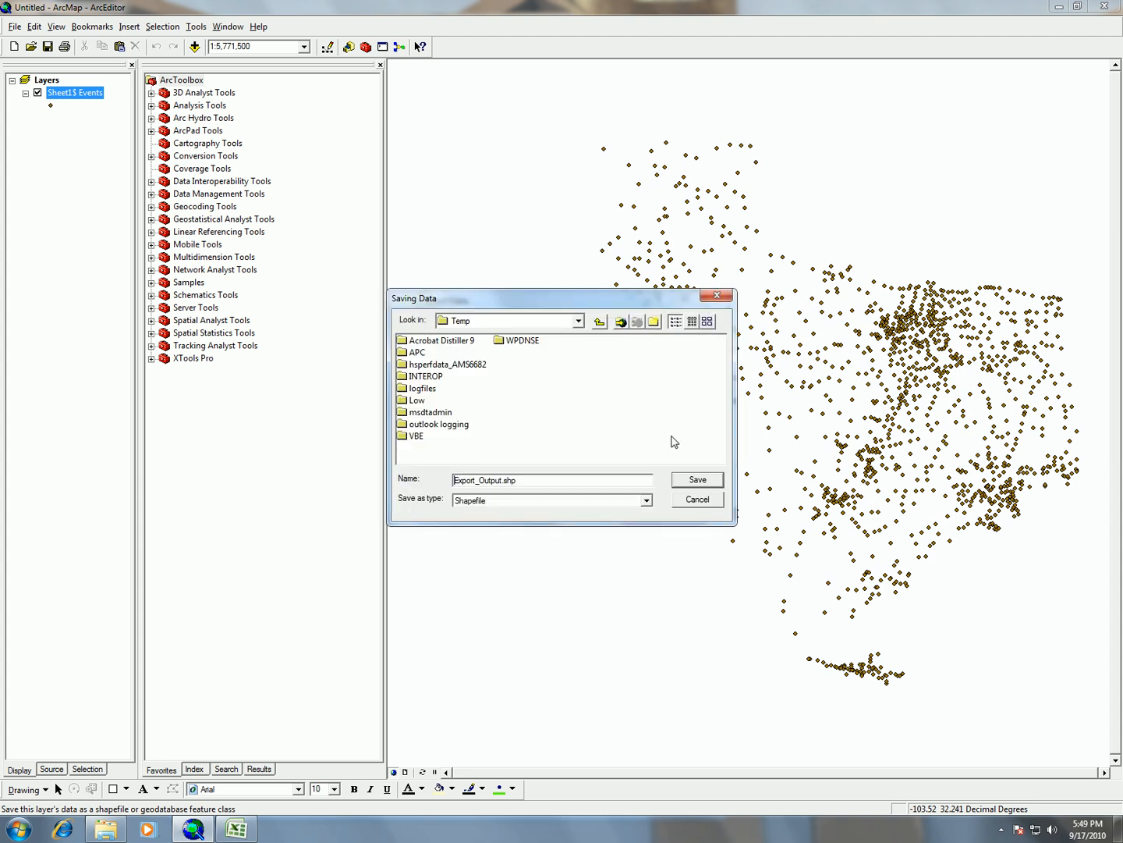
left_click(577, 320)
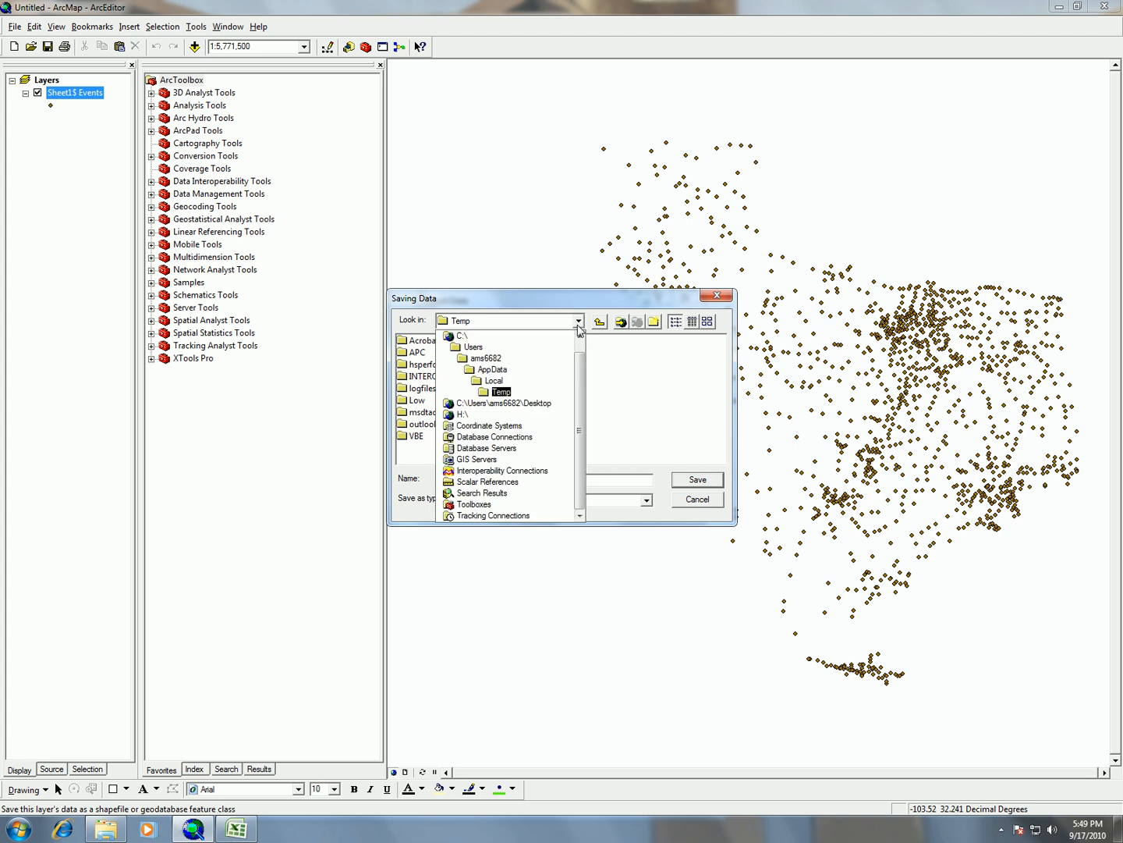
left_click(460, 414)
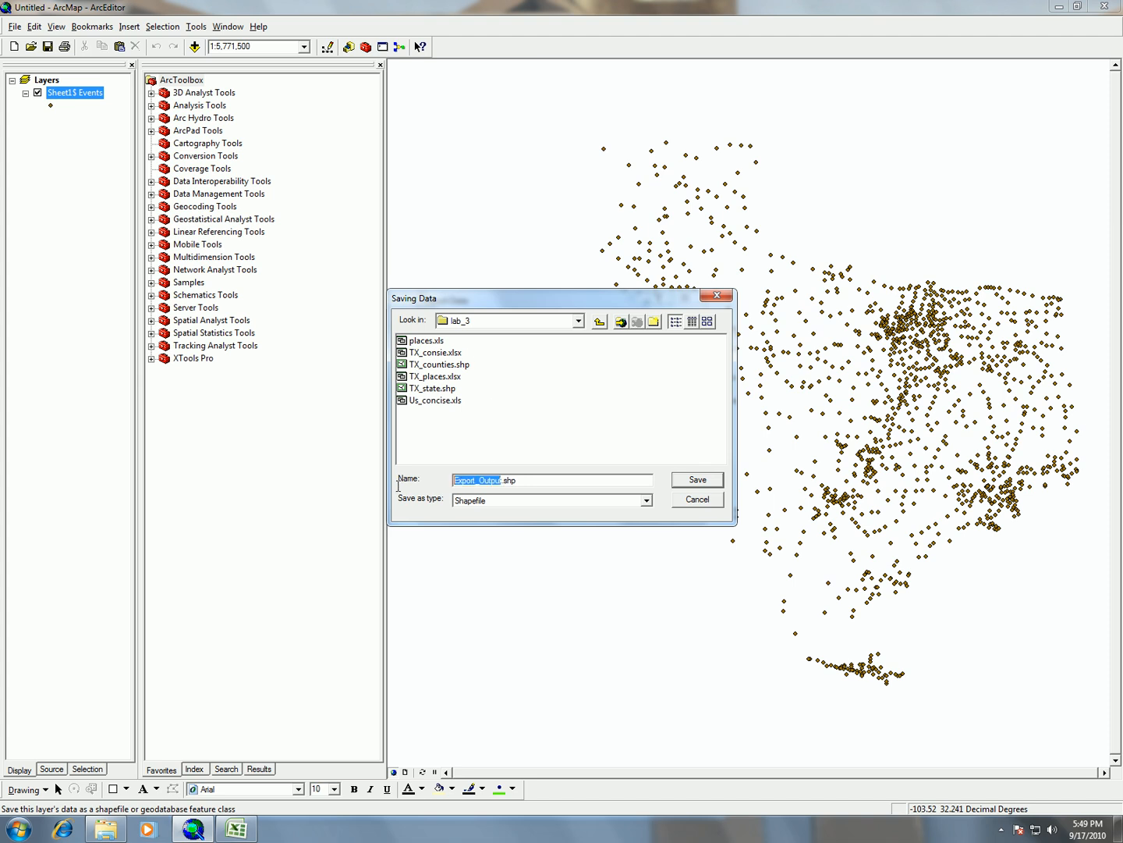
mouse_move(398, 492)
type("Tx")
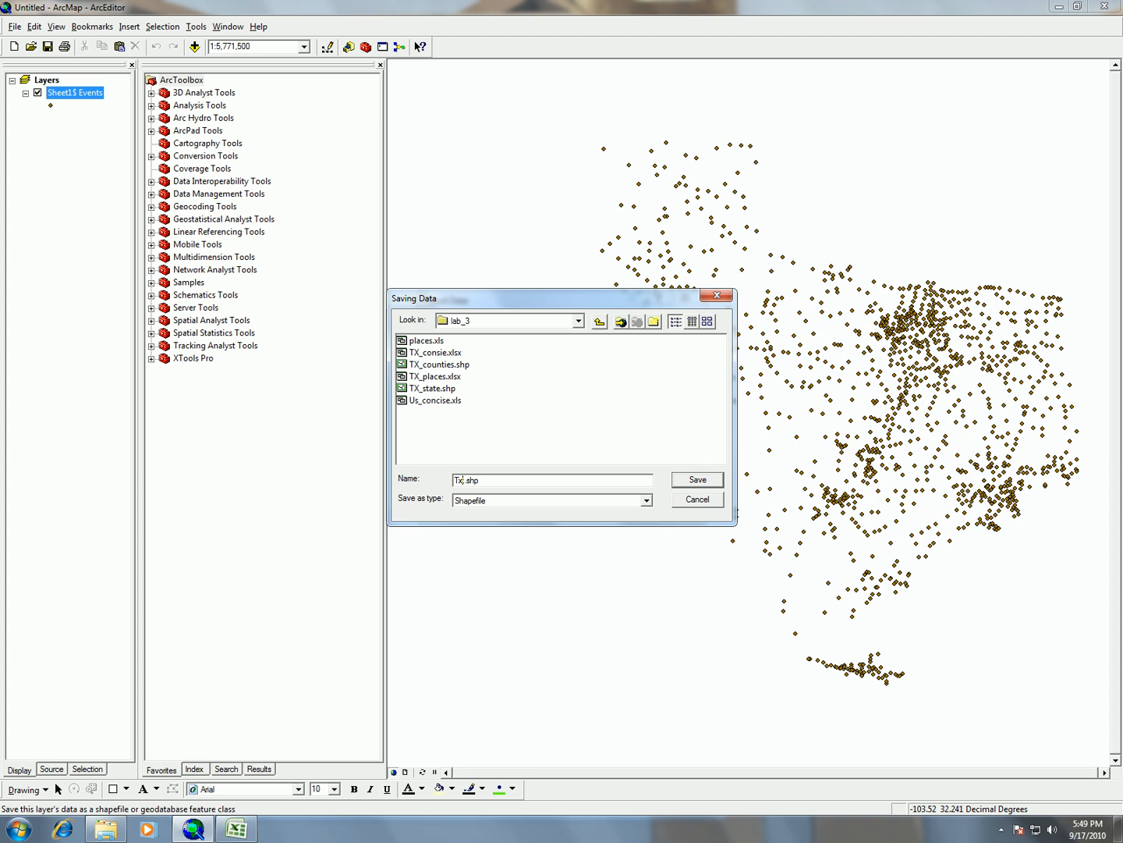
Name the output TX-Censust.shp, save it and add the exported layer to the map
key("Backspace")
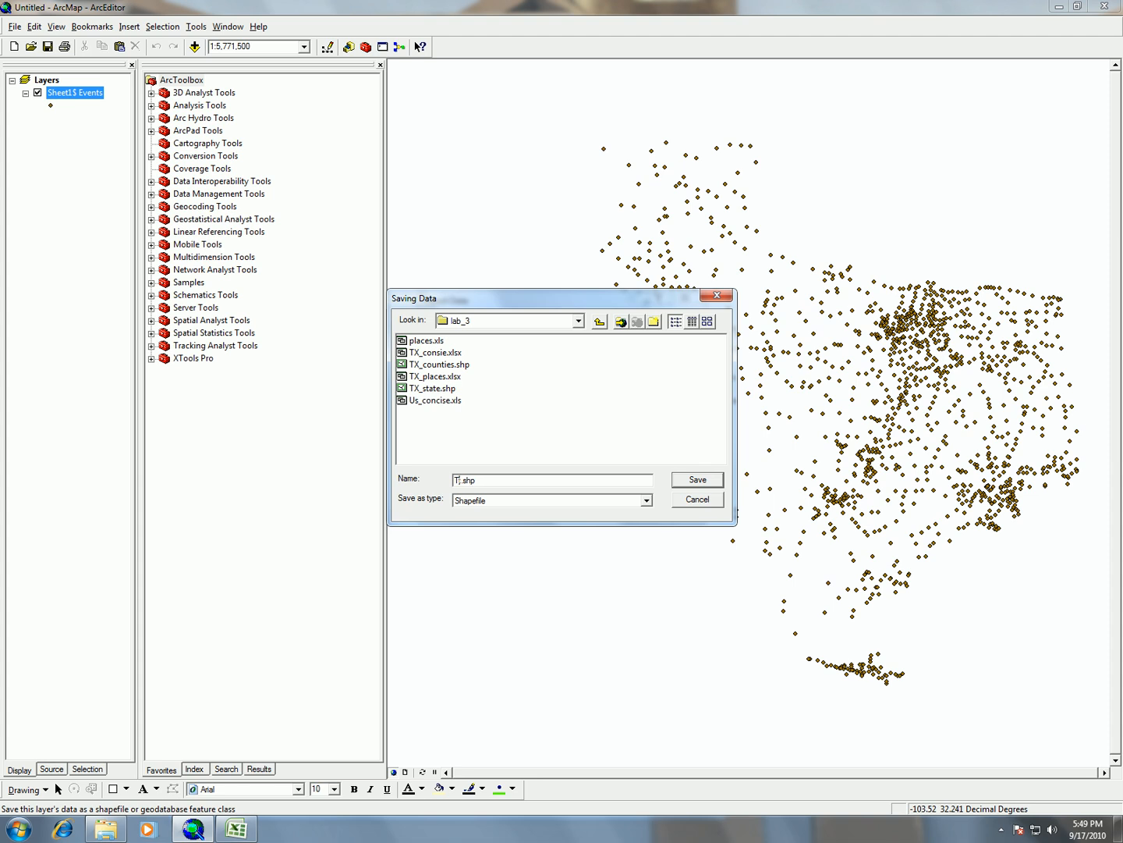
type("X-Censust")
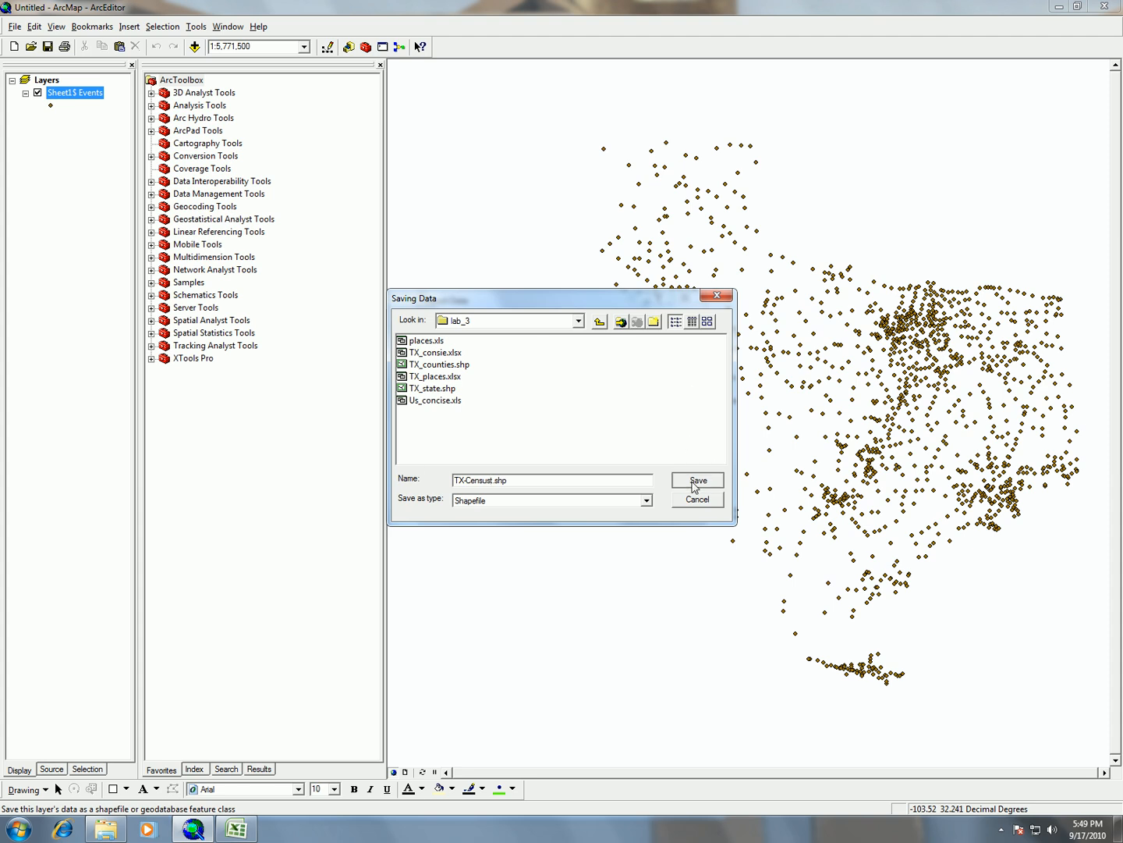
left_click(695, 481)
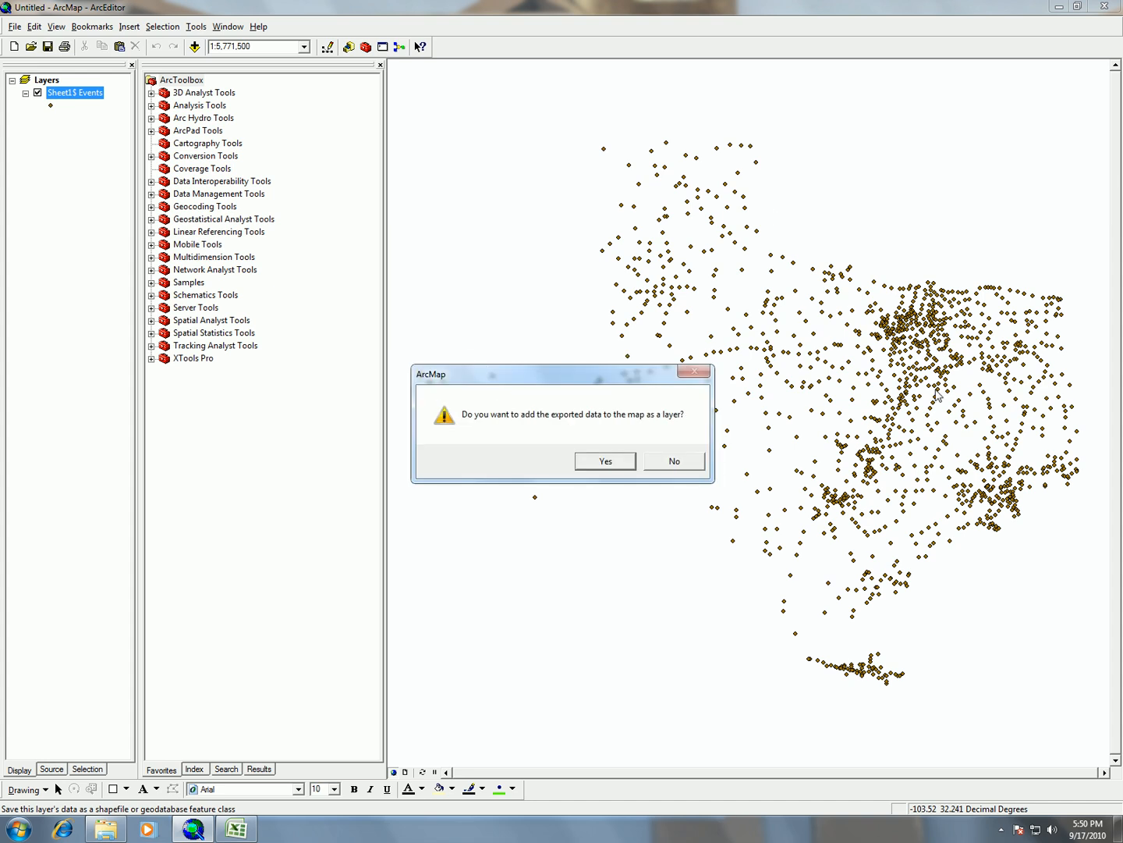
mouse_move(654, 428)
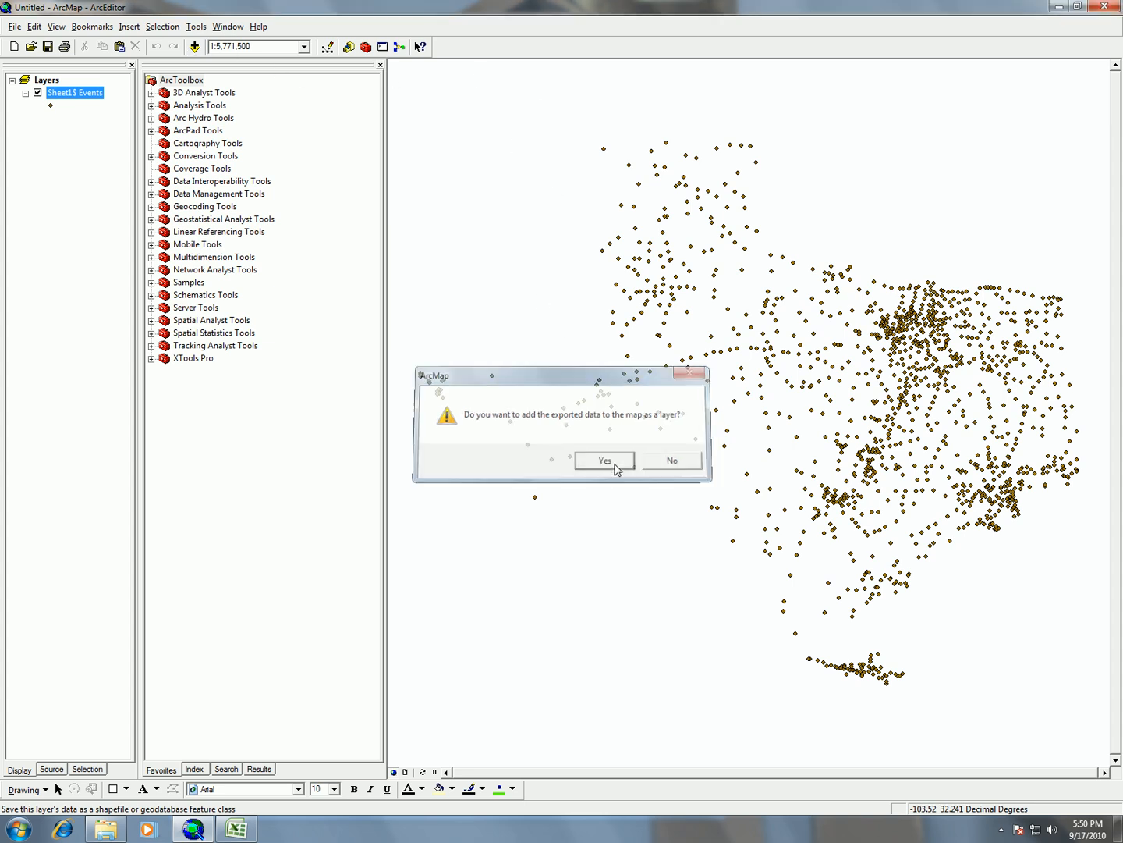
left_click(605, 459)
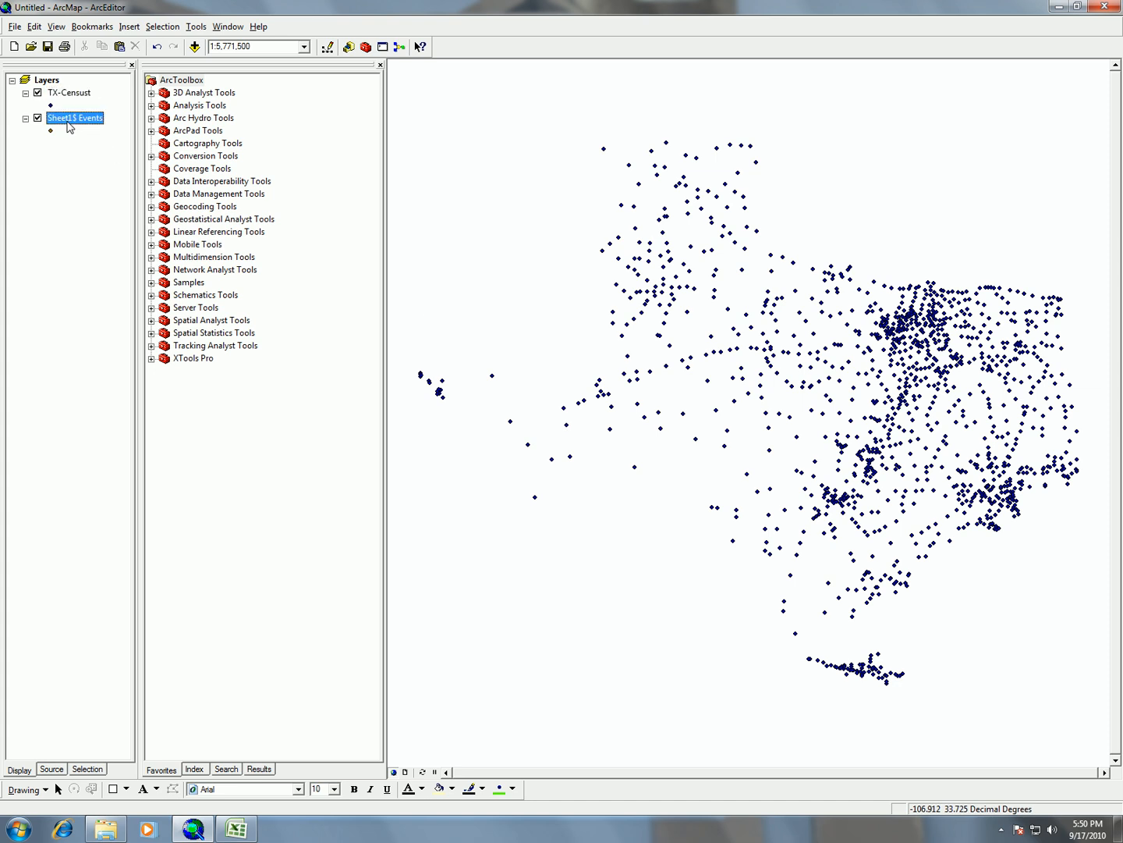
Remove the Sheet1$ Events layer so only TX-Censust remains
right_click(75, 117)
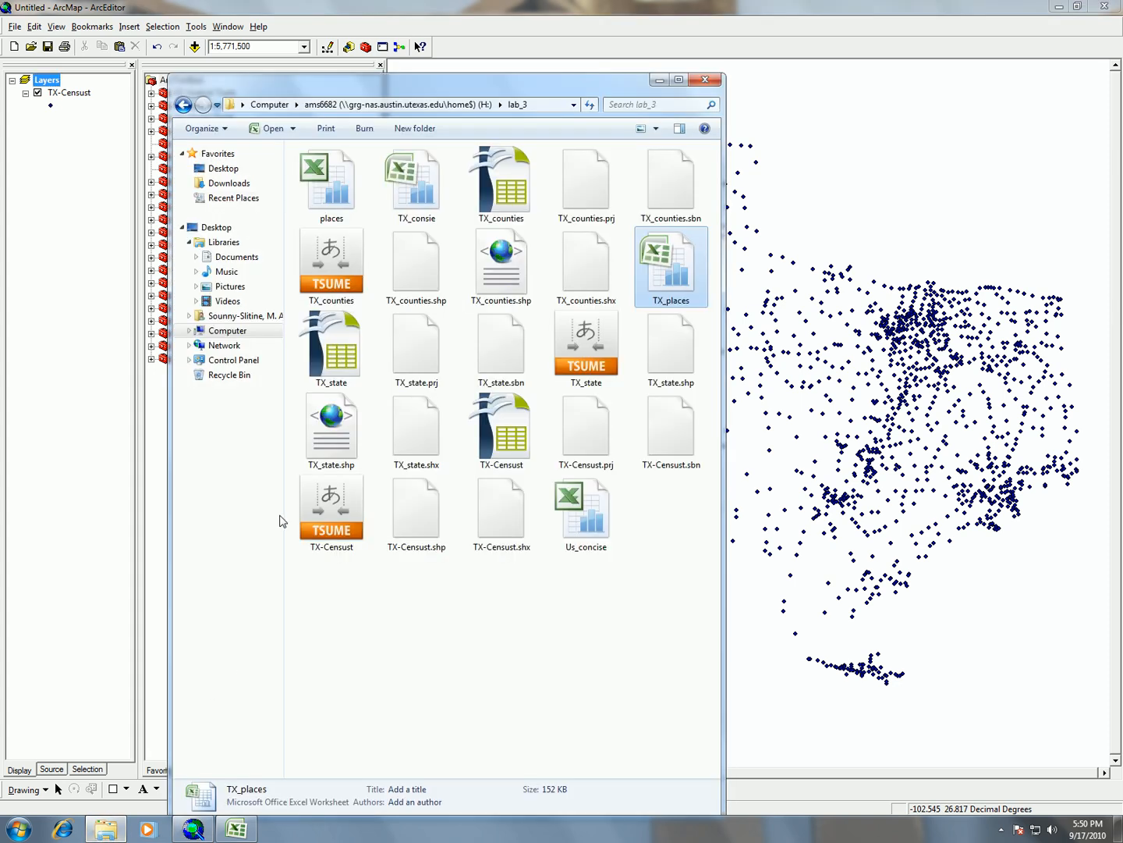
Review the six TX-Censust shapefile files in lab_3, then close the folder window
left_click(415, 346)
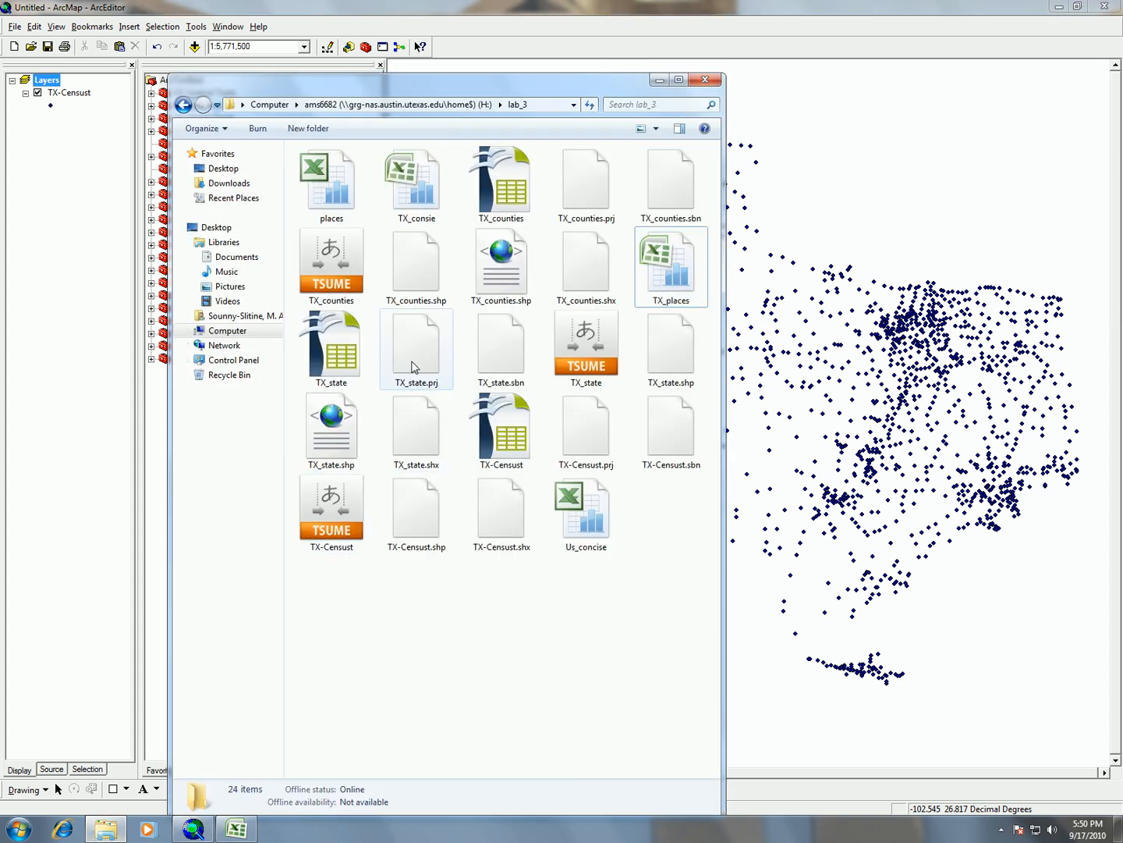
left_click(503, 507)
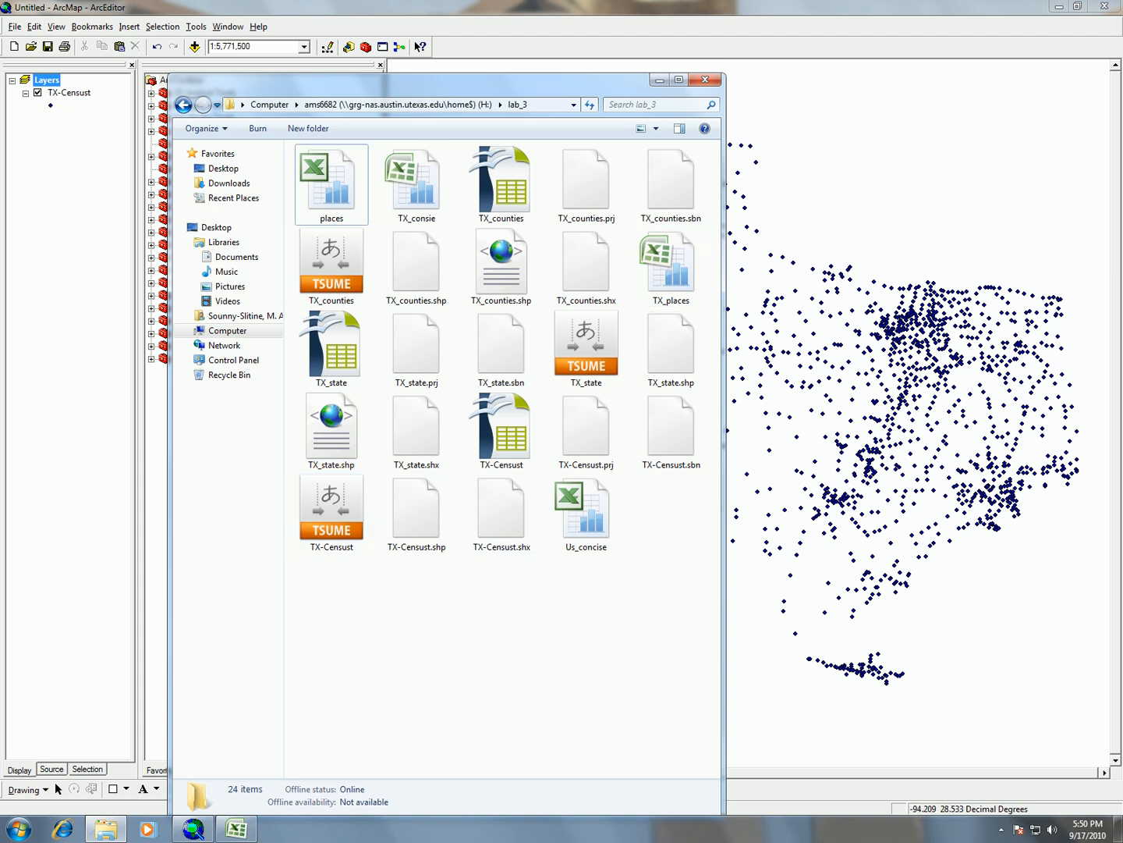
mouse_move(672, 465)
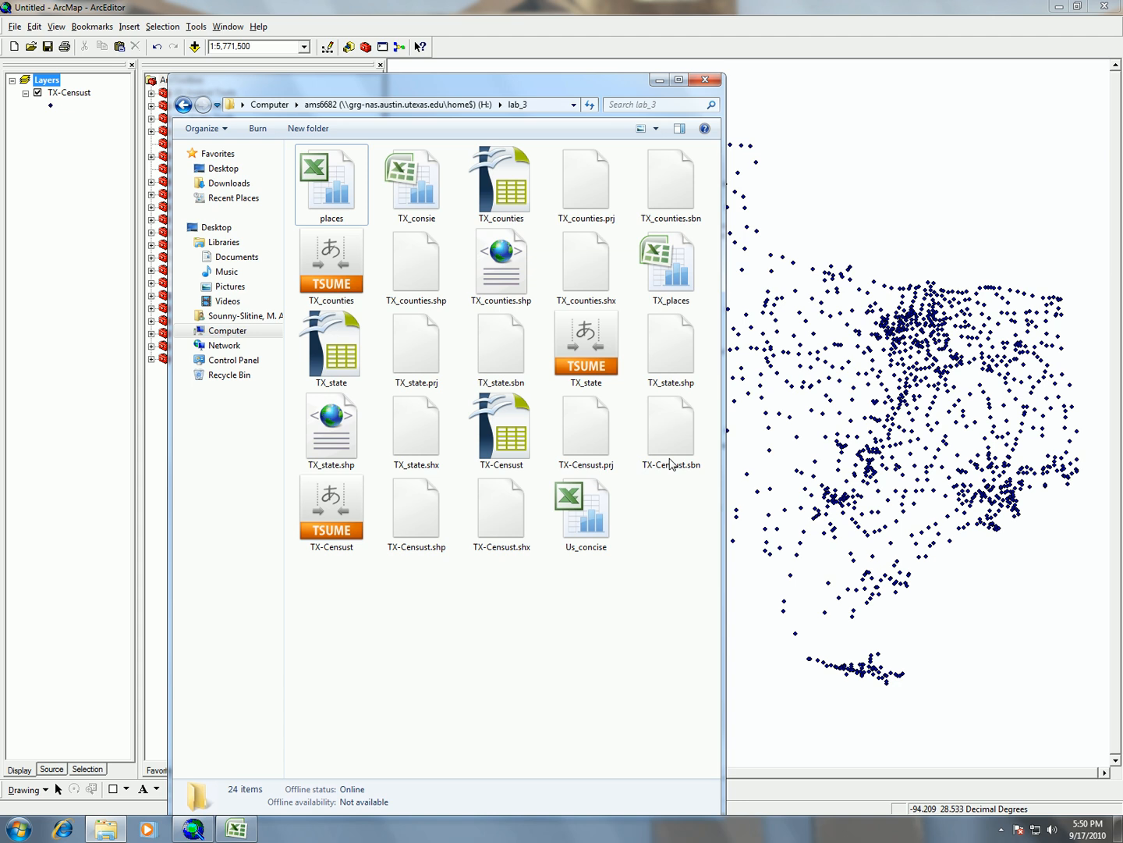
mouse_move(557, 565)
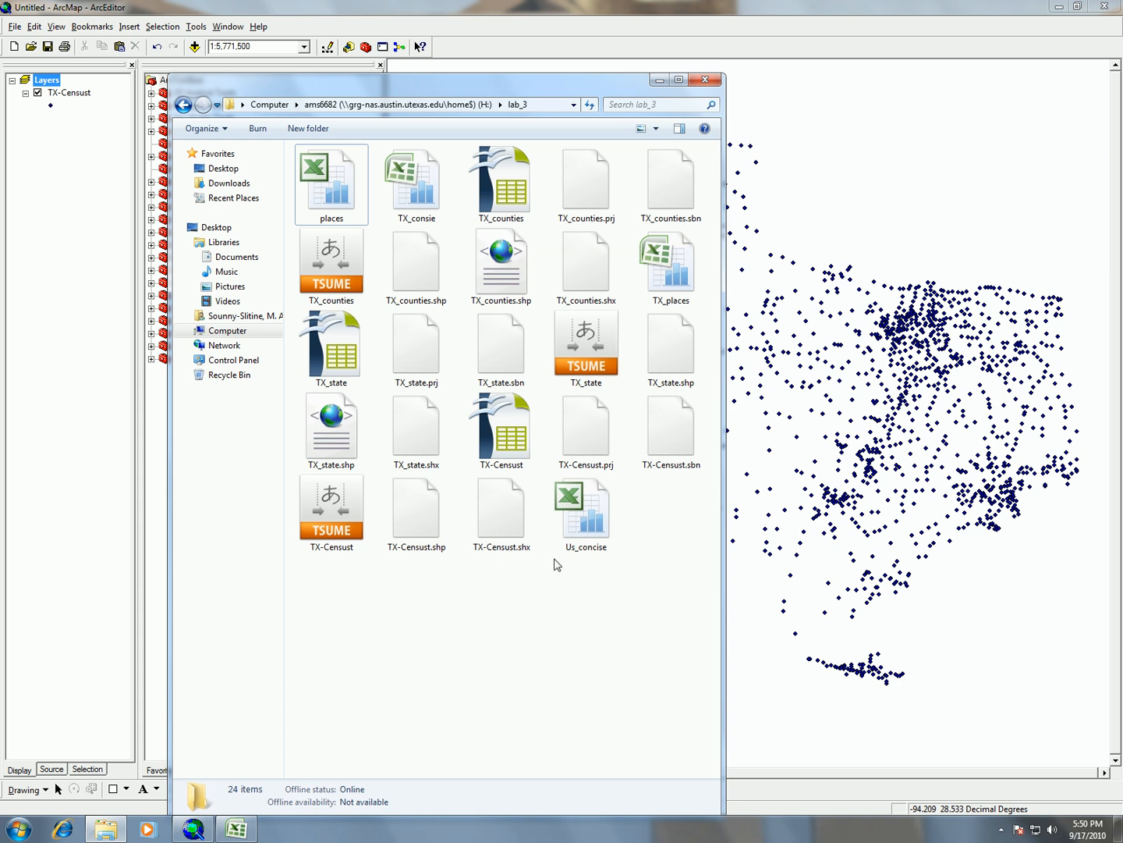
left_click(503, 429)
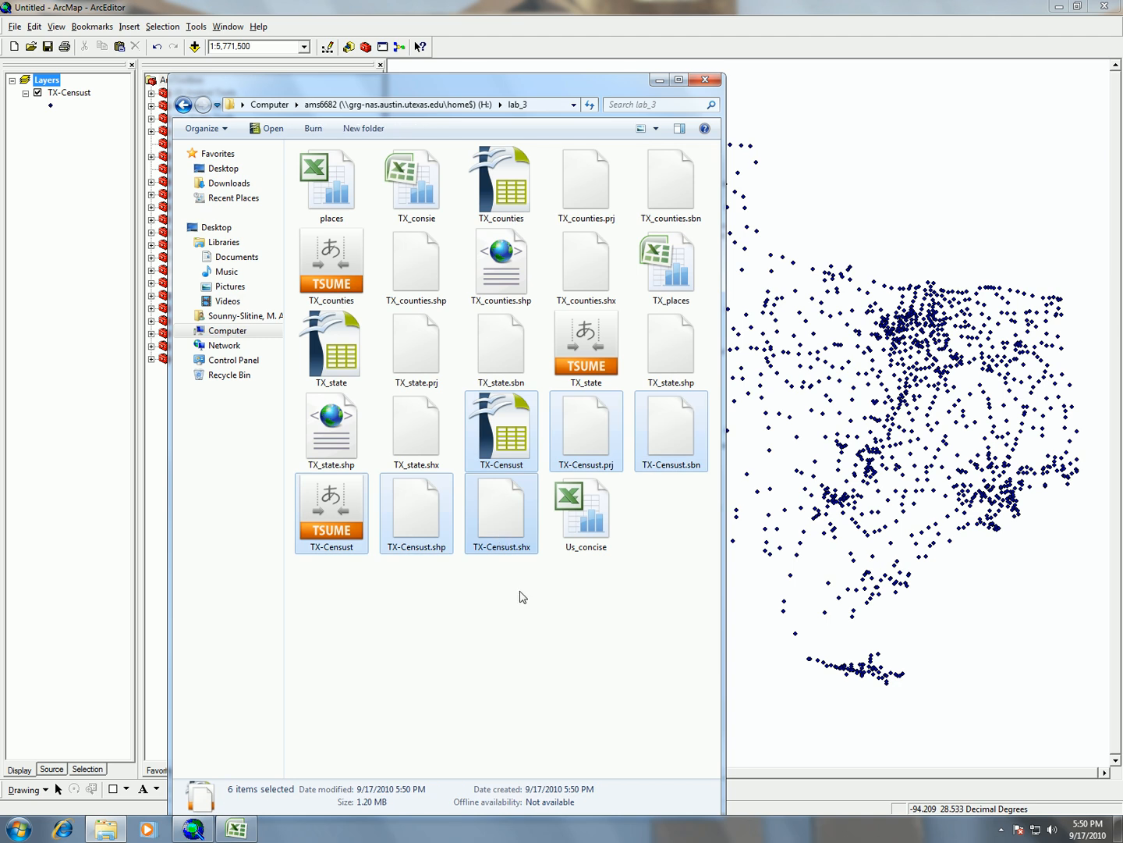
left_click(523, 596)
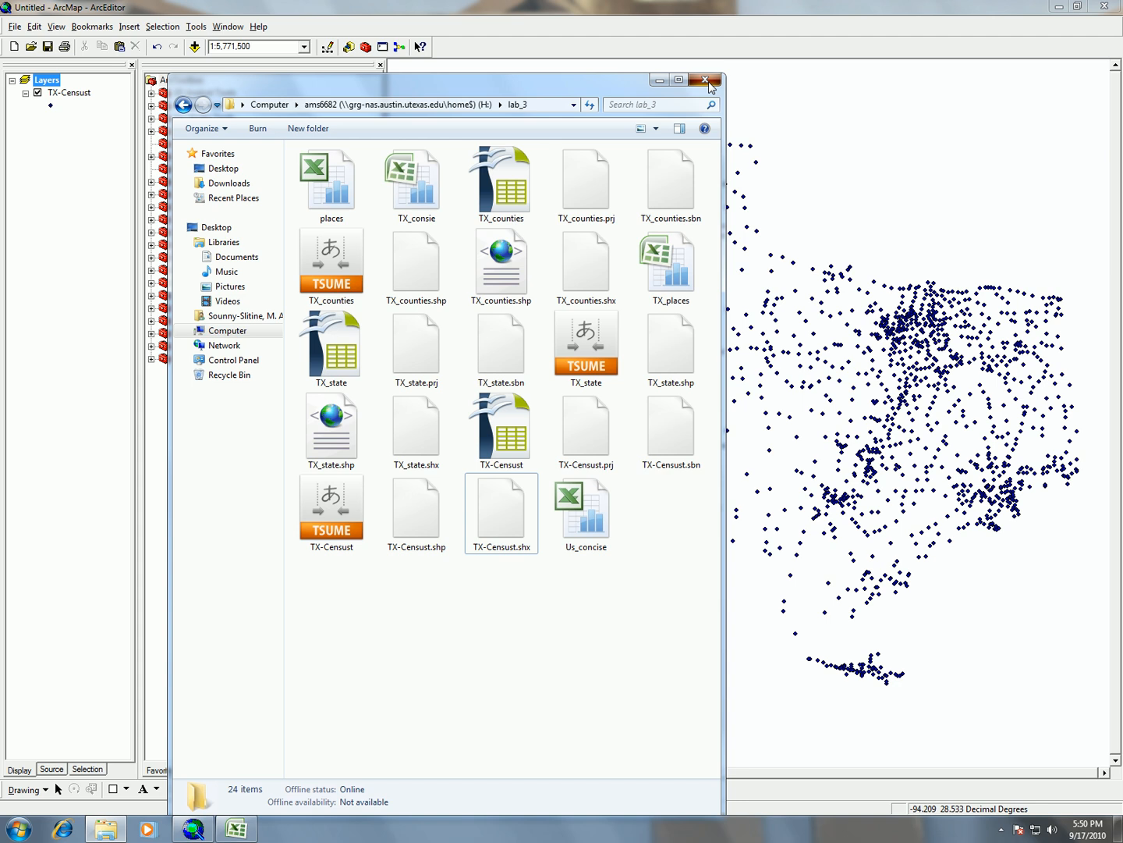
left_click(707, 80)
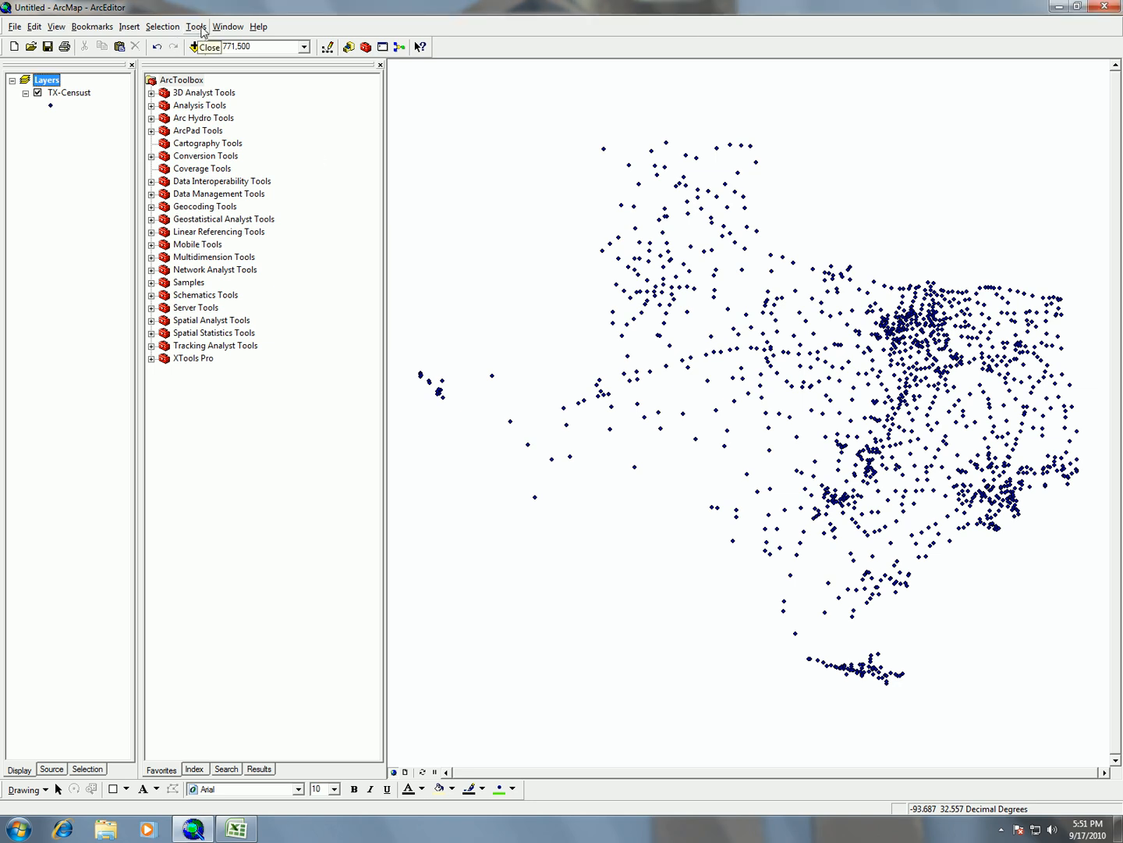
Start Add XY Data with Sheet1$ from TX_consie.xlsx in lab_3 as the source table
left_click(196, 25)
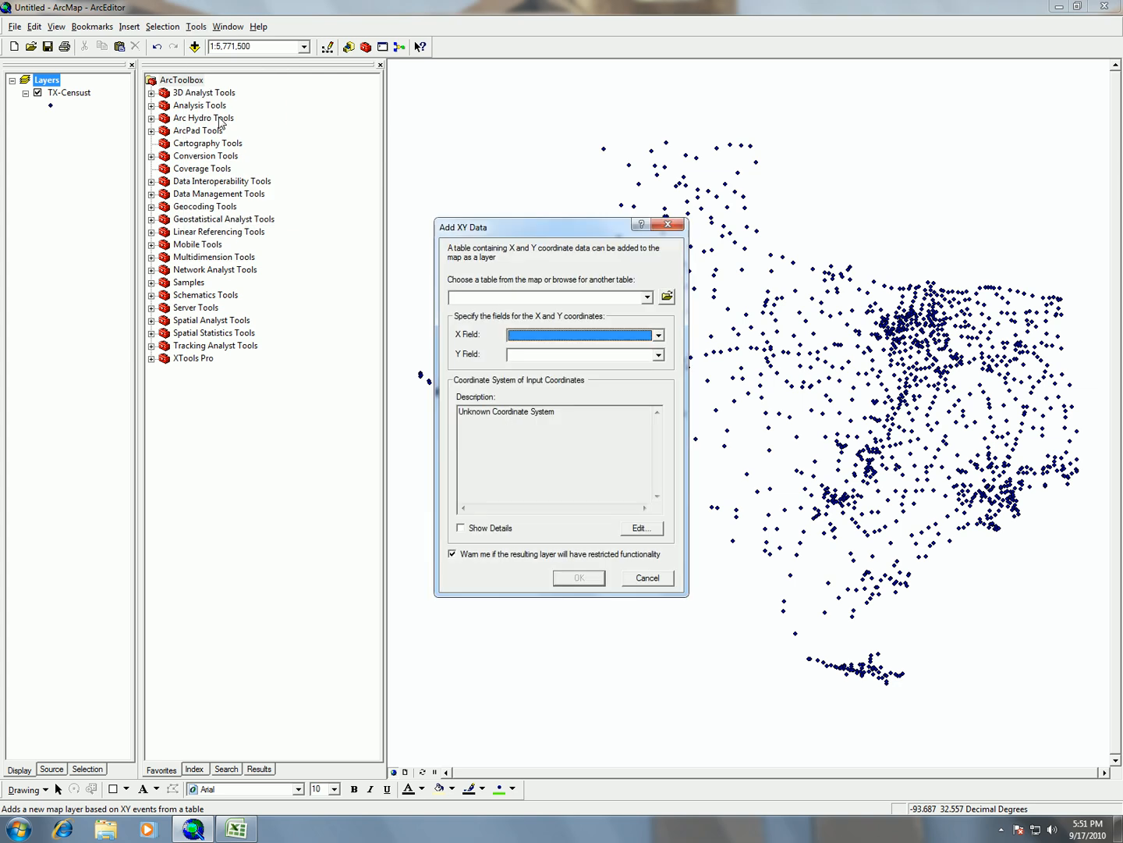
left_click(666, 296)
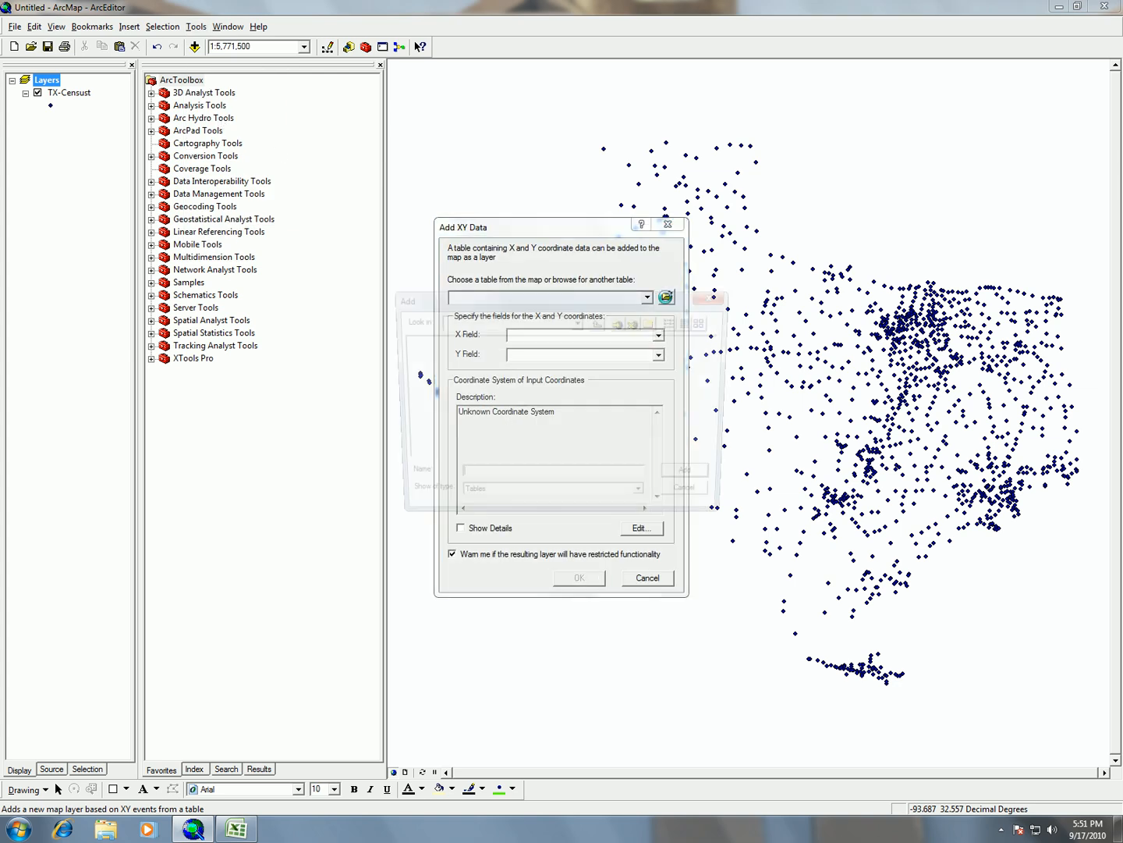
left_click(665, 297)
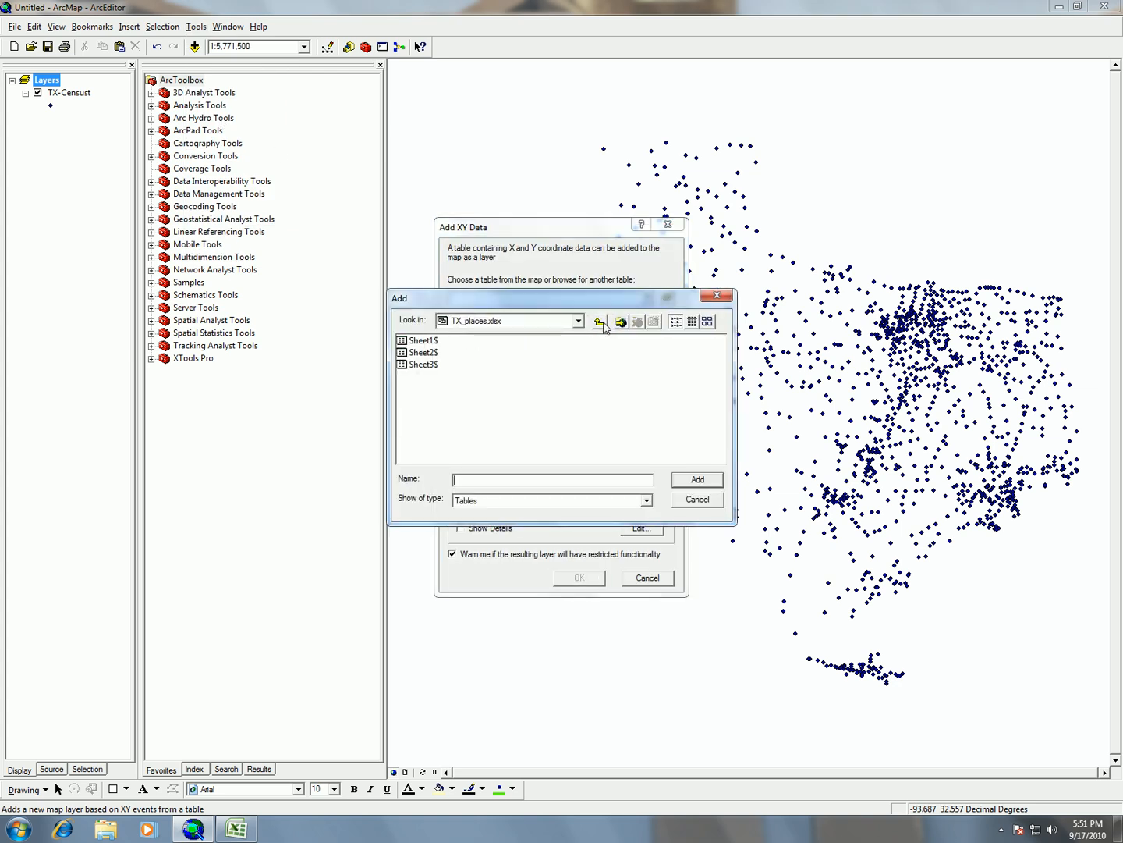
left_click(577, 320)
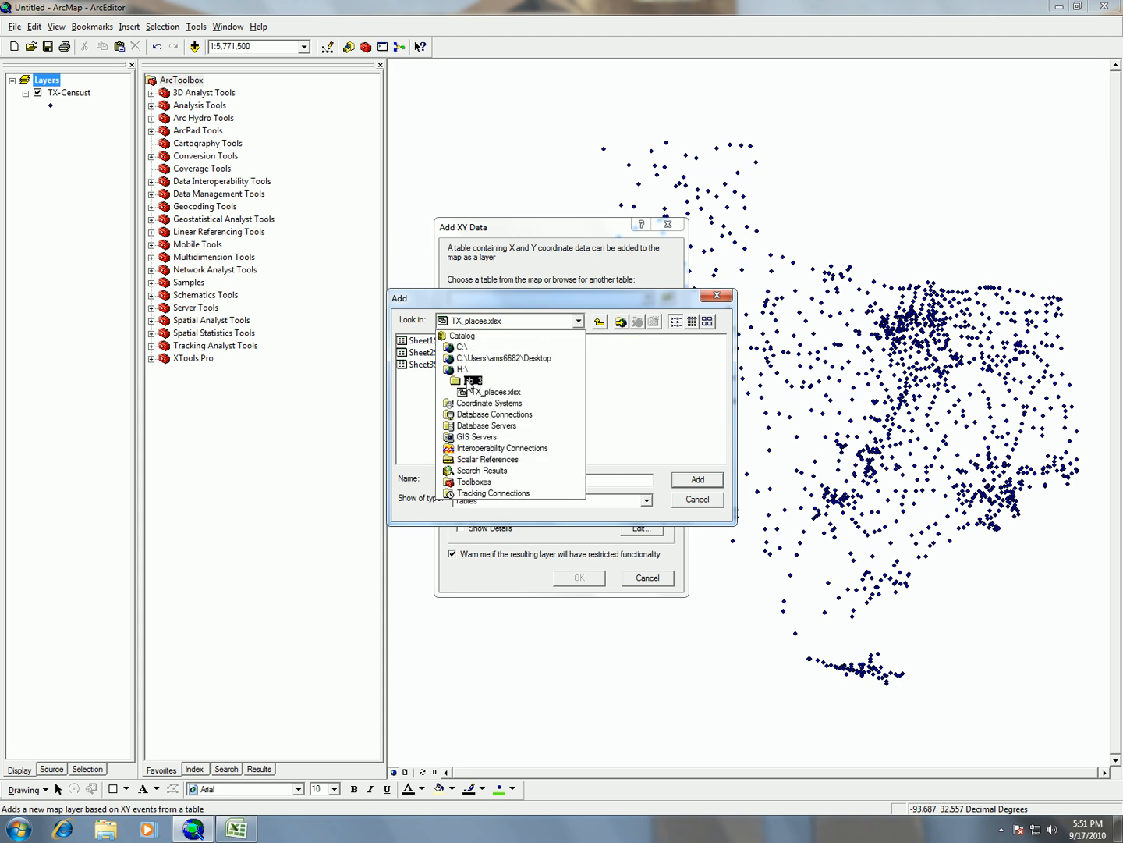
left_click(484, 380)
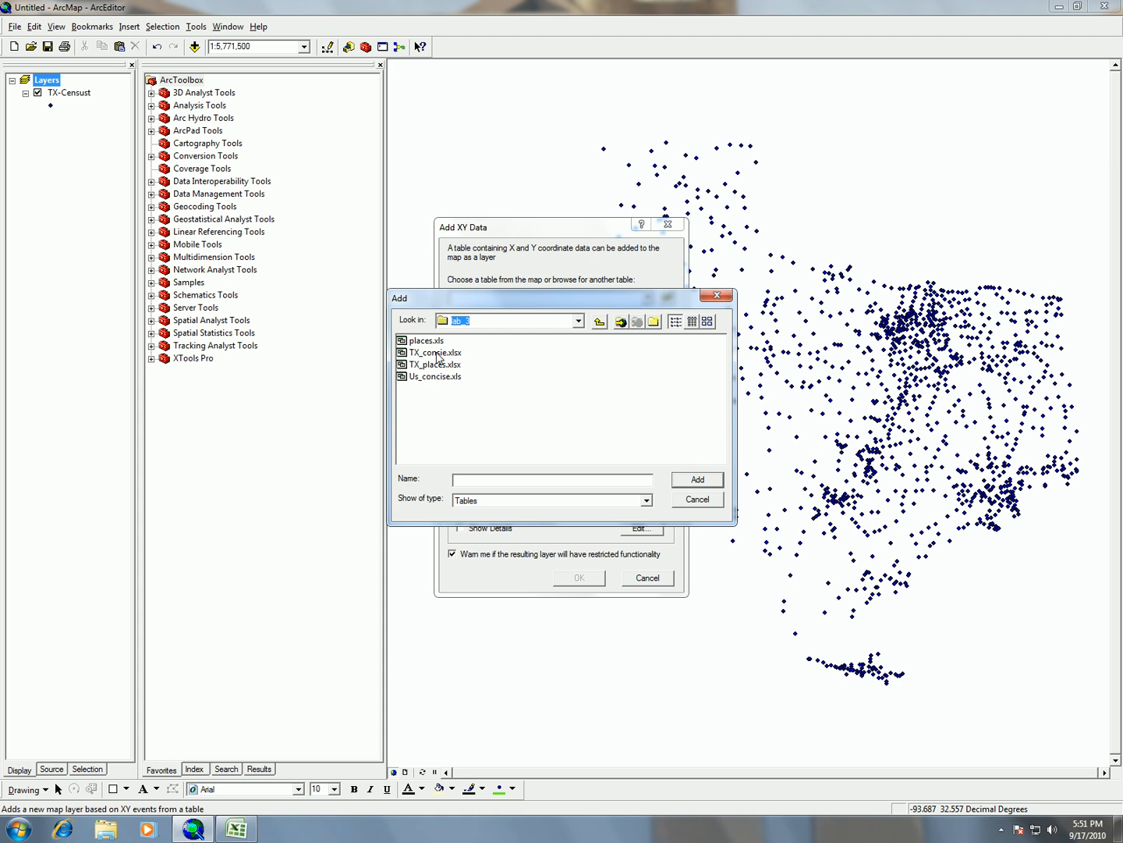
left_click(434, 353)
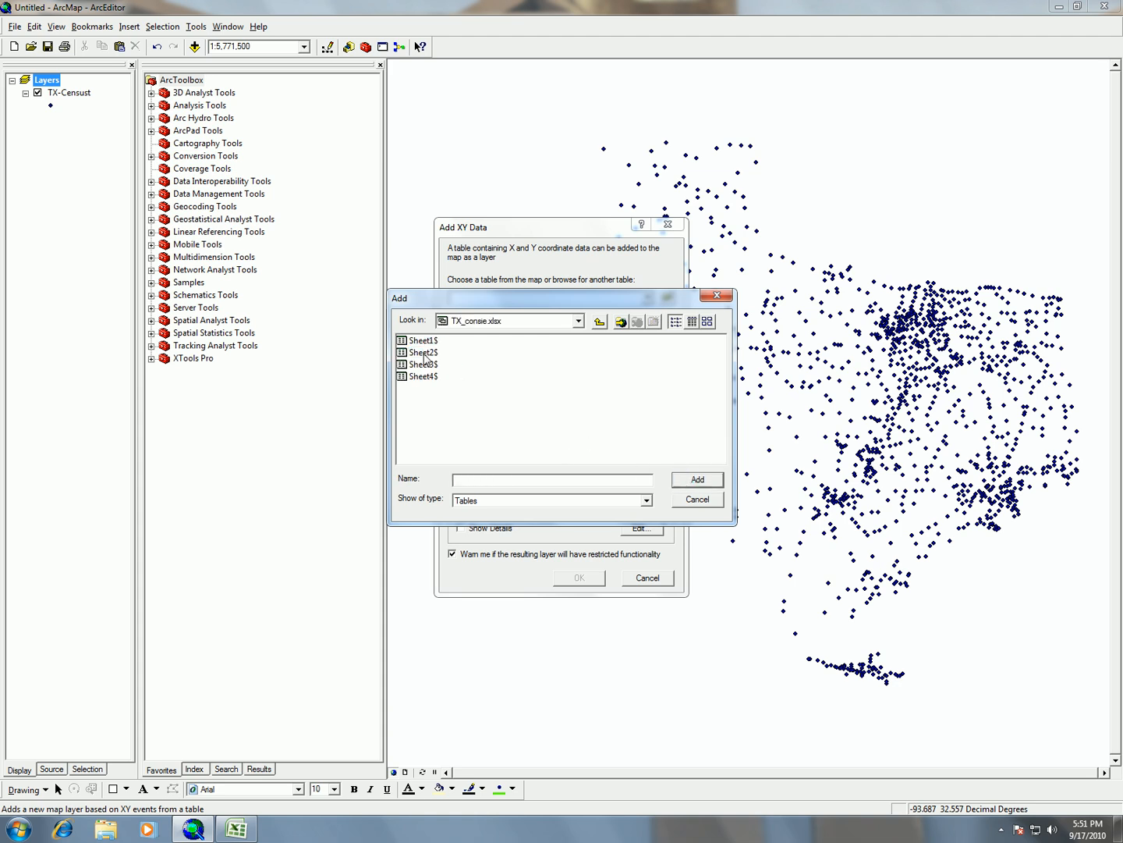
left_click(421, 340)
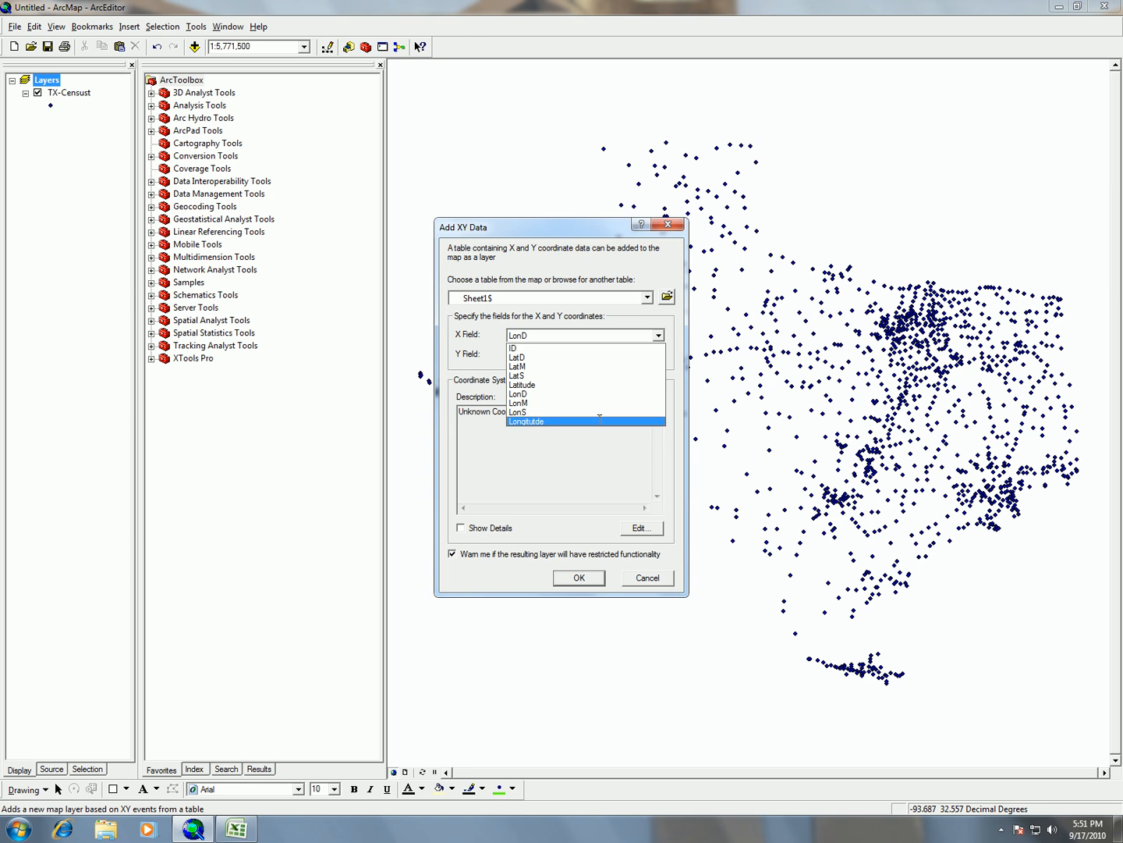
Use Longitude as the X field and Latitude as the Y field, then edit the coordinate system
left_click(526, 421)
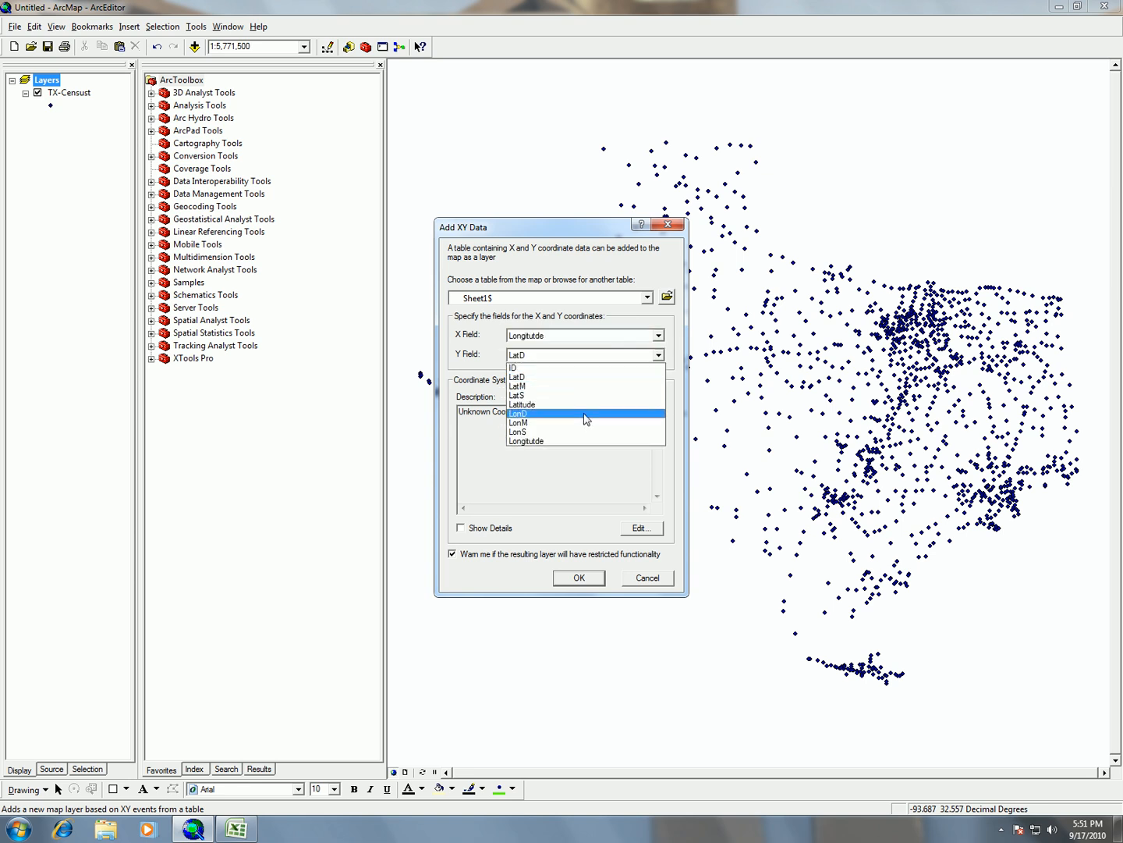
left_click(521, 404)
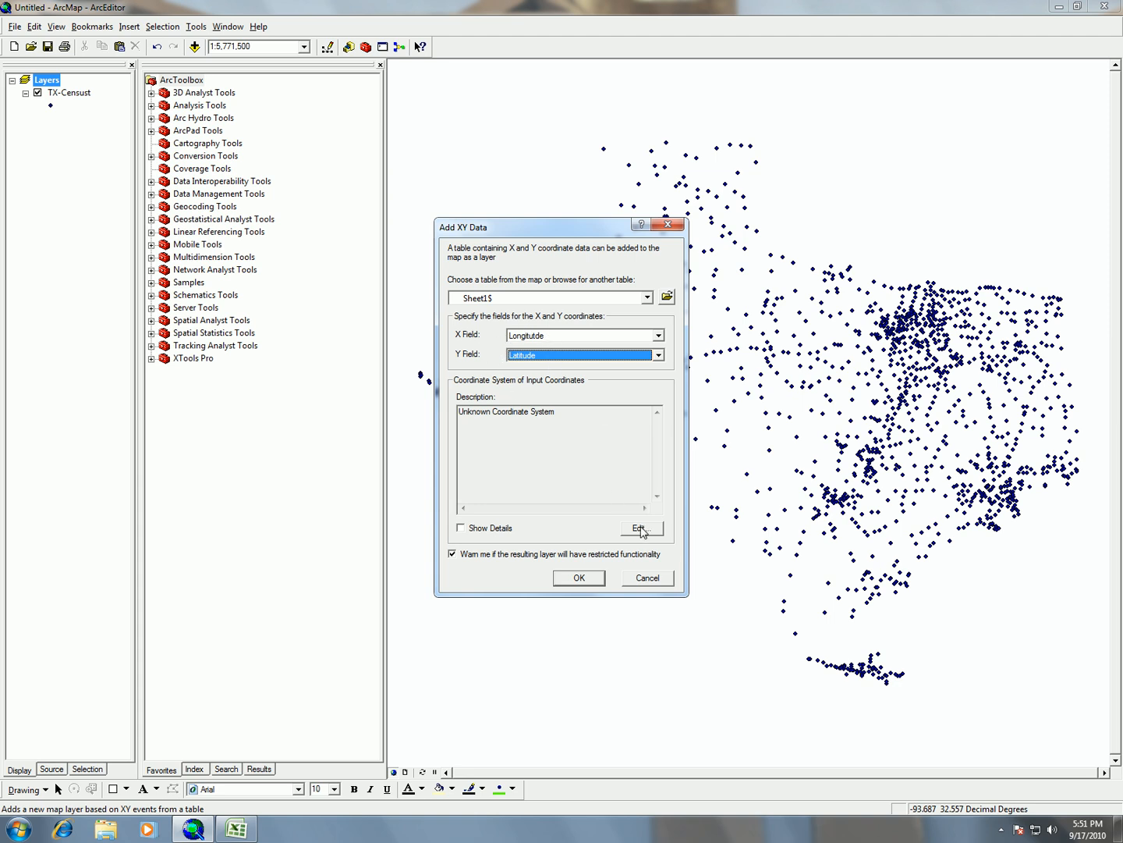
left_click(640, 527)
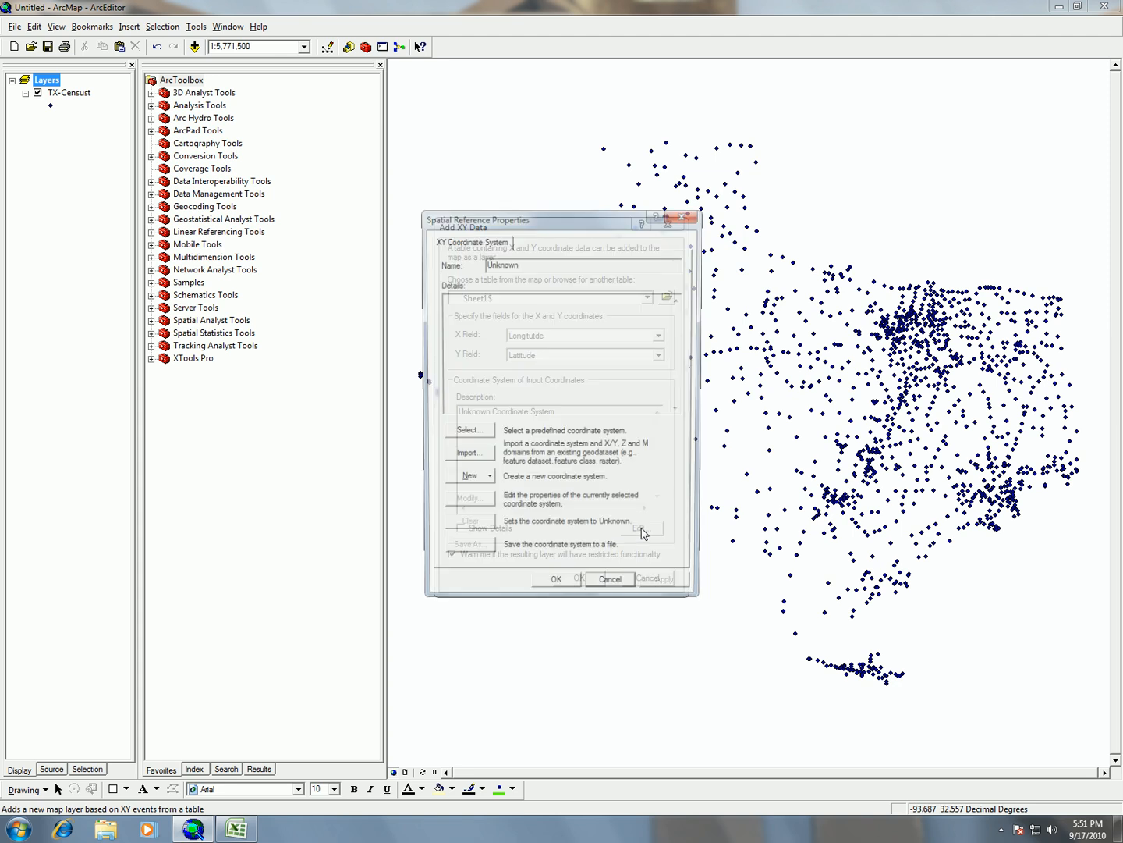
Choose North American Datum 1983 under Geographic > North America and create the point events
left_click(471, 431)
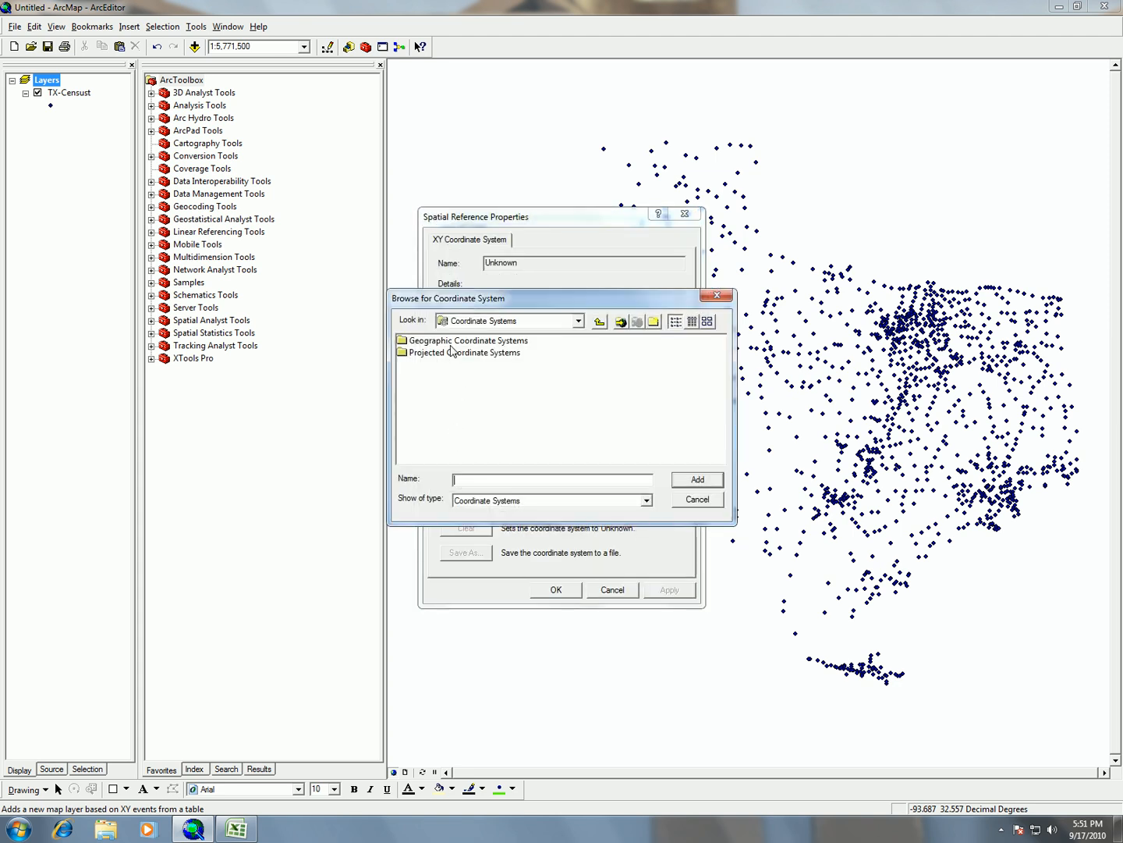
double_click(469, 340)
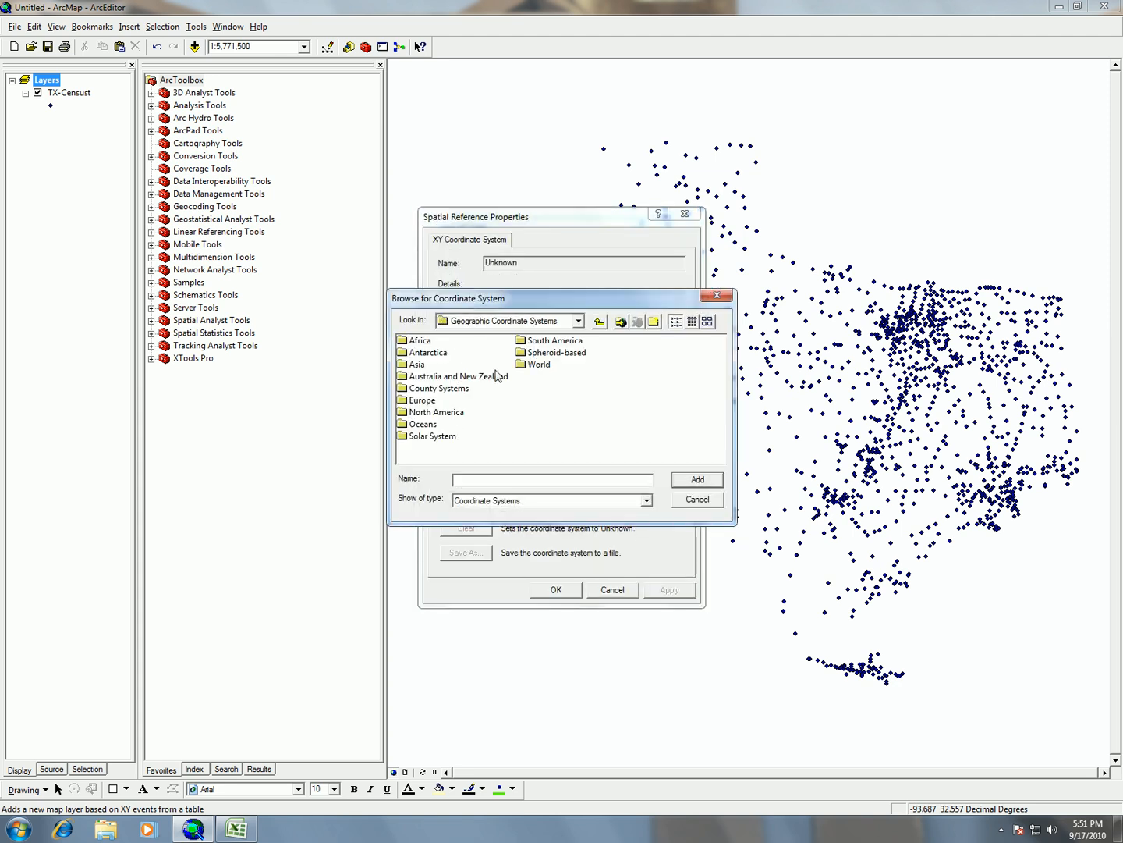
double_click(437, 412)
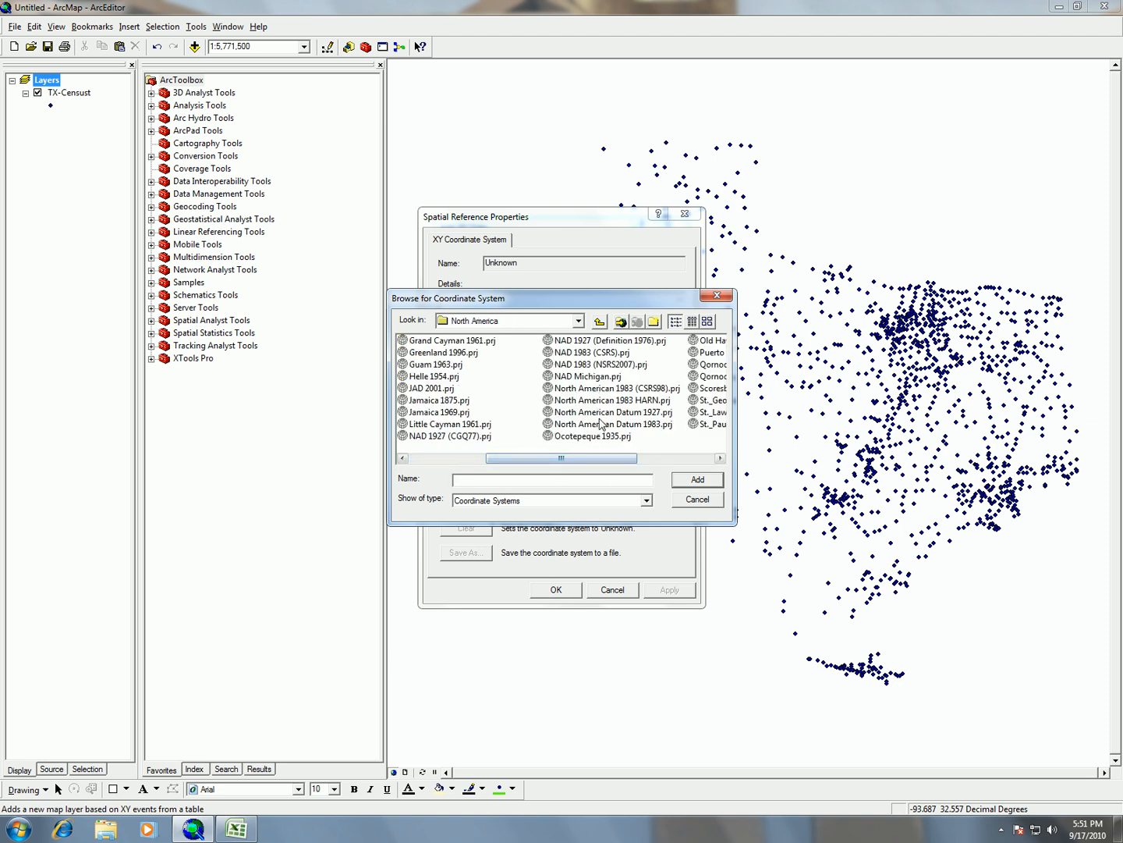
left_click(615, 424)
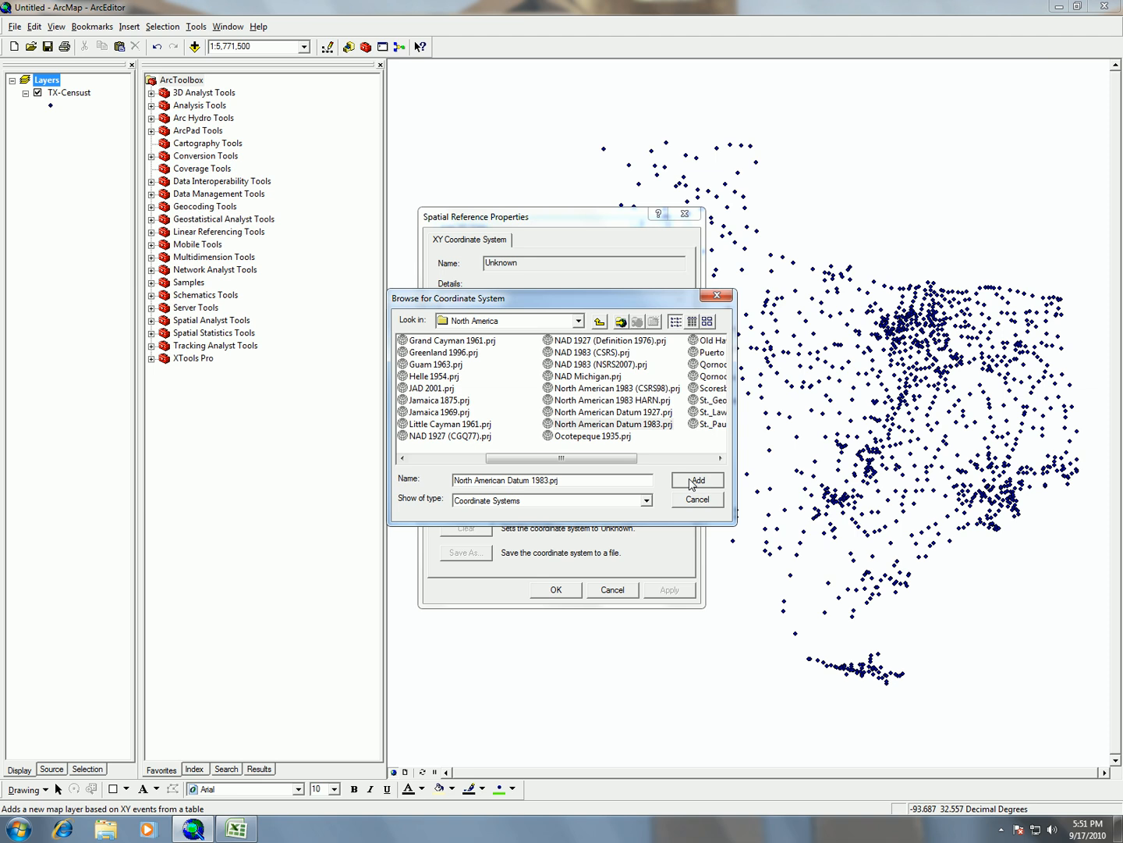
left_click(696, 481)
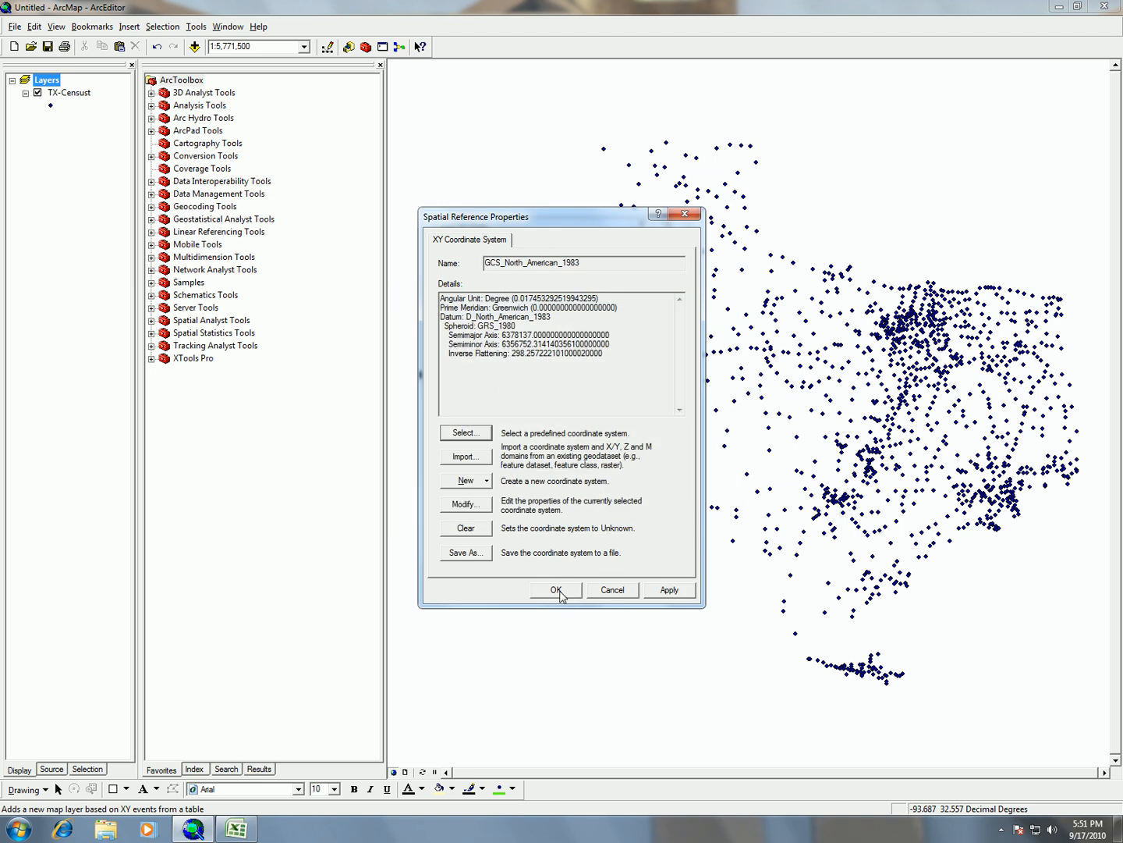
left_click(555, 590)
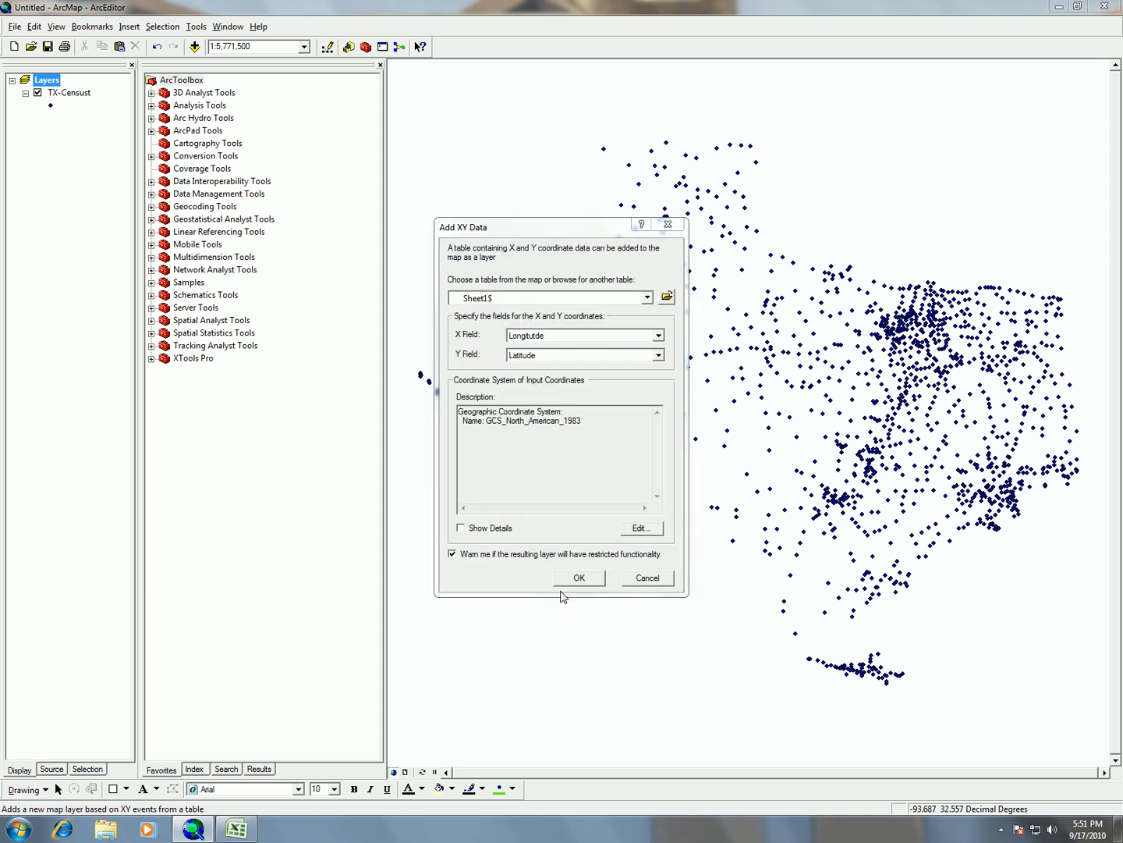
mouse_move(588, 502)
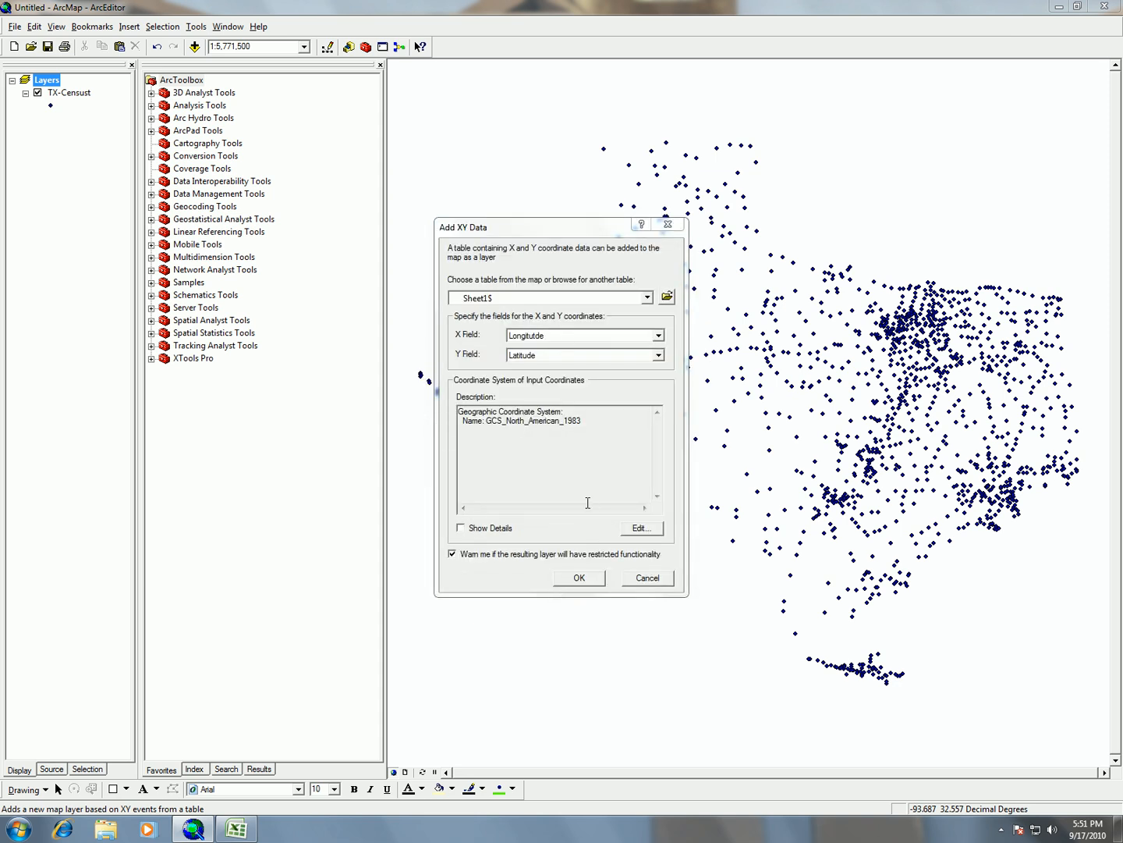
left_click(578, 577)
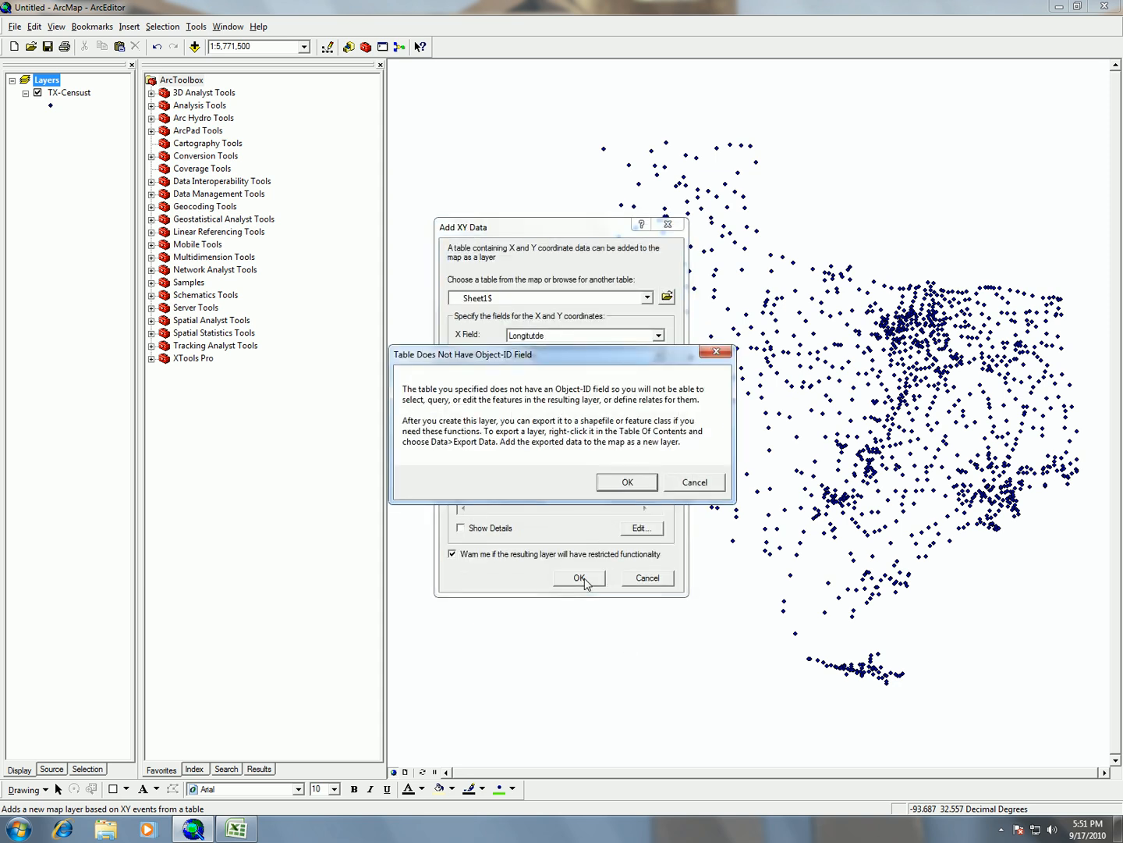
mouse_move(911, 535)
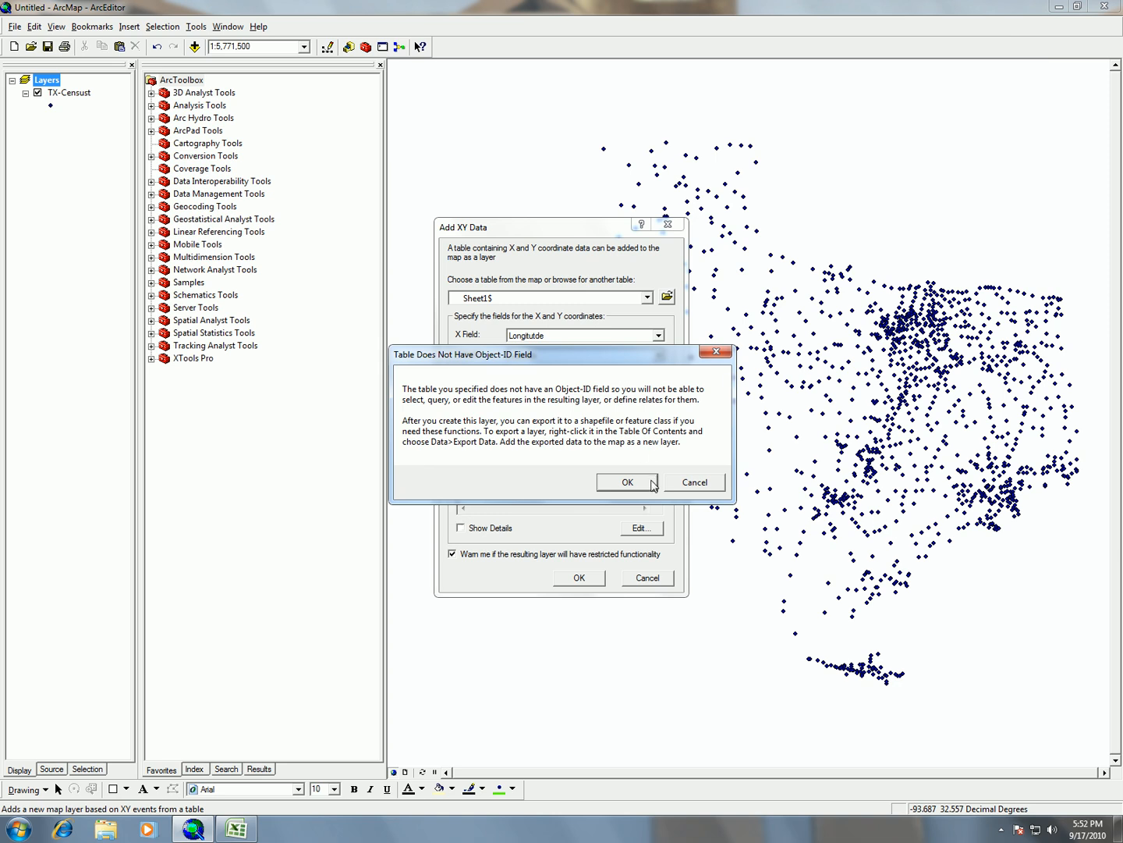
Accept the Object-ID warning and select the new Sheet1$ Events layer in the Table of Contents
left_click(627, 481)
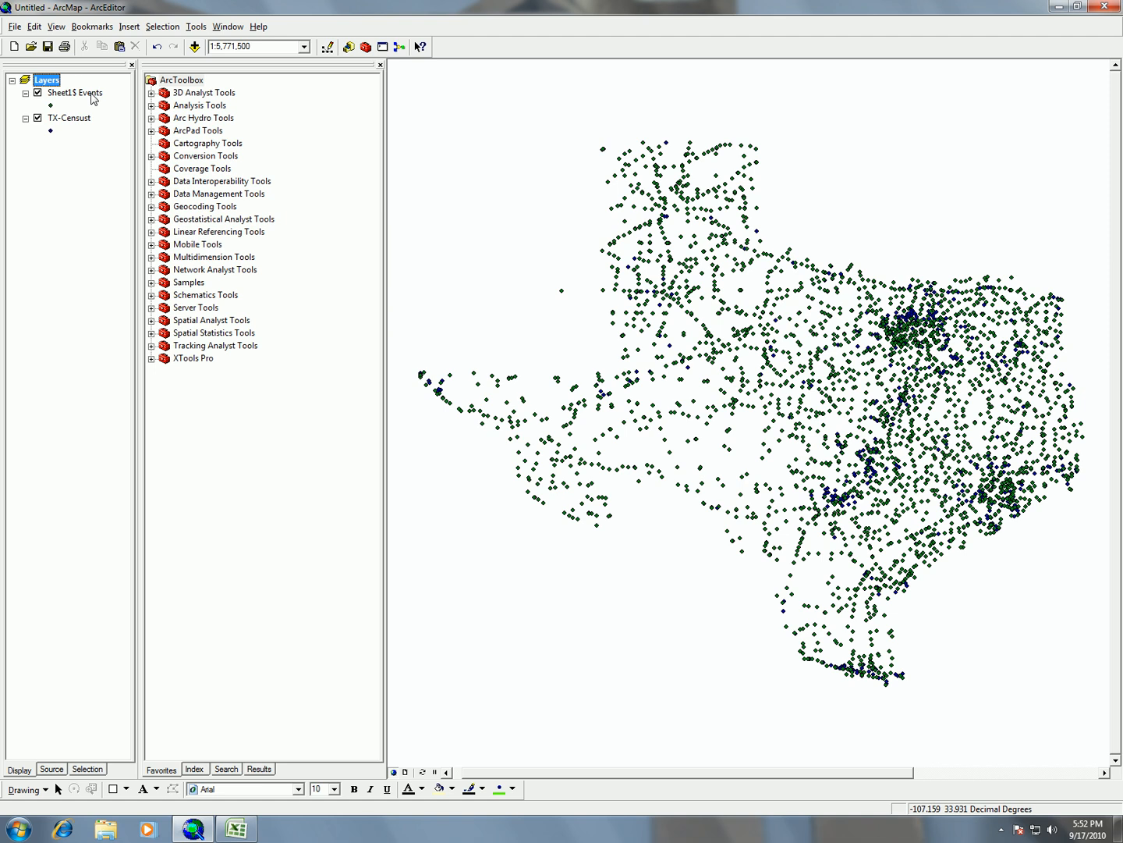
mouse_move(797, 303)
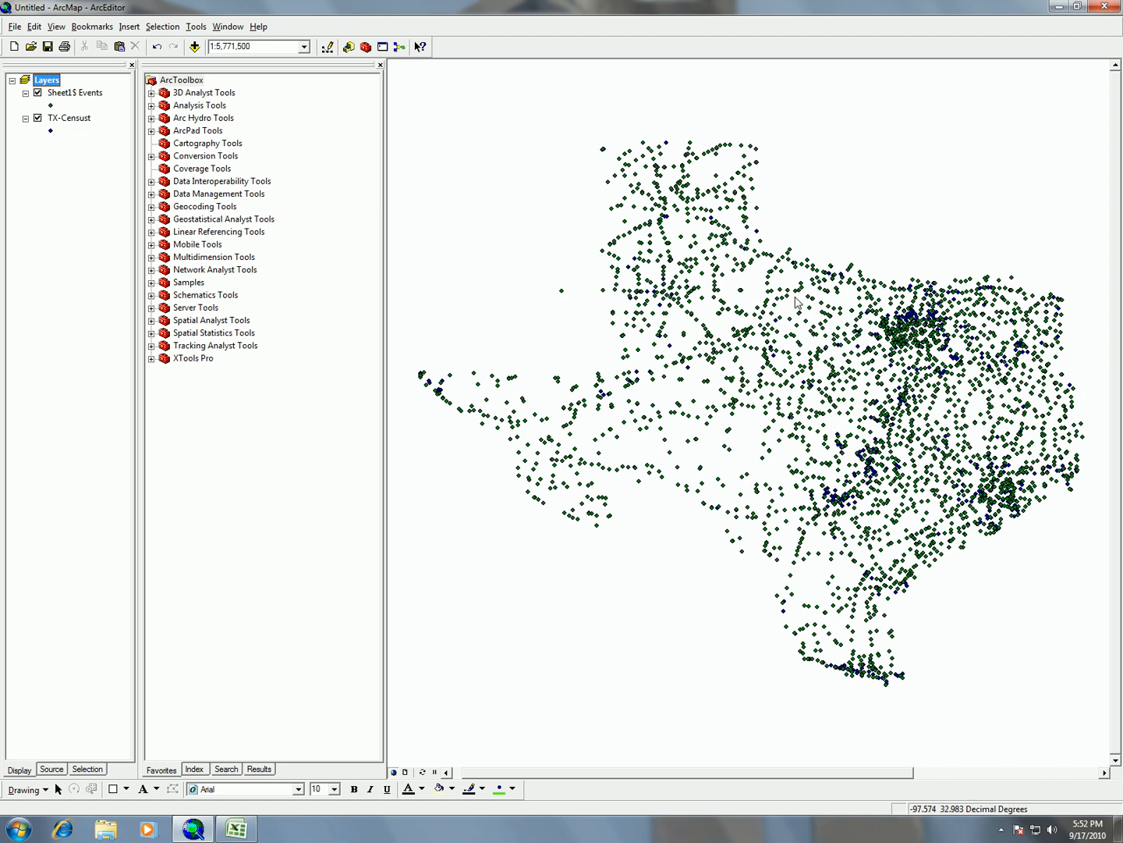
mouse_move(72, 103)
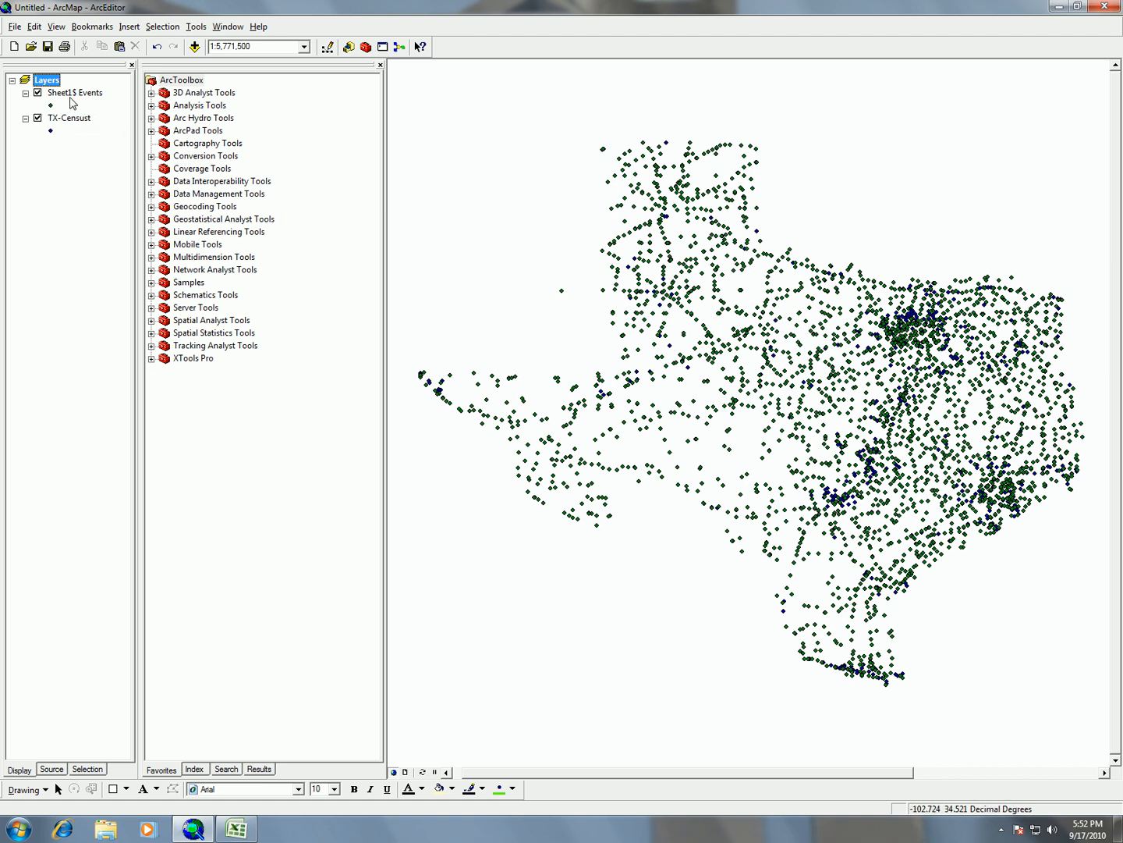
left_click(75, 92)
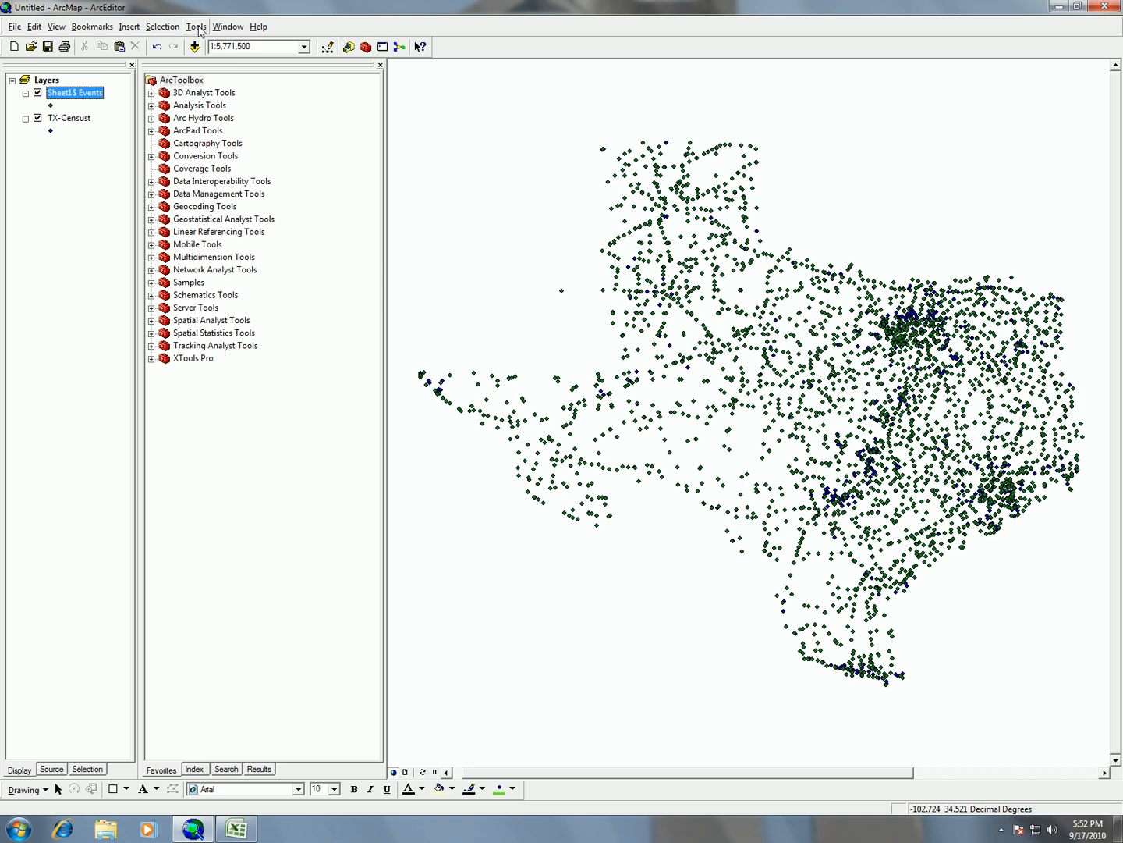
left_click(197, 25)
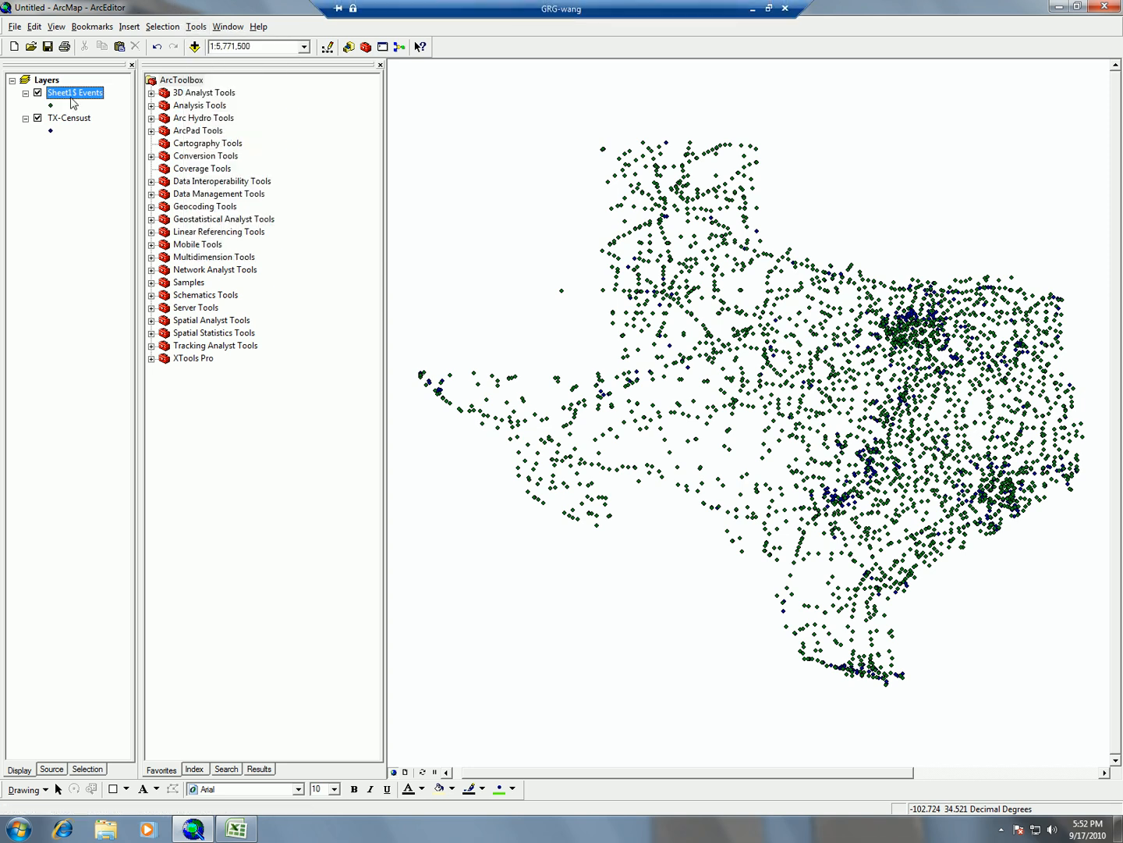
mouse_move(94, 134)
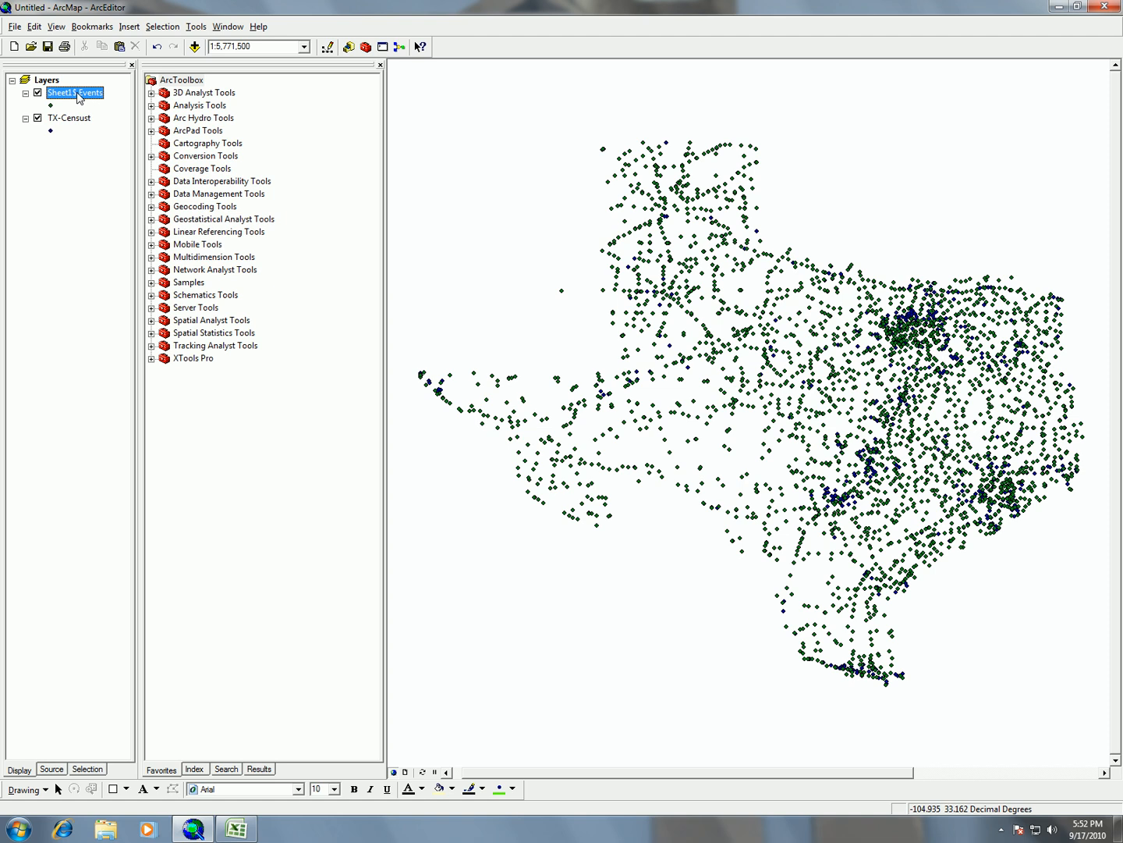
right_click(75, 92)
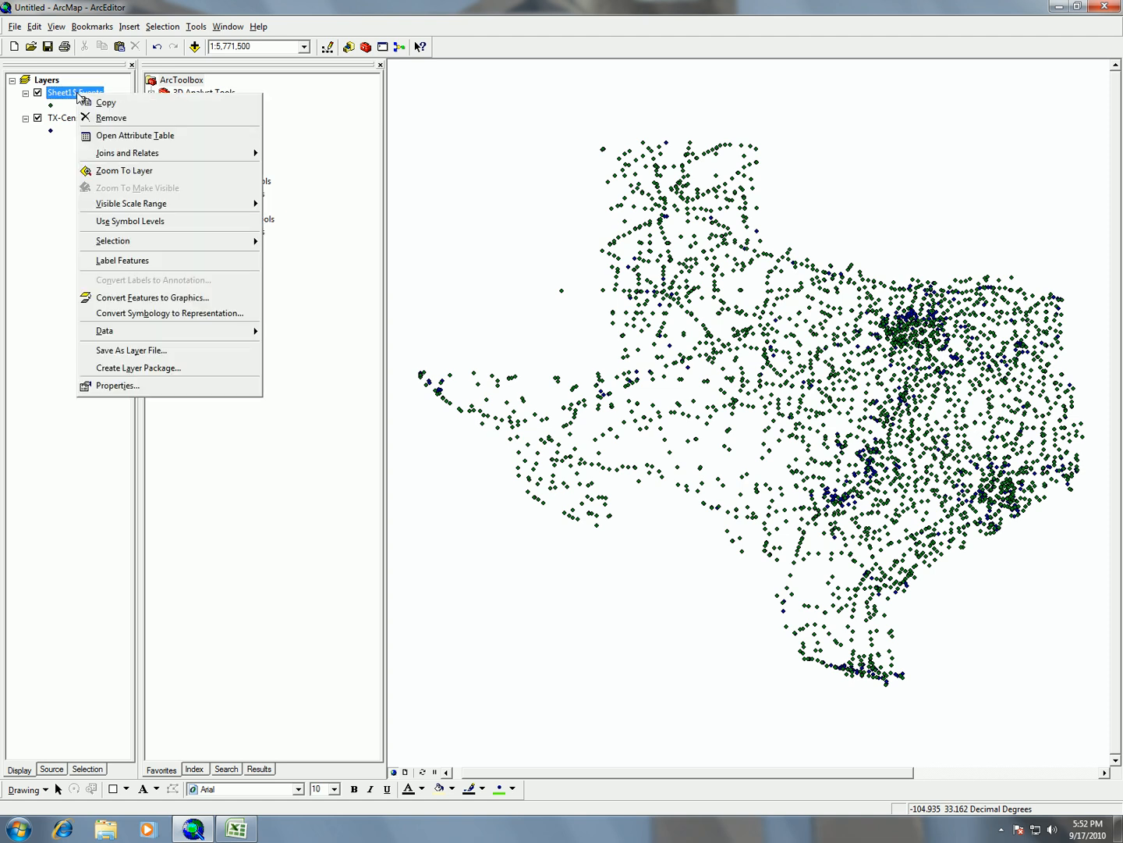
Export the Sheet1$ Events points as TX-USGS.shp via Data > Export Data and add it to the map
left_click(104, 331)
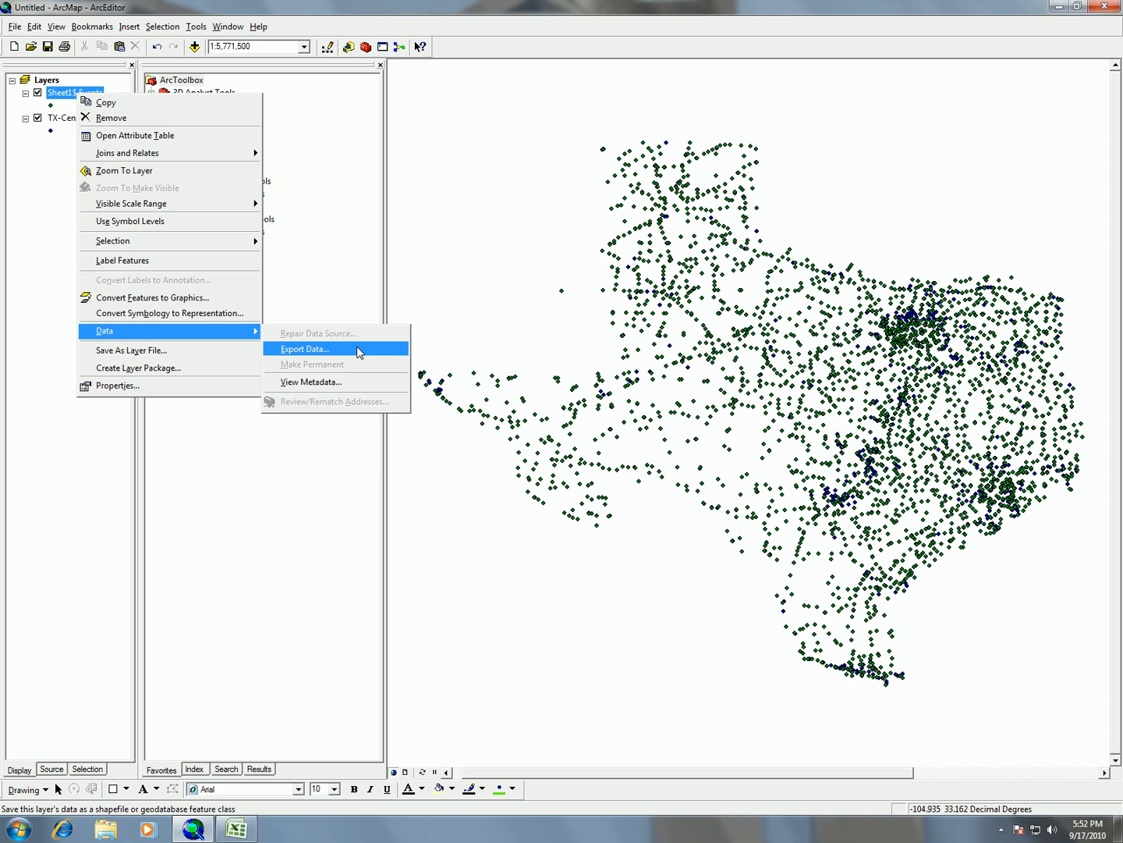
left_click(305, 348)
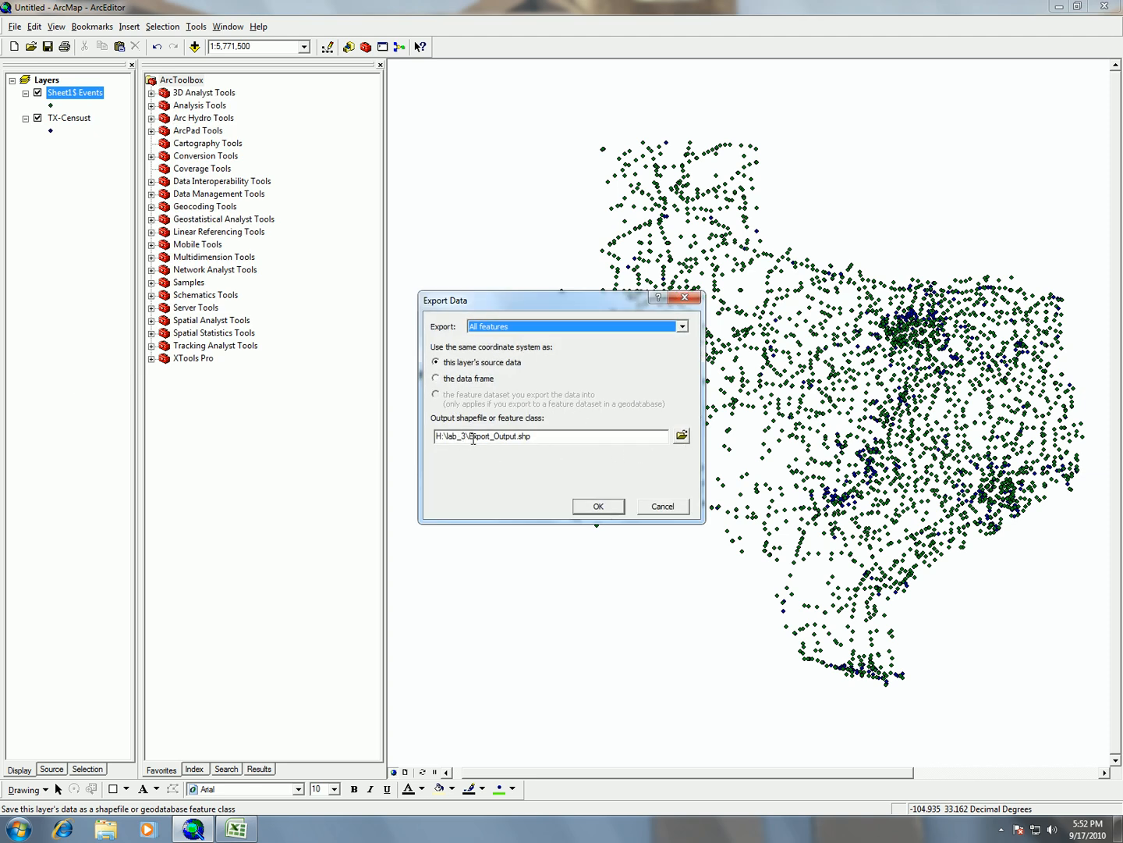
double_click(493, 436)
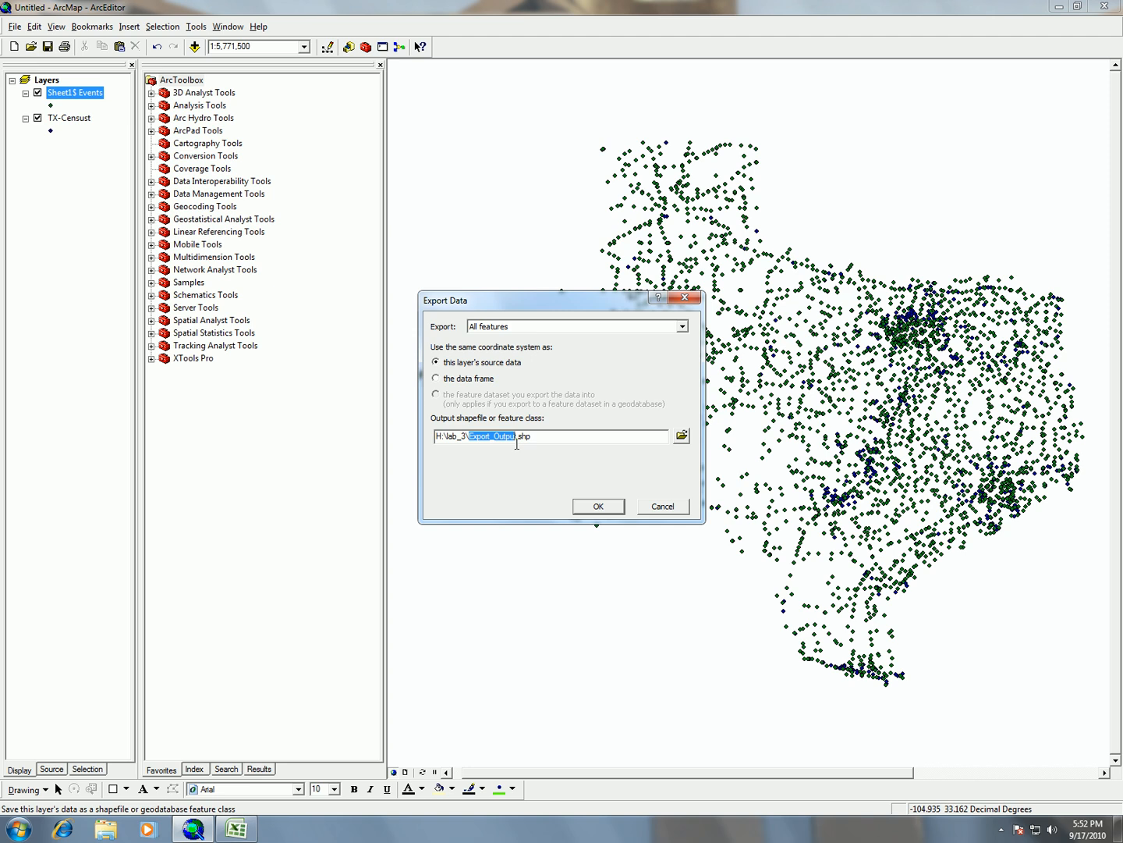
type("T")
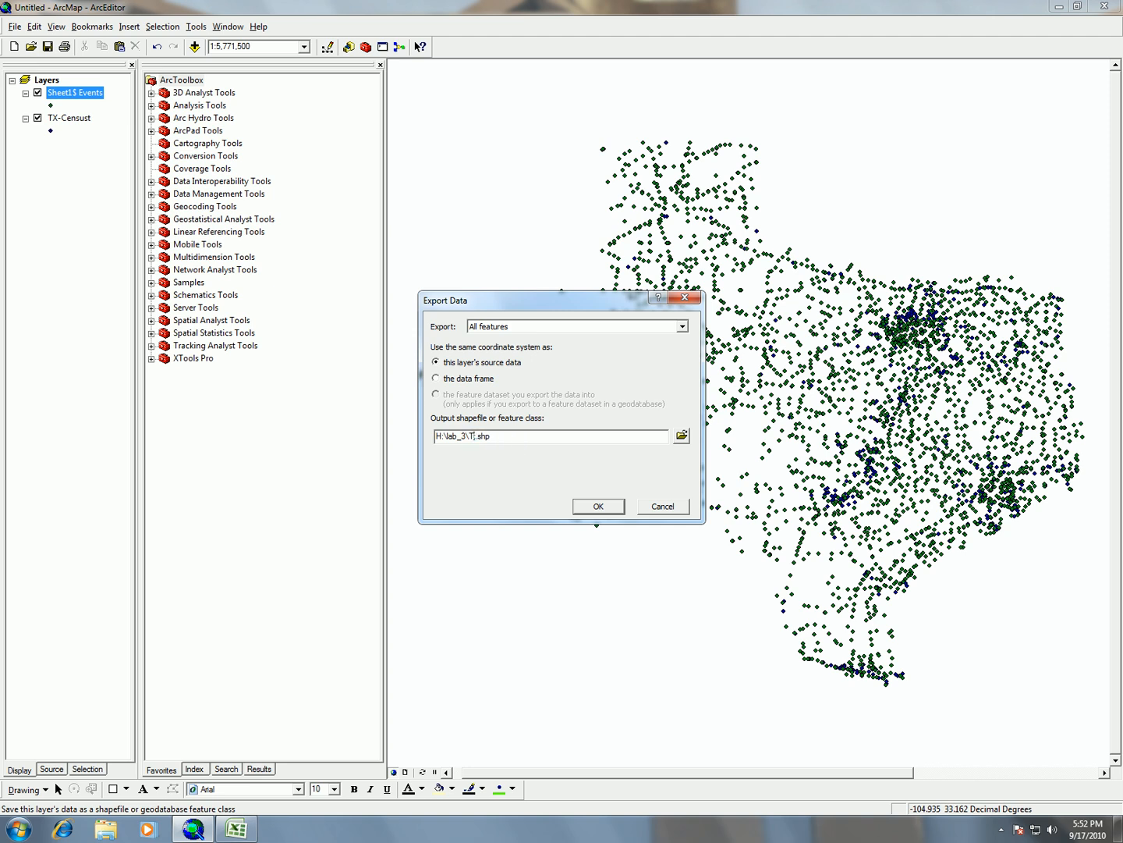
type("TX-USGS")
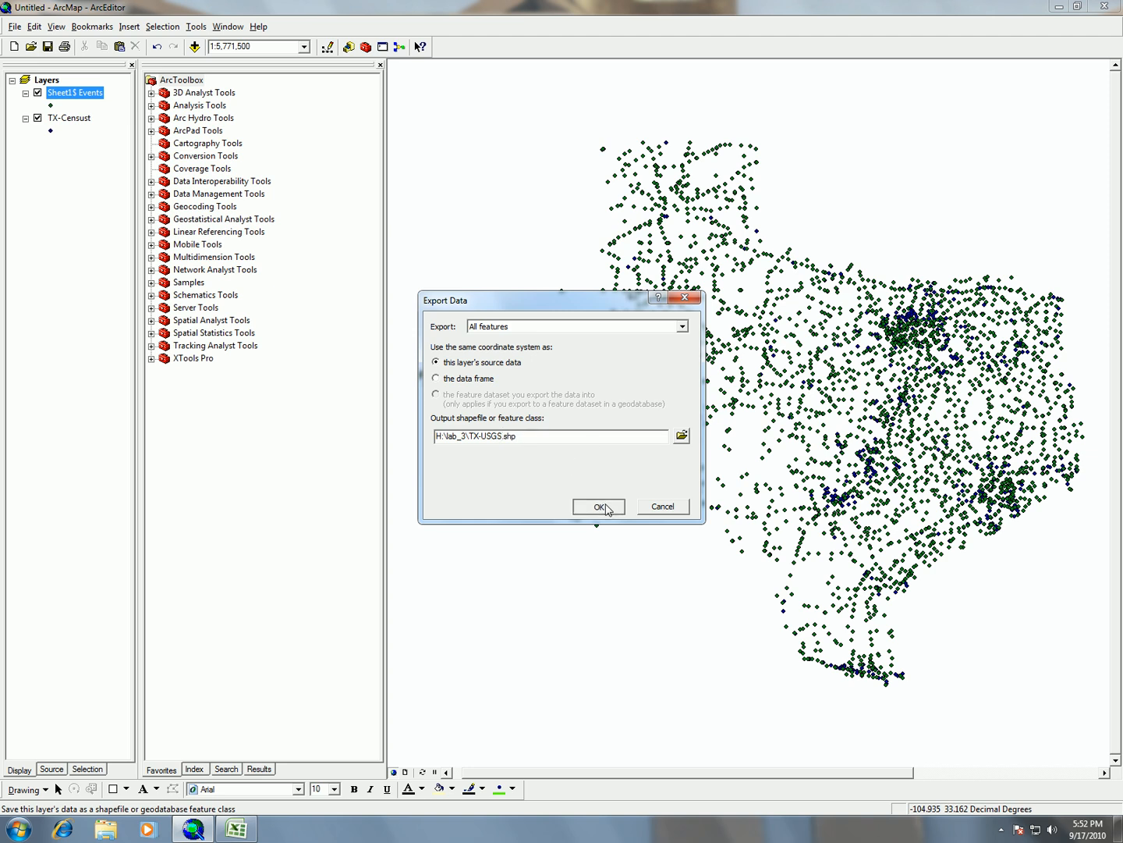
left_click(597, 506)
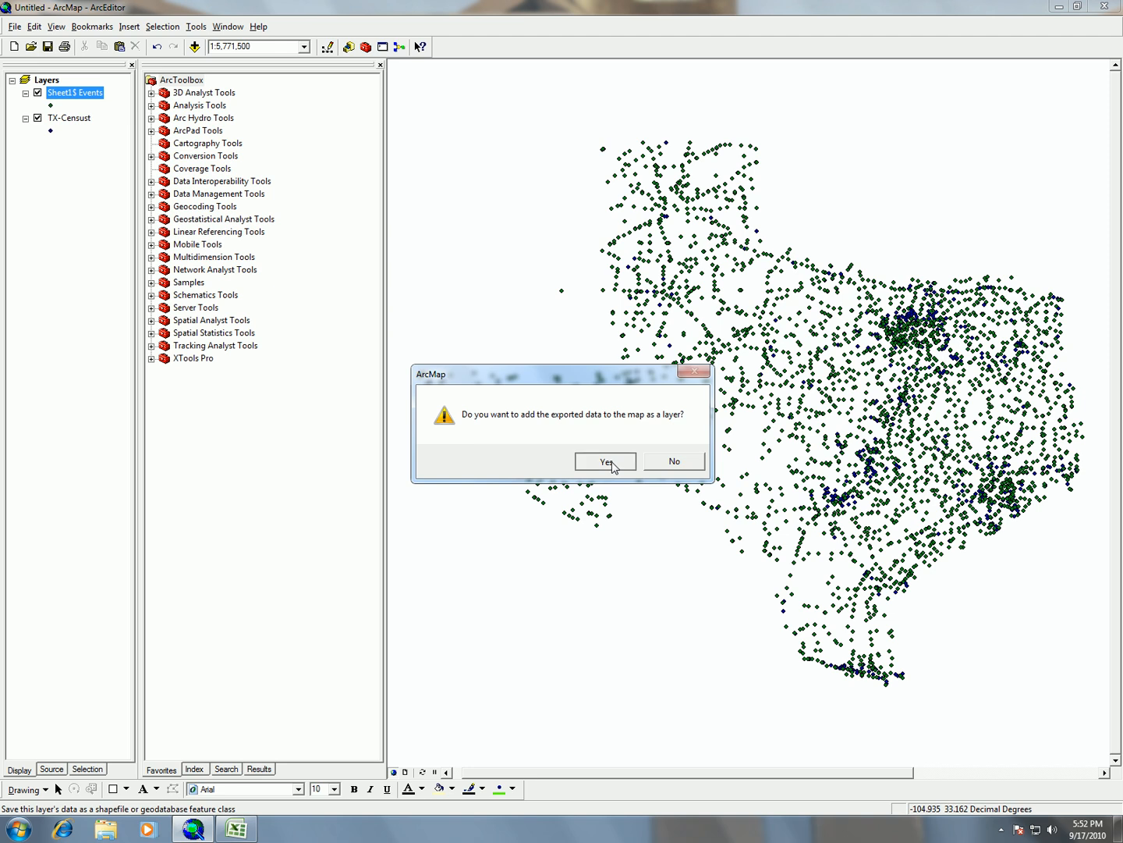
left_click(605, 462)
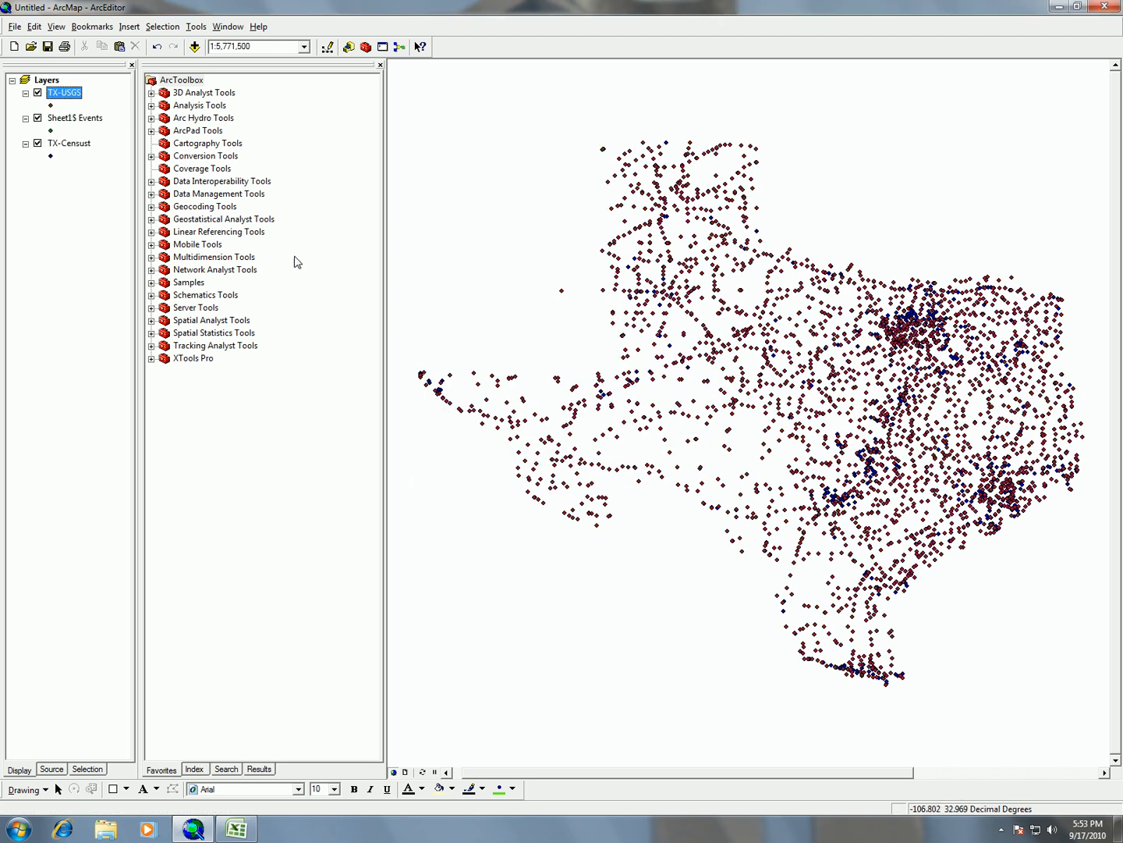
Remove the temporary Sheet1$ Events layer, leaving only TX-USGS and TX-Censust
left_click(75, 119)
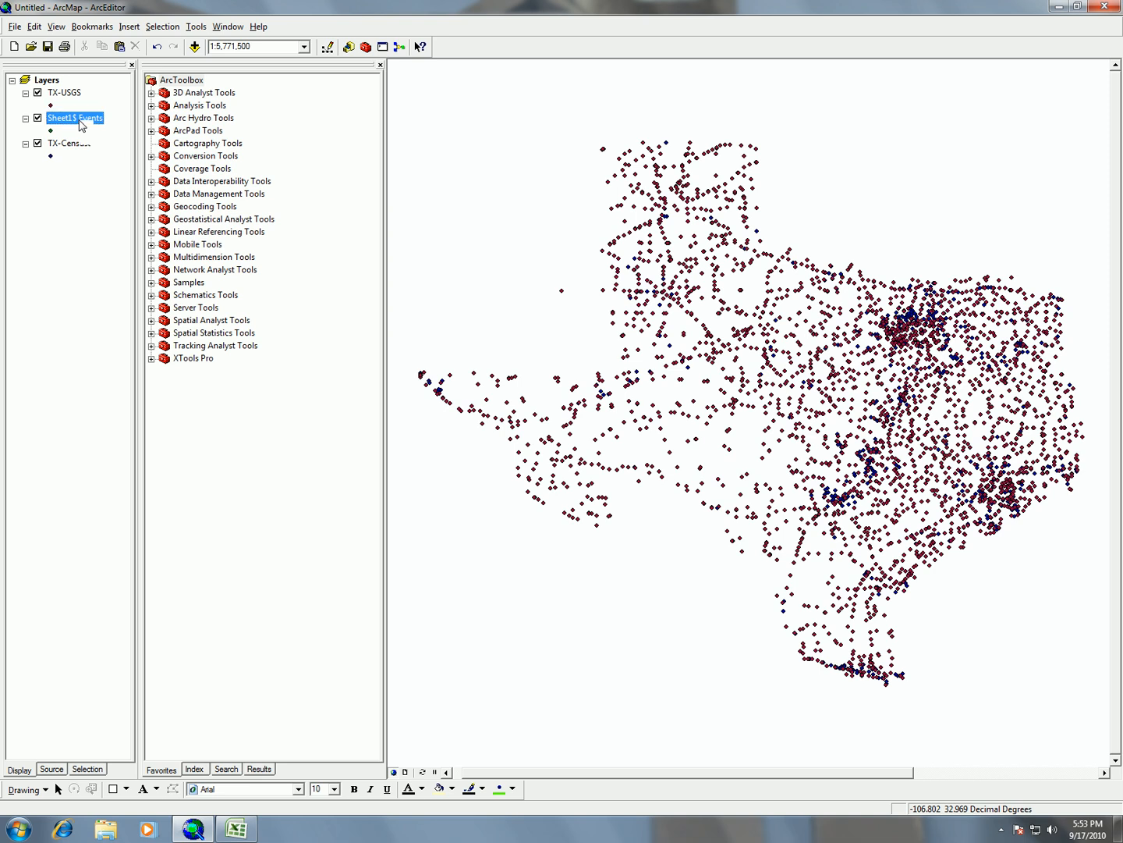
right_click(74, 117)
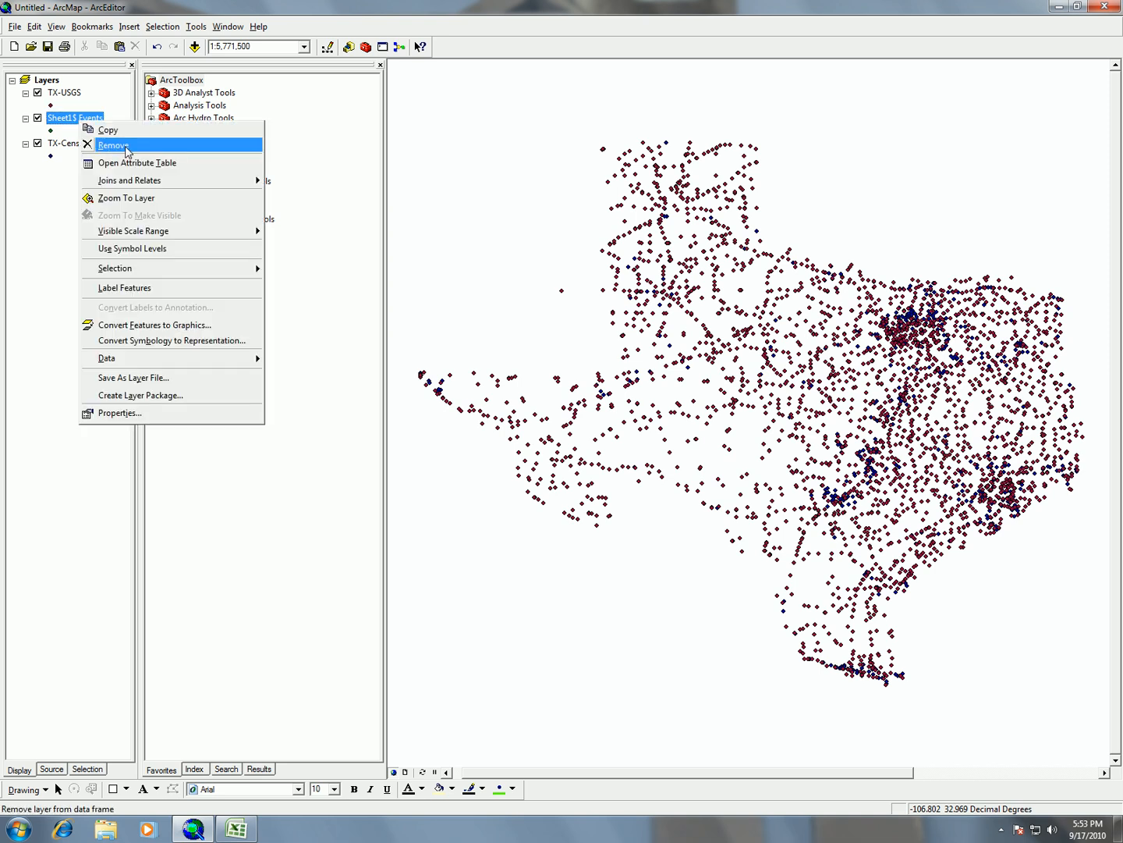
left_click(113, 145)
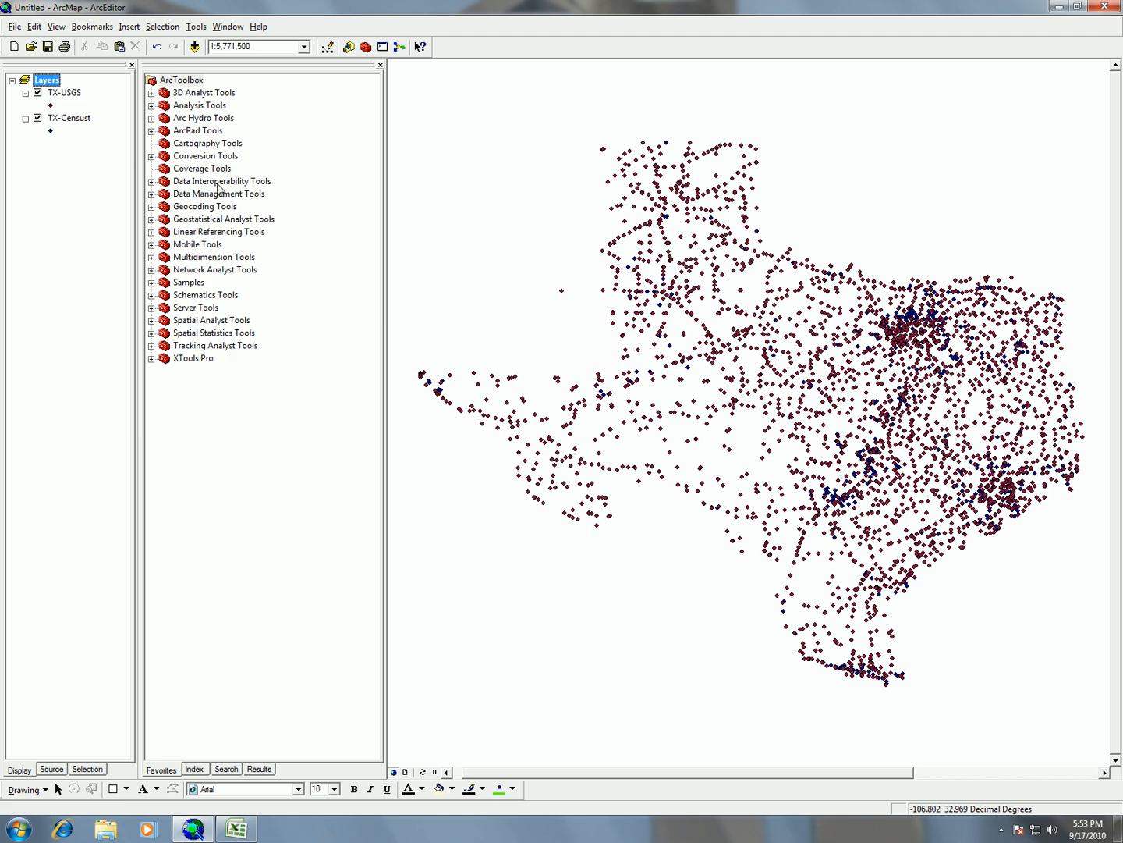
mouse_move(582, 576)
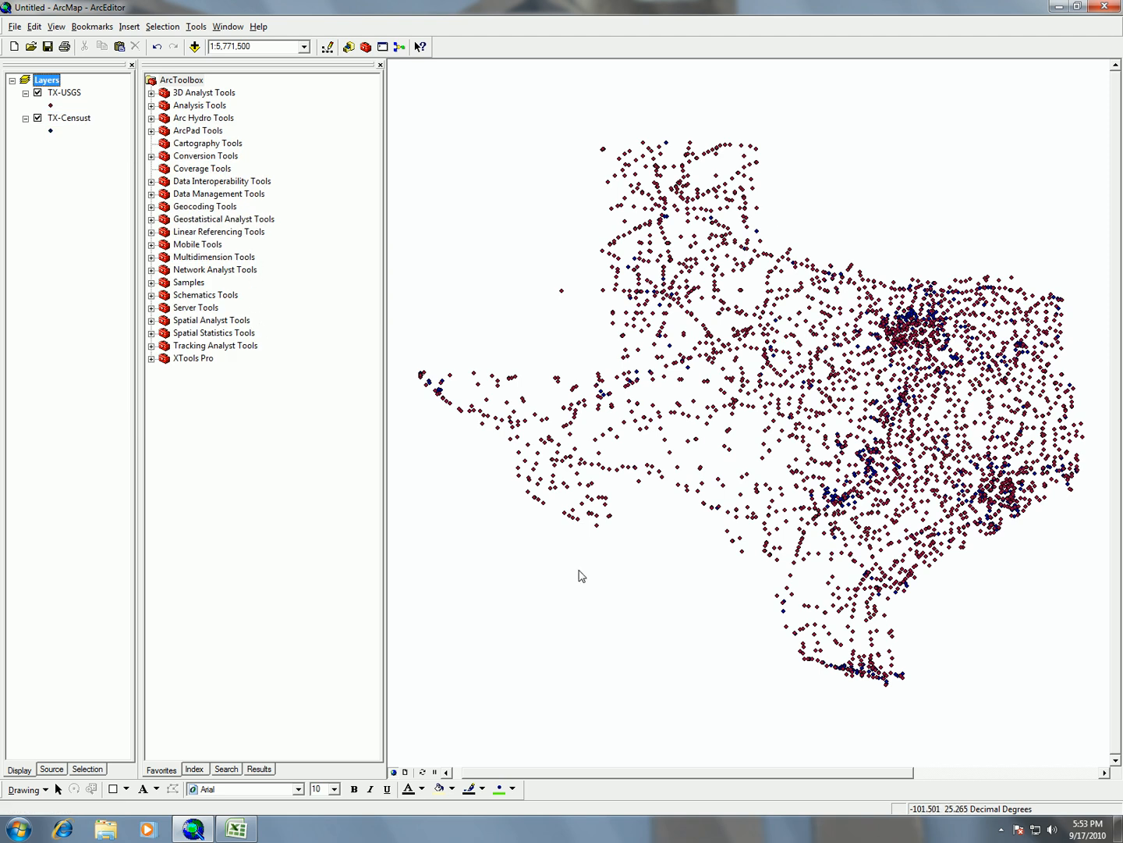